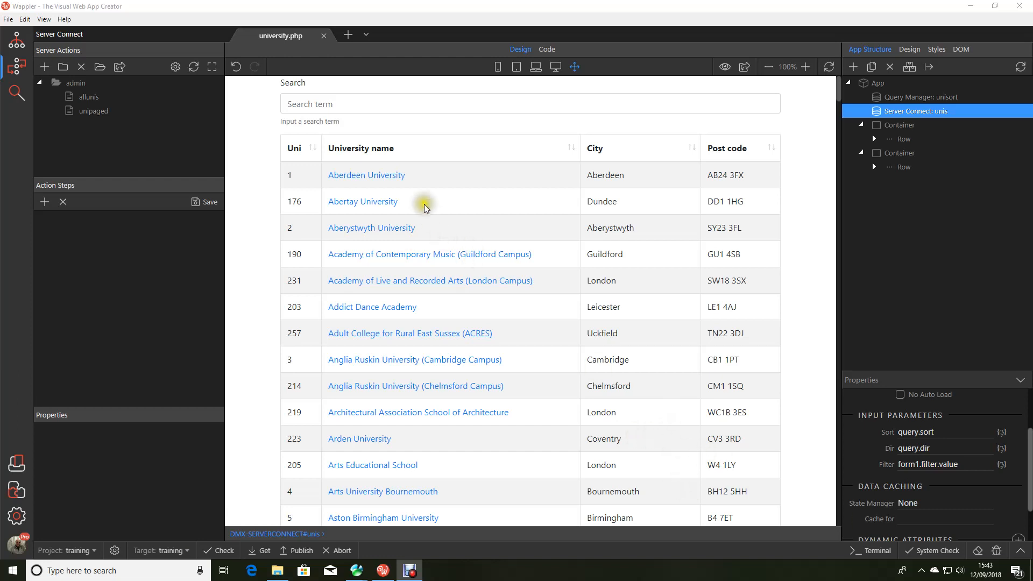
{"action": "mouse_move", "coordinate": [119, 343]}
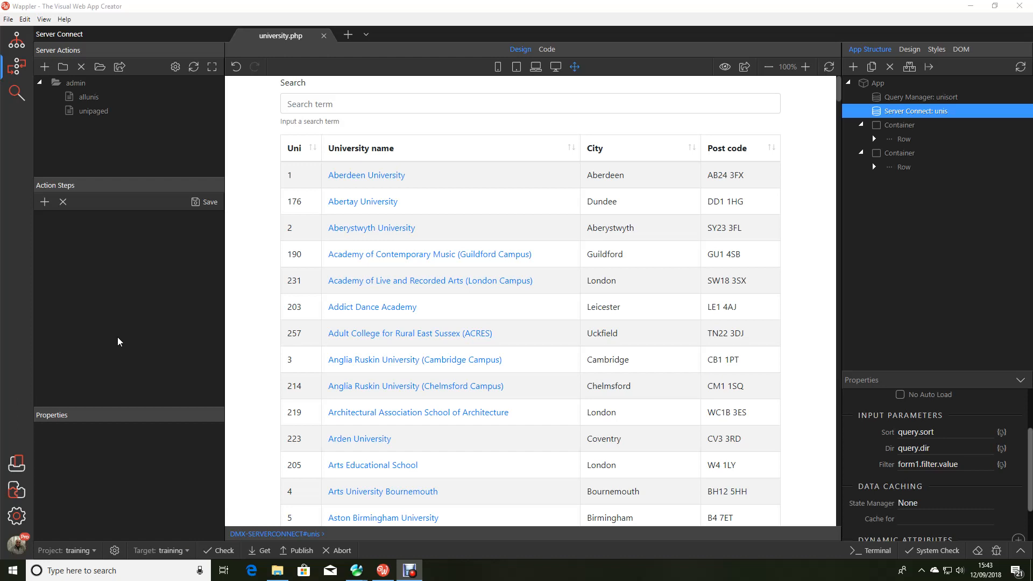
Create a new action file named unibyid in the admin folder.
{"action": "left_click", "coordinate": [75, 83]}
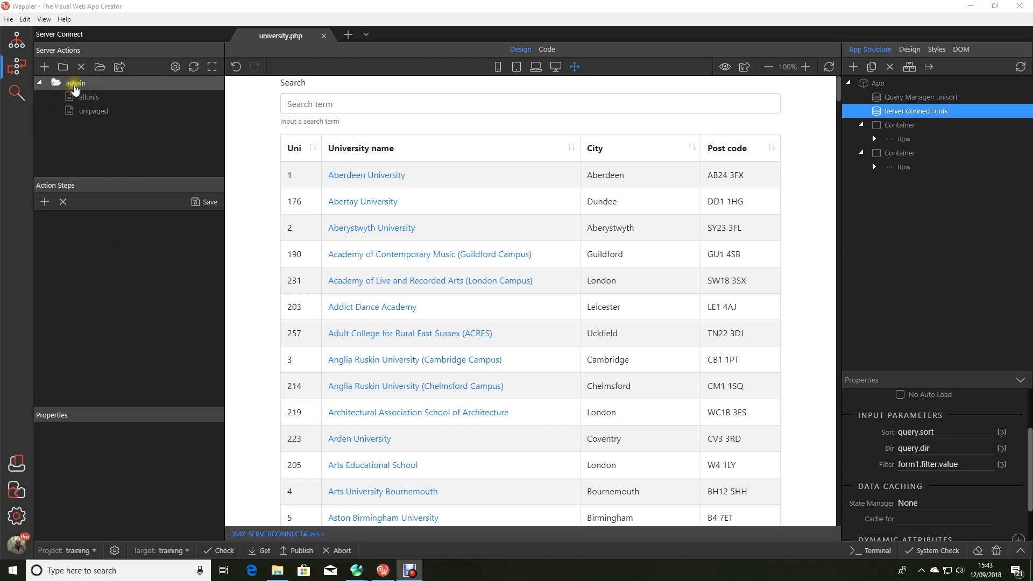
{"action": "right_click", "coordinate": [75, 83]}
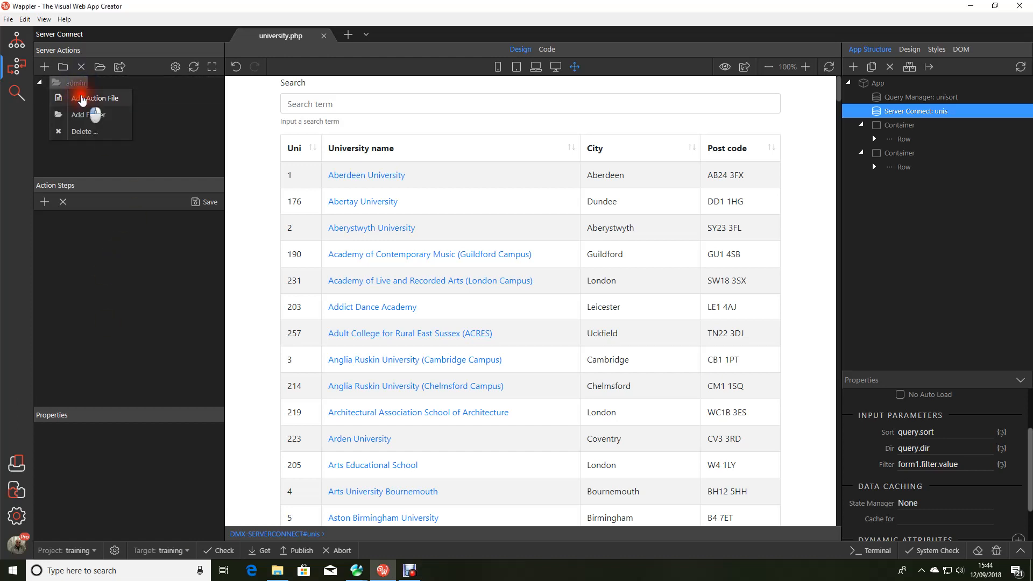
{"action": "left_click", "coordinate": [97, 98]}
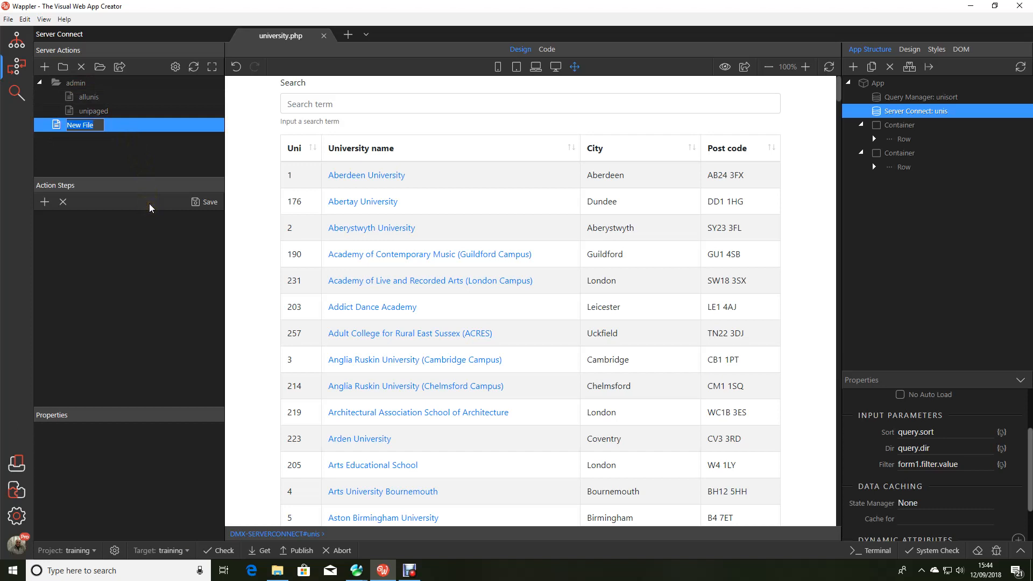
{"action": "type", "text": "unibyi"}
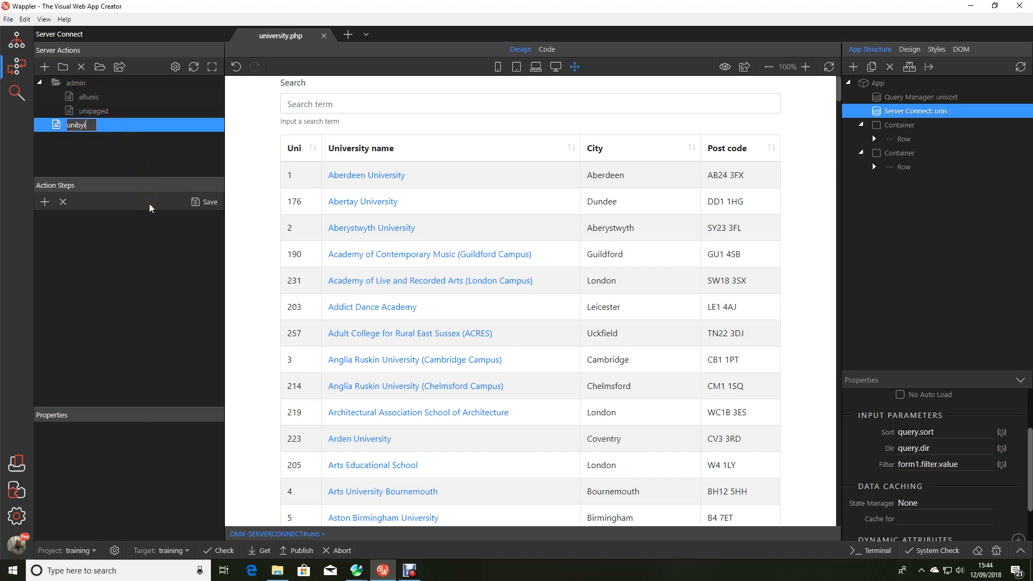
{"action": "key", "text": "Enter"}
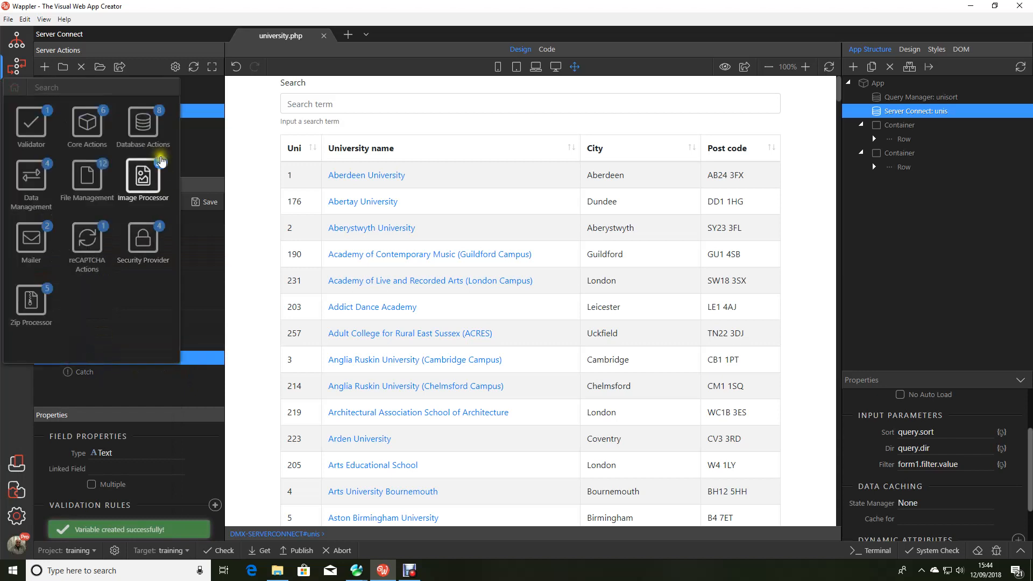
Add a Database Connection step set to training and save the unibyid action.
{"action": "left_click", "coordinate": [143, 121]}
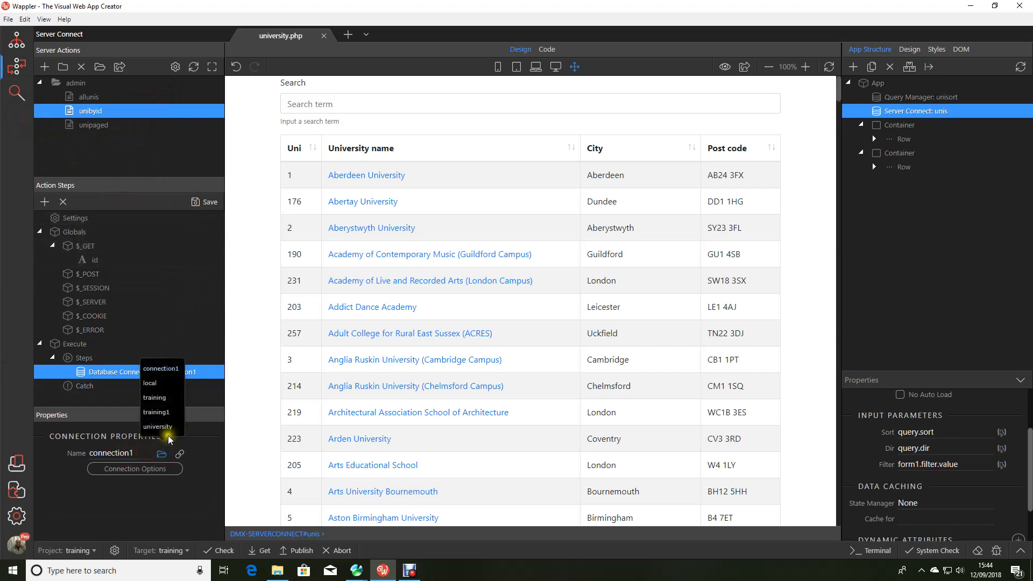
{"action": "left_click", "coordinate": [154, 398]}
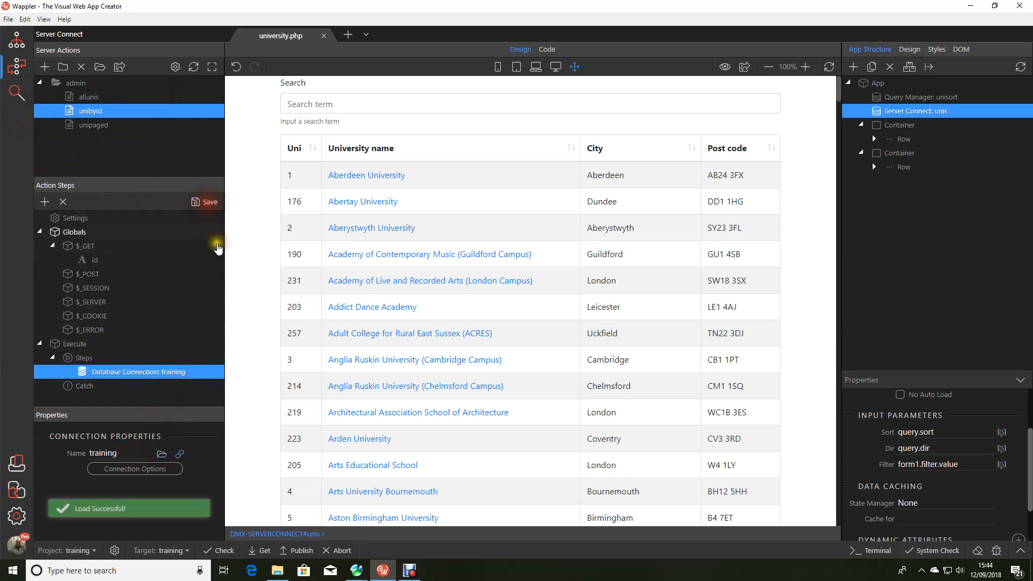
{"action": "left_click", "coordinate": [209, 202]}
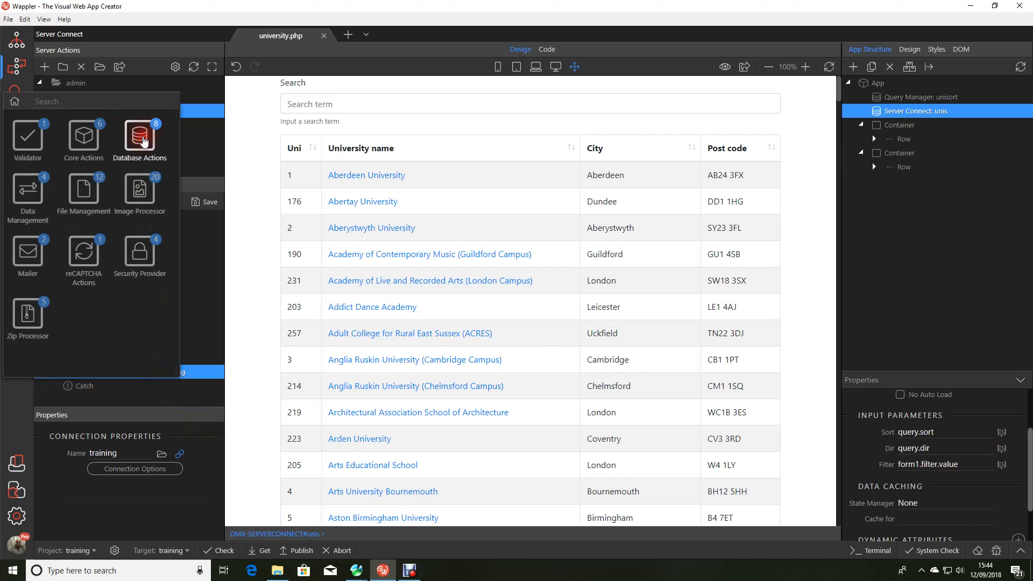
Add a Database Query step, rename it querybyid, and launch its Query Builder.
{"action": "left_click", "coordinate": [139, 137]}
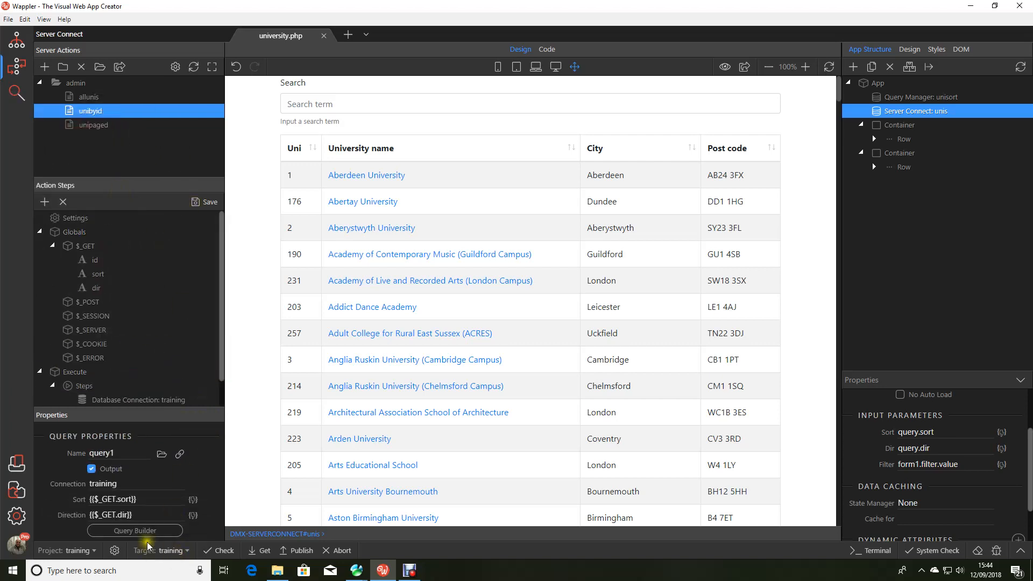
{"action": "left_click", "coordinate": [113, 453]}
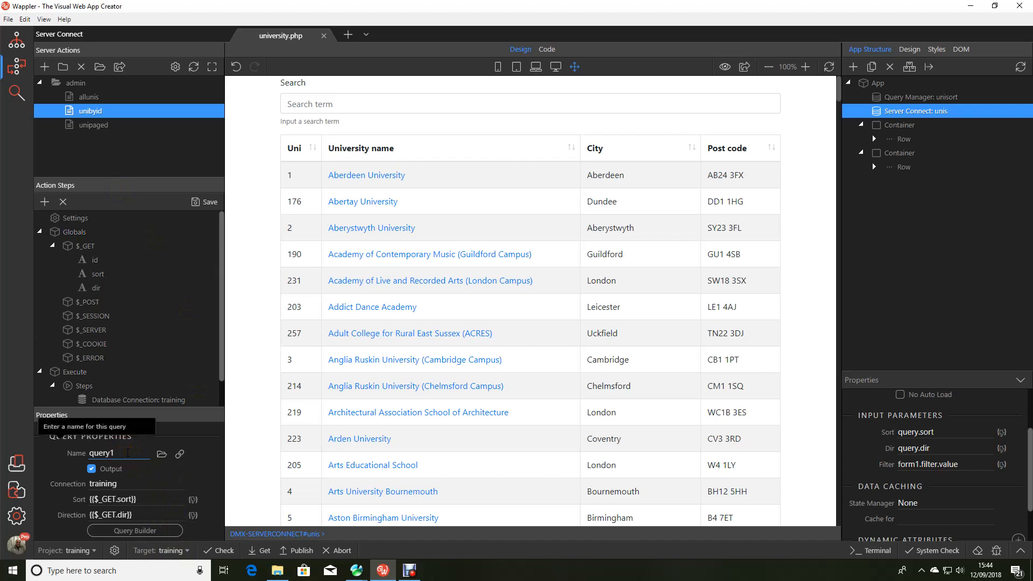
{"action": "type", "text": "querybyi"}
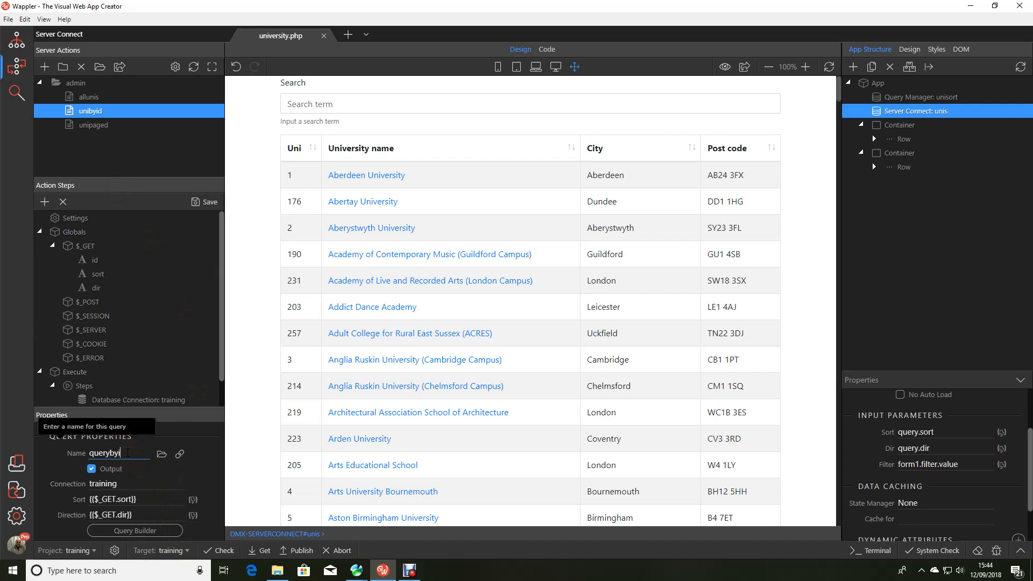
{"action": "left_click", "coordinate": [135, 530]}
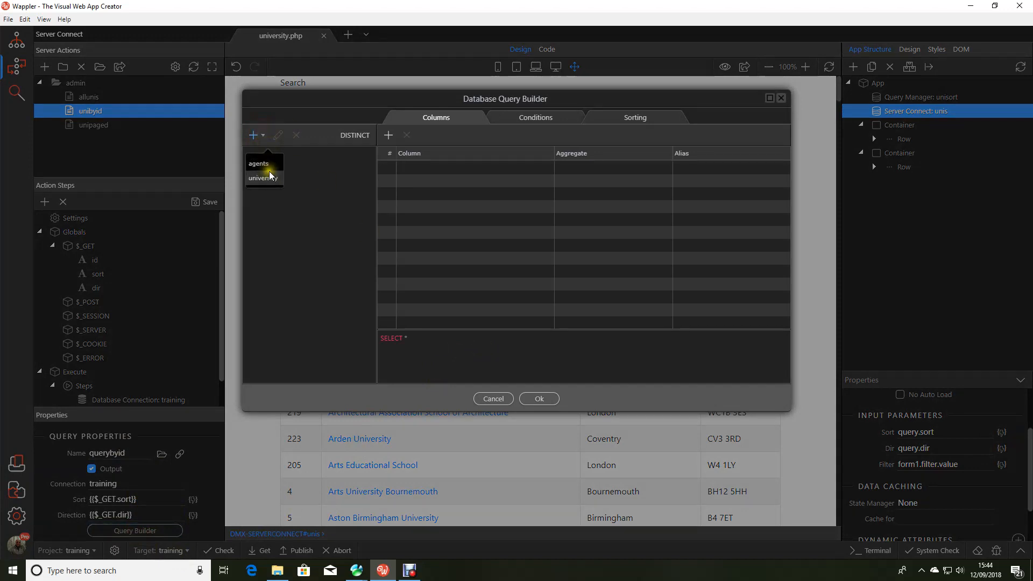
Select the university table's columns for the query and move to the Conditions tab.
{"action": "left_click", "coordinate": [265, 175]}
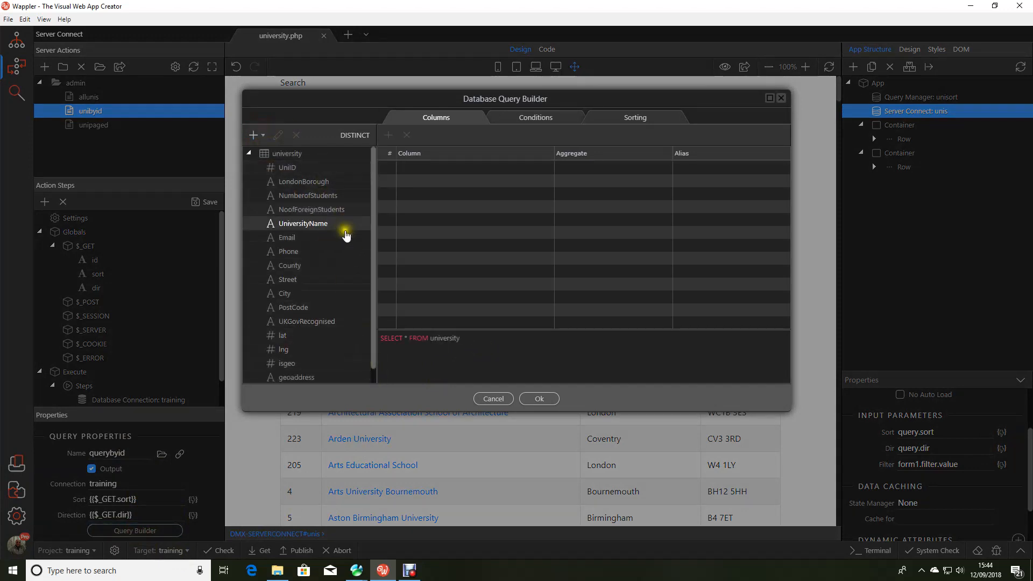
{"action": "scroll", "scroll_direction": "down", "scroll_amount": 3}
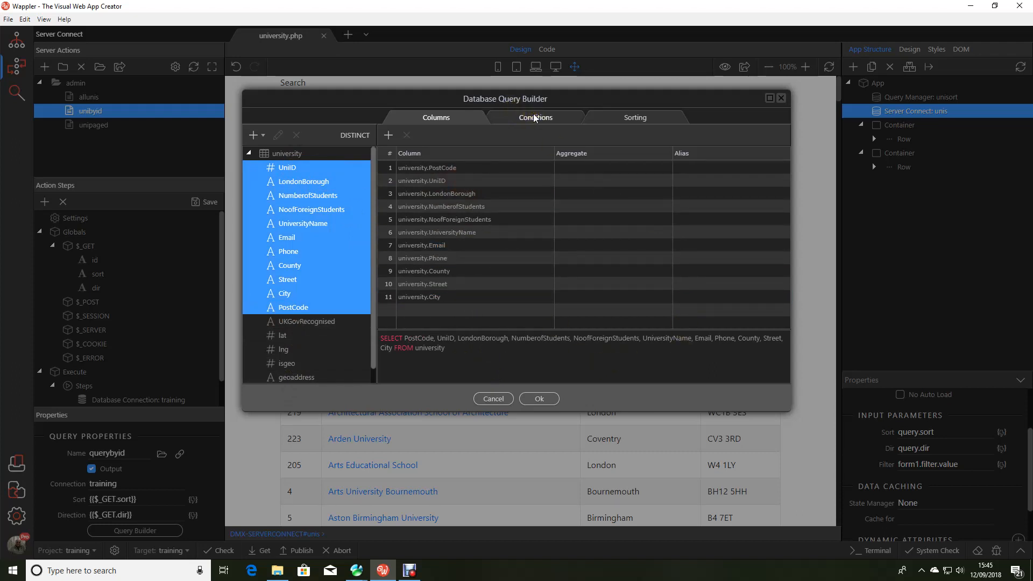
{"action": "left_click", "coordinate": [536, 117]}
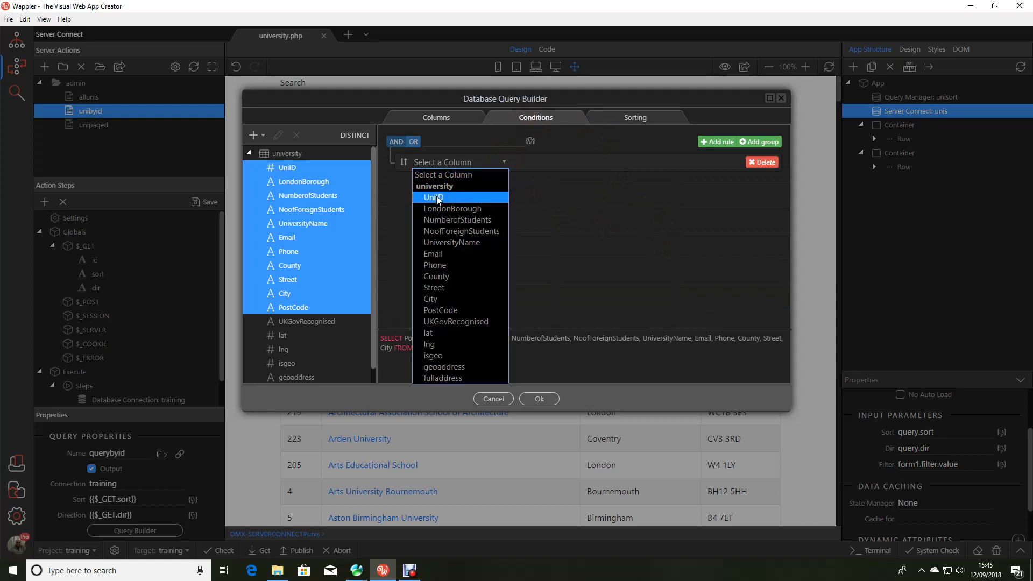
Filter UniID equal to {{$_GET.id}} with a default of 1, then confirm the query.
{"action": "left_click", "coordinate": [432, 198]}
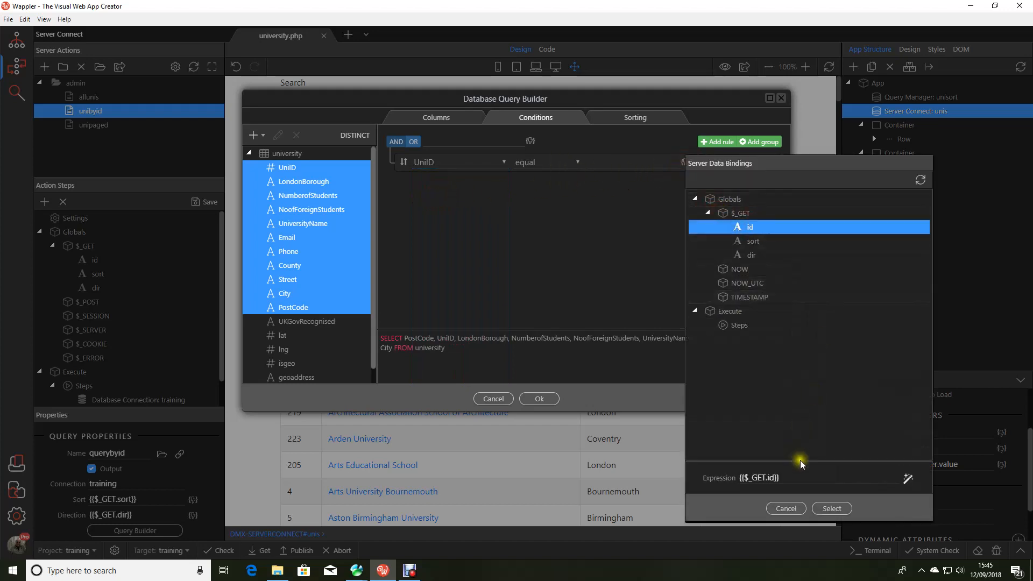
{"action": "left_click", "coordinate": [908, 477]}
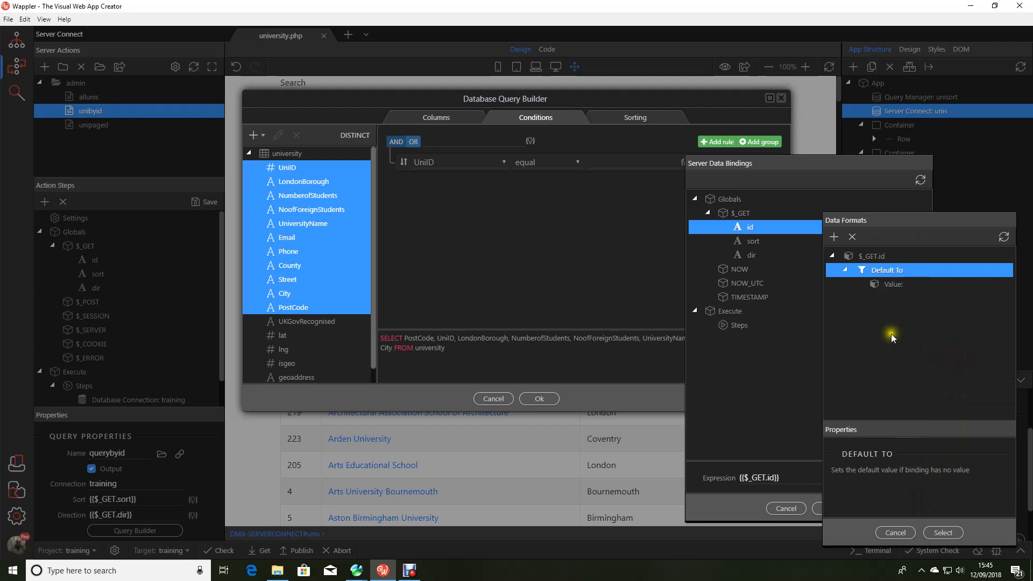
{"action": "left_click", "coordinate": [893, 284]}
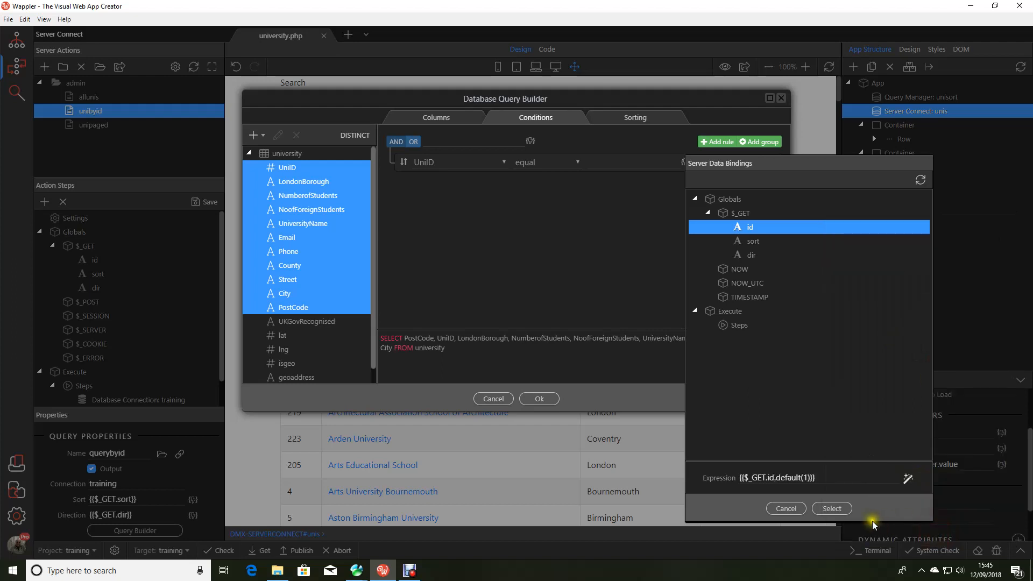
{"action": "left_click", "coordinate": [832, 508]}
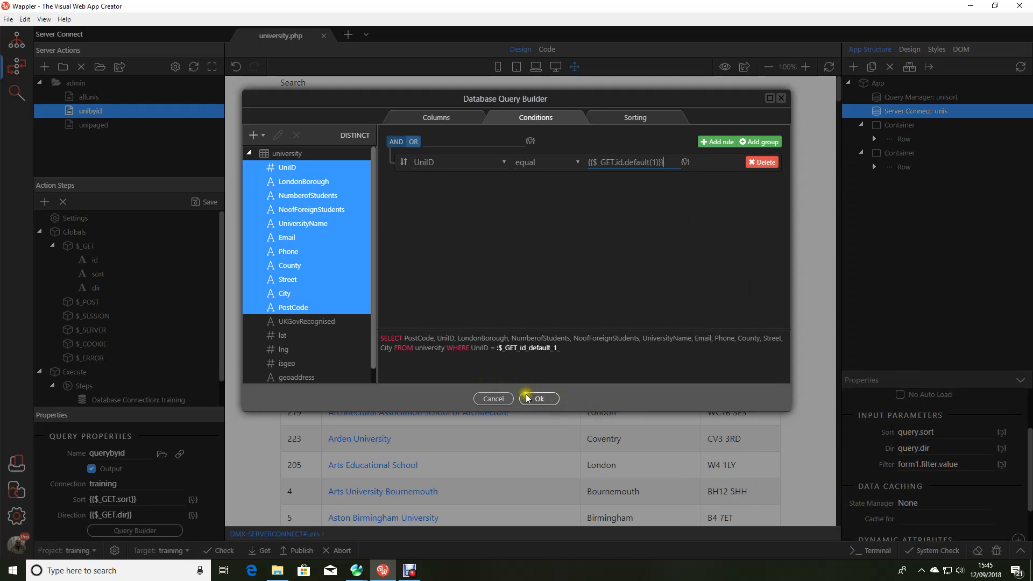
{"action": "left_click", "coordinate": [539, 398]}
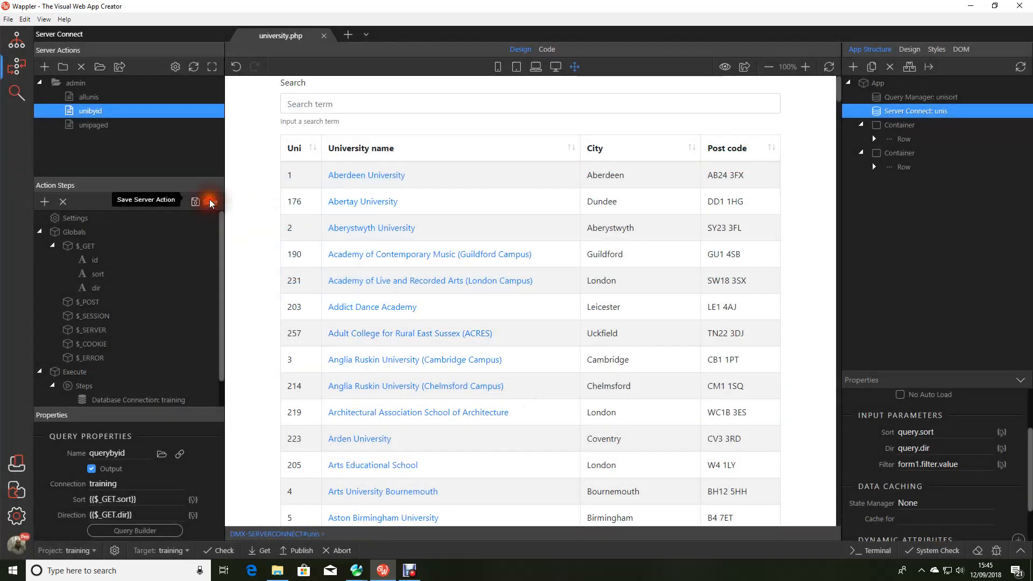
Save the unibyid action and create a new action file updateunibyid in admin.
{"action": "left_click", "coordinate": [211, 201]}
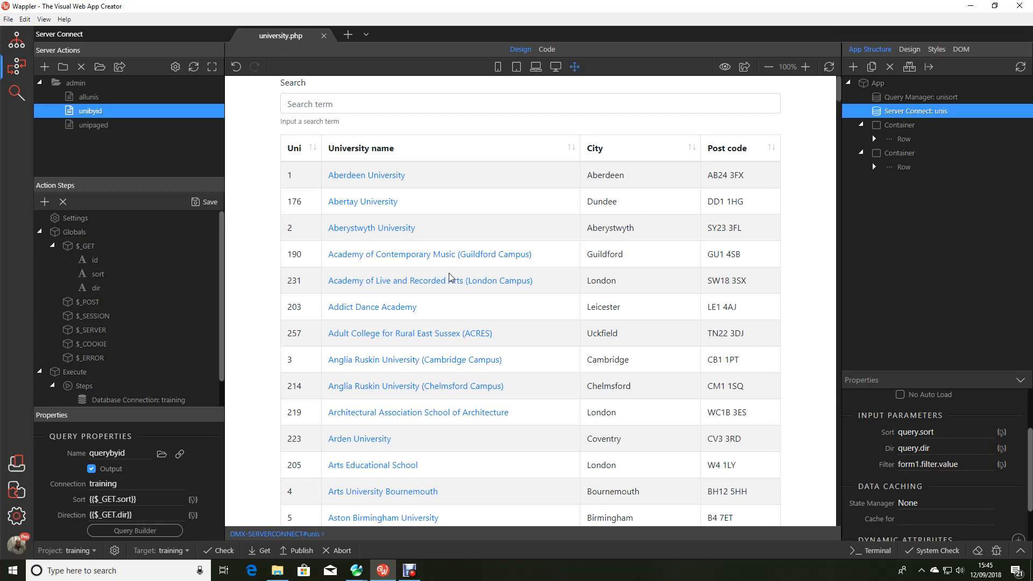
{"action": "left_click", "coordinate": [75, 82]}
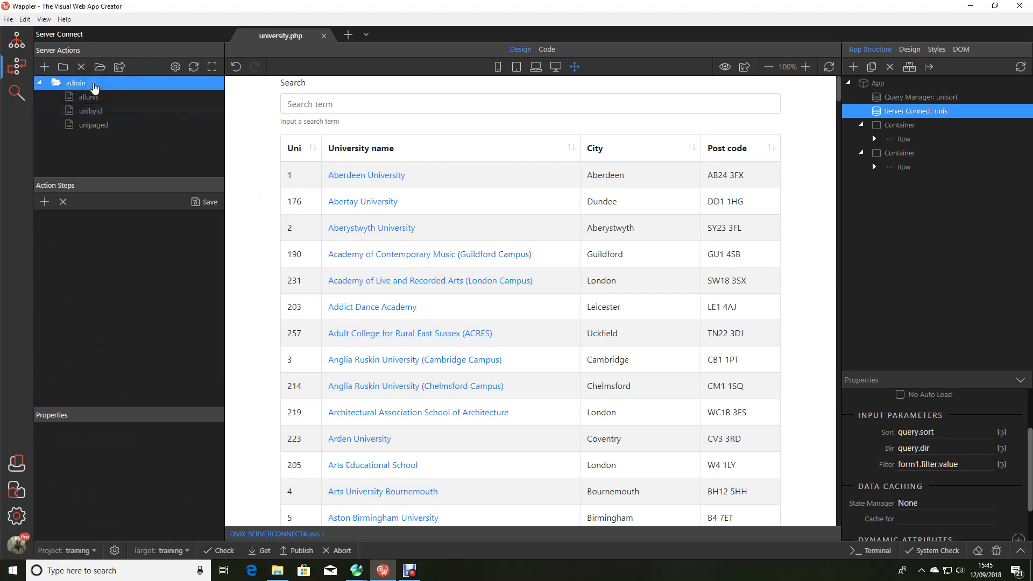
{"action": "right_click", "coordinate": [75, 83]}
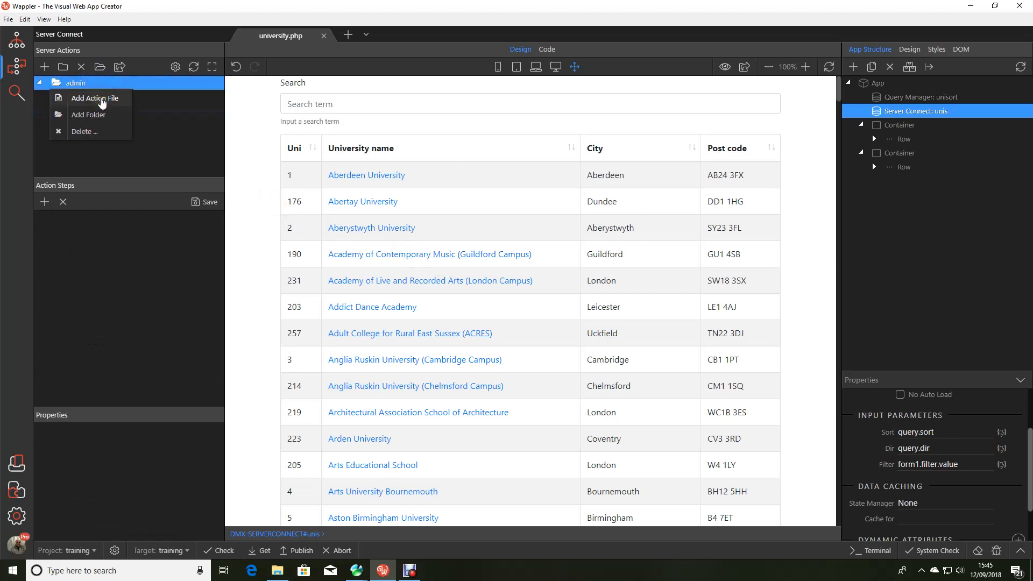
{"action": "left_click", "coordinate": [96, 98]}
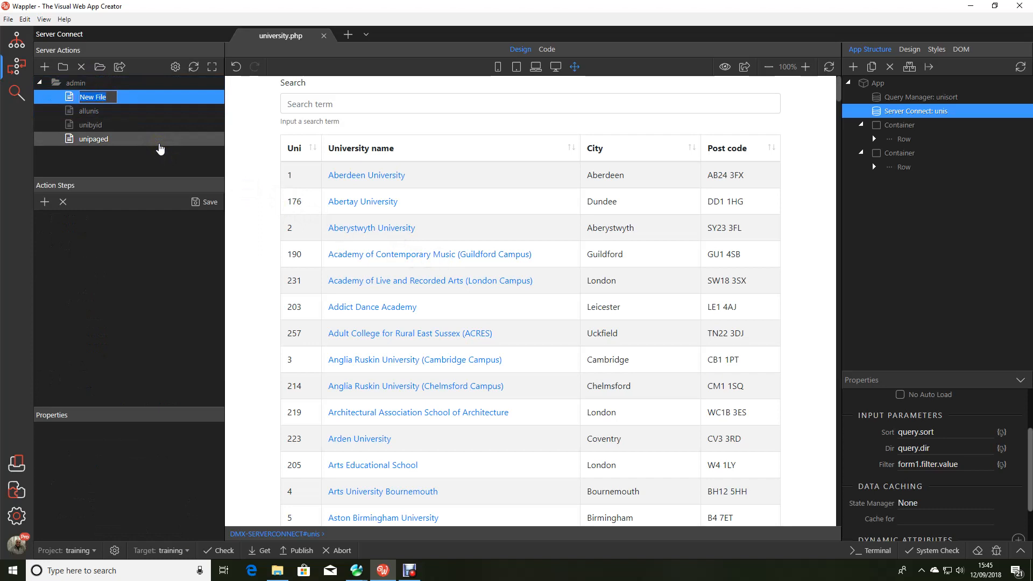
{"action": "type", "text": "updateu"}
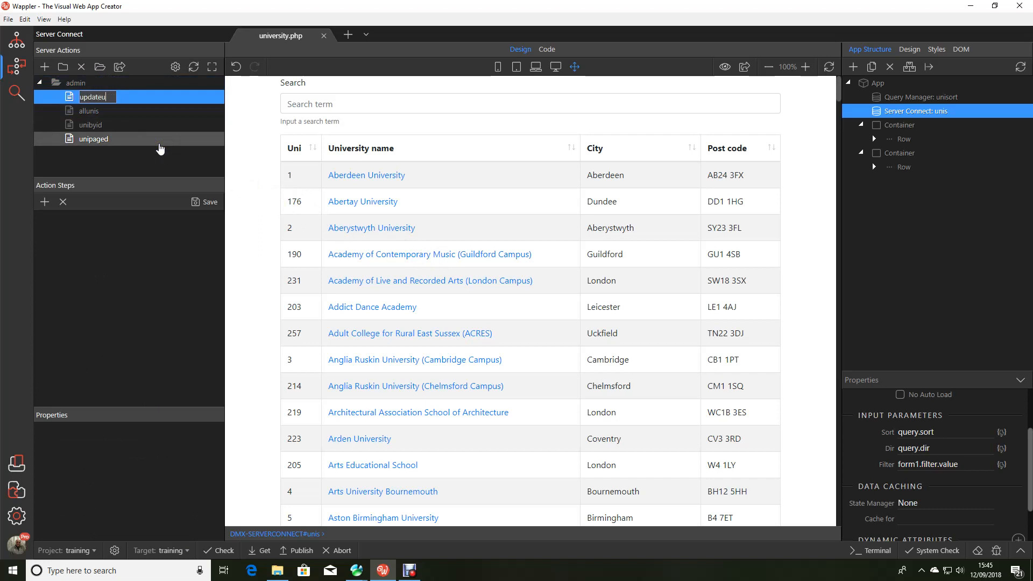
{"action": "type", "text": "nibyid"}
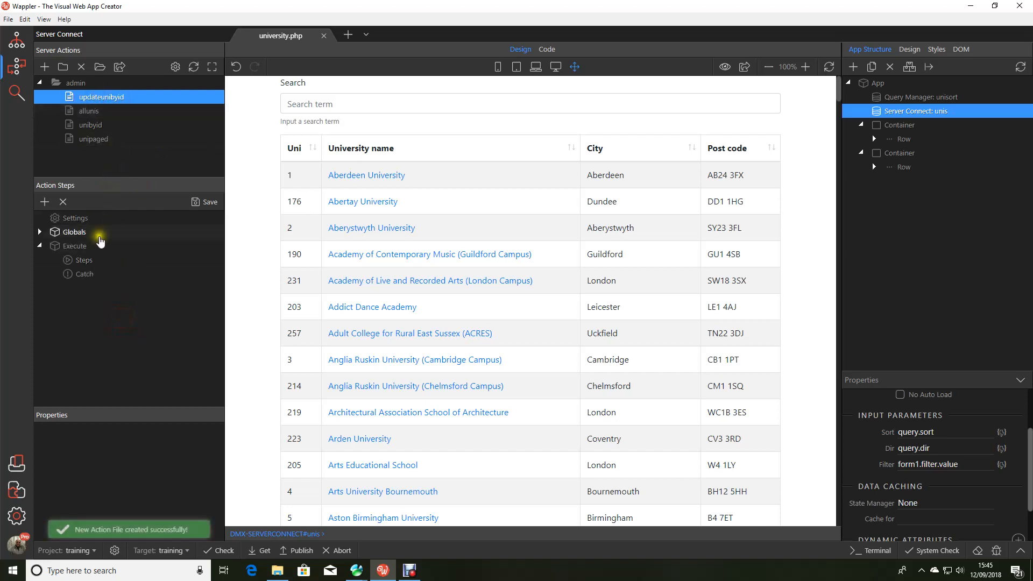
Add a Database Connection step to updateunibyid's execution steps.
{"action": "left_click", "coordinate": [40, 232]}
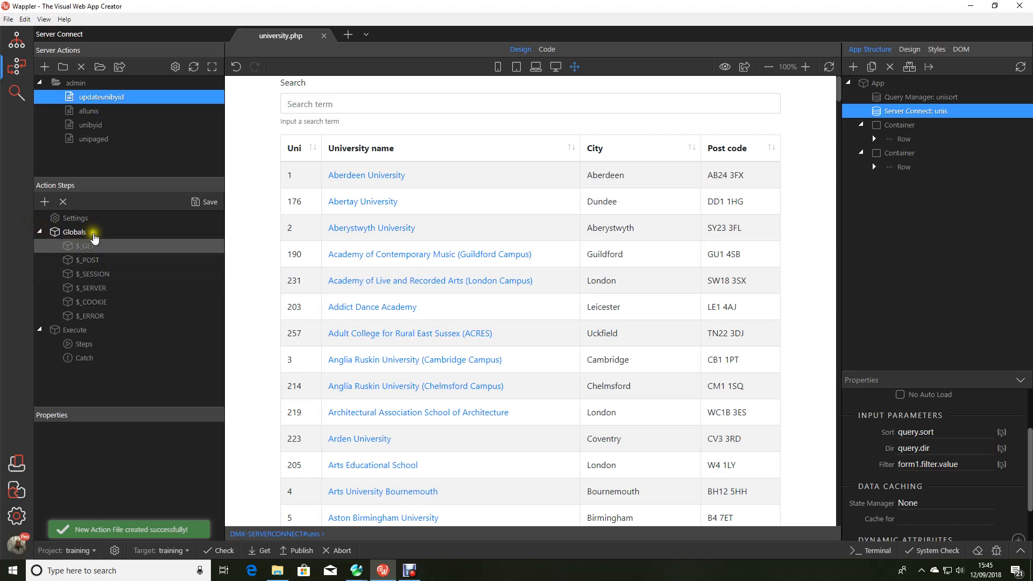
{"action": "left_click", "coordinate": [84, 344]}
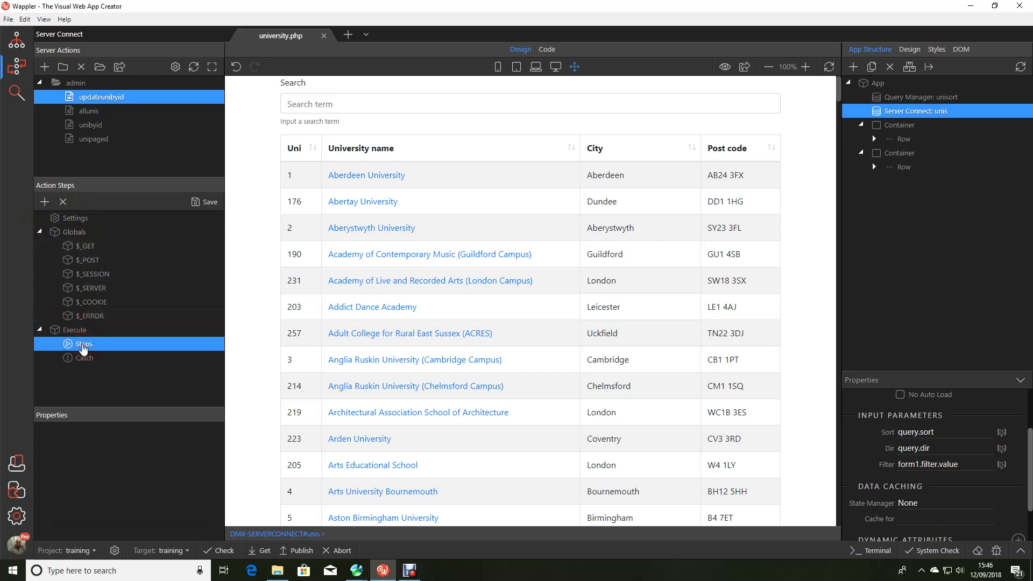
{"action": "left_click", "coordinate": [45, 202]}
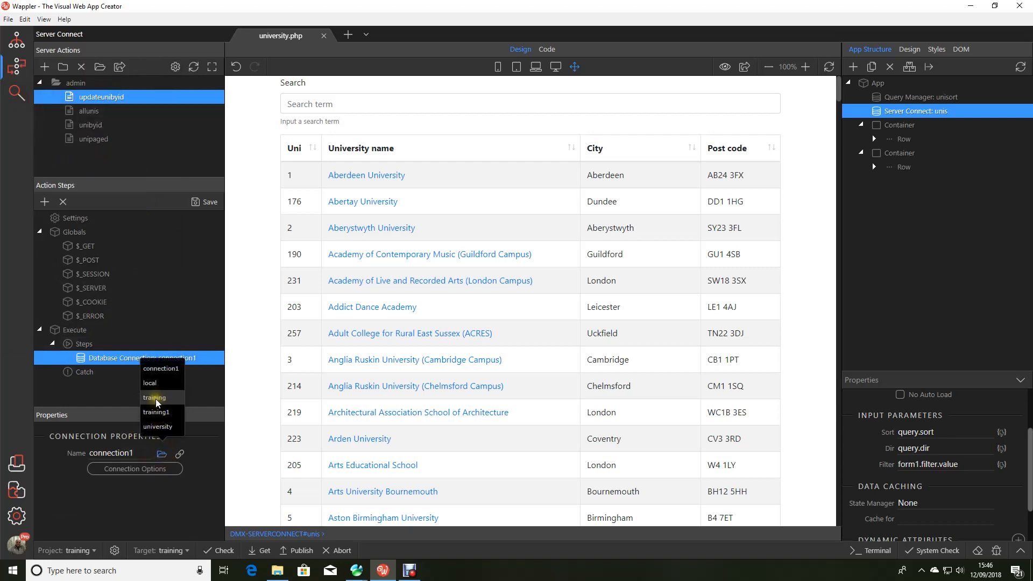
Set the connection to training and add a Database Update step named updatebyid.
{"action": "left_click", "coordinate": [154, 398]}
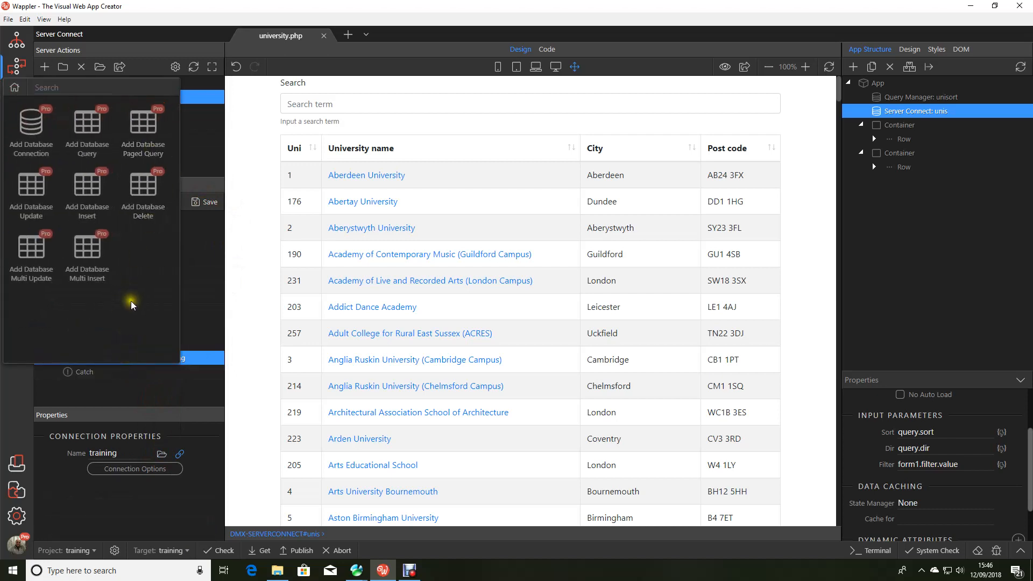
{"action": "mouse_move", "coordinate": [119, 319]}
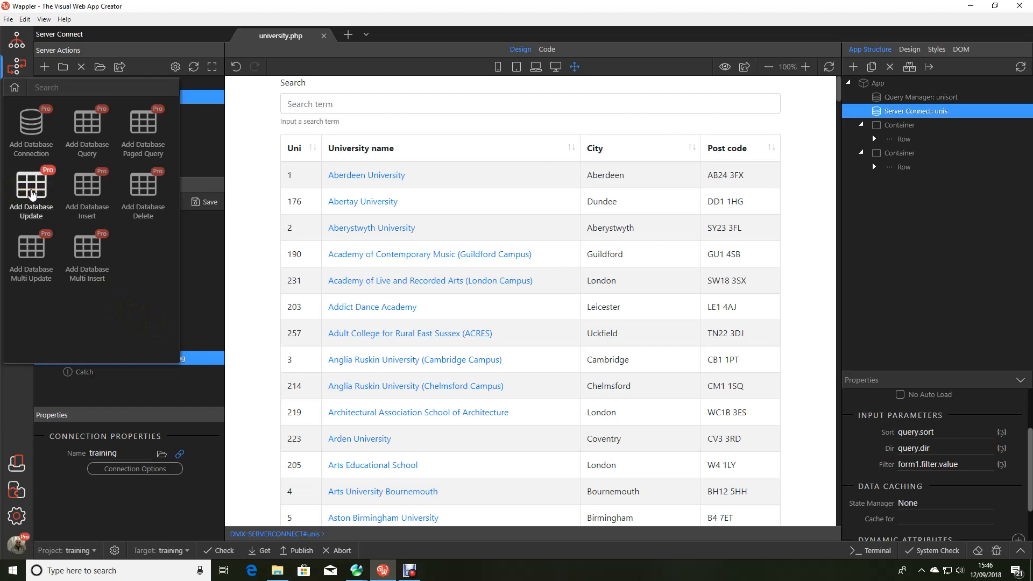
{"action": "left_click", "coordinate": [30, 188]}
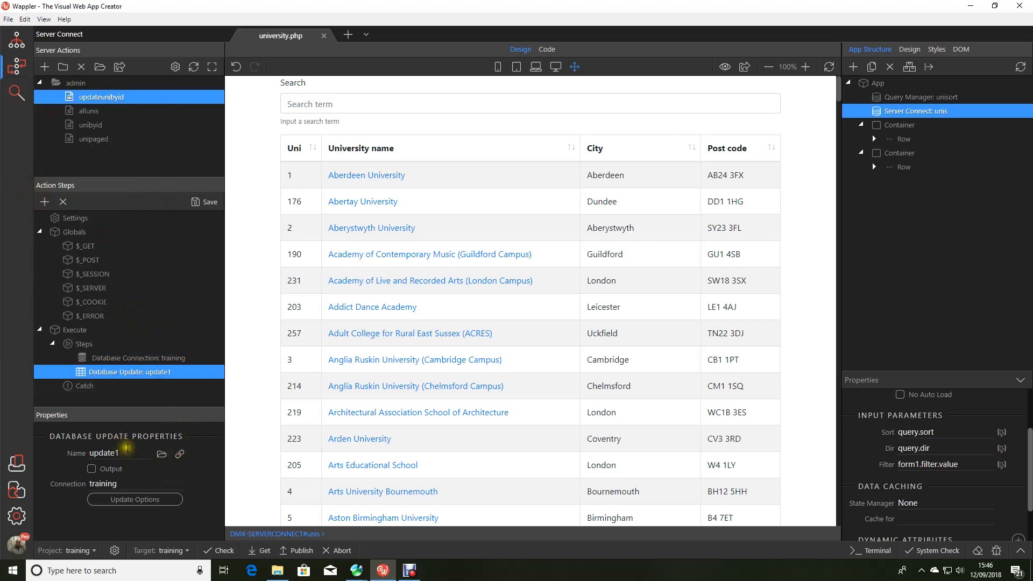
{"action": "type", "text": "updatebyid"}
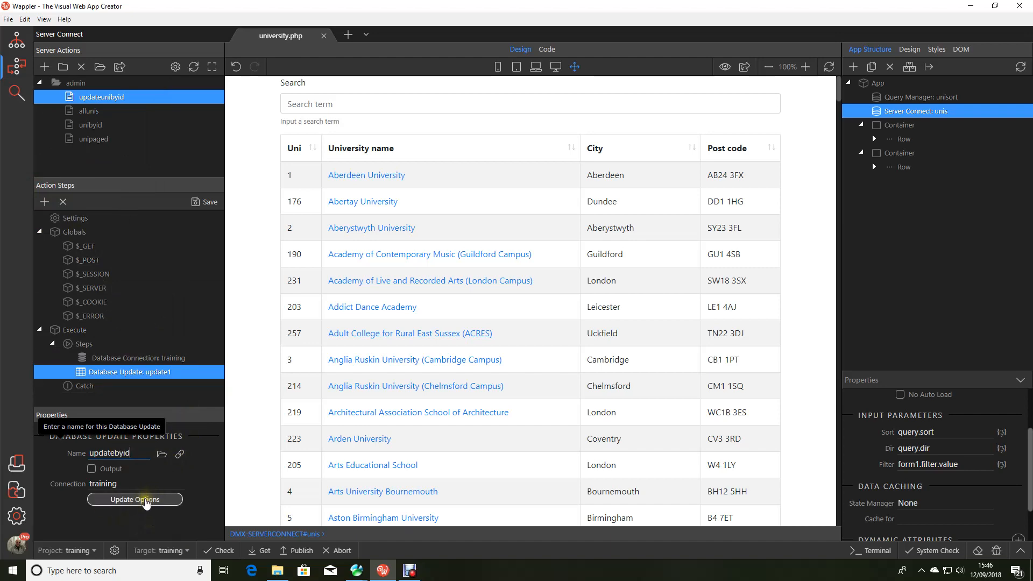
{"action": "left_click", "coordinate": [135, 499]}
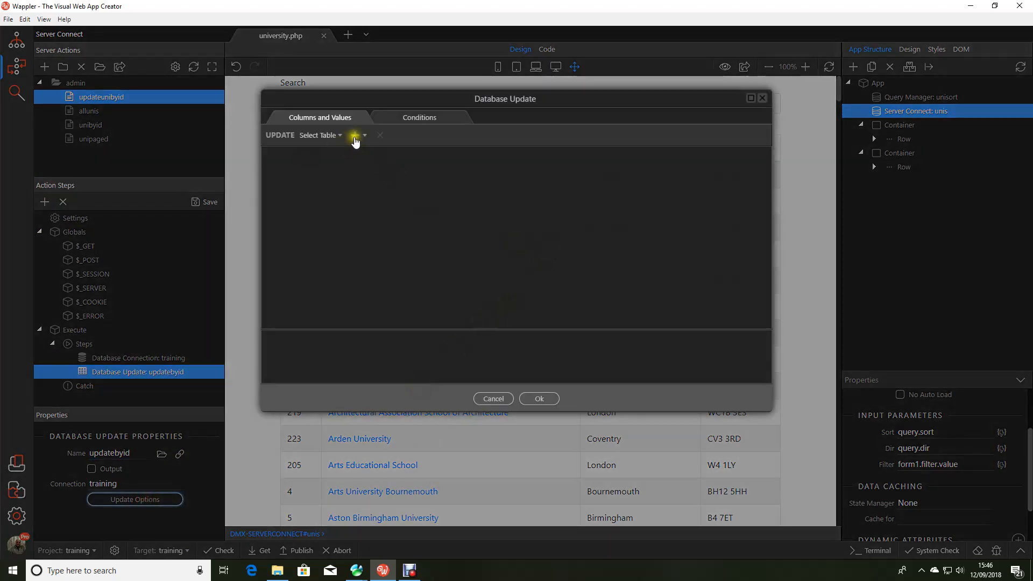
Target the university table and delete UKGovRecognised, lat, lng, isgeo, geoaddress and fulladdress columns.
{"action": "left_click", "coordinate": [355, 135]}
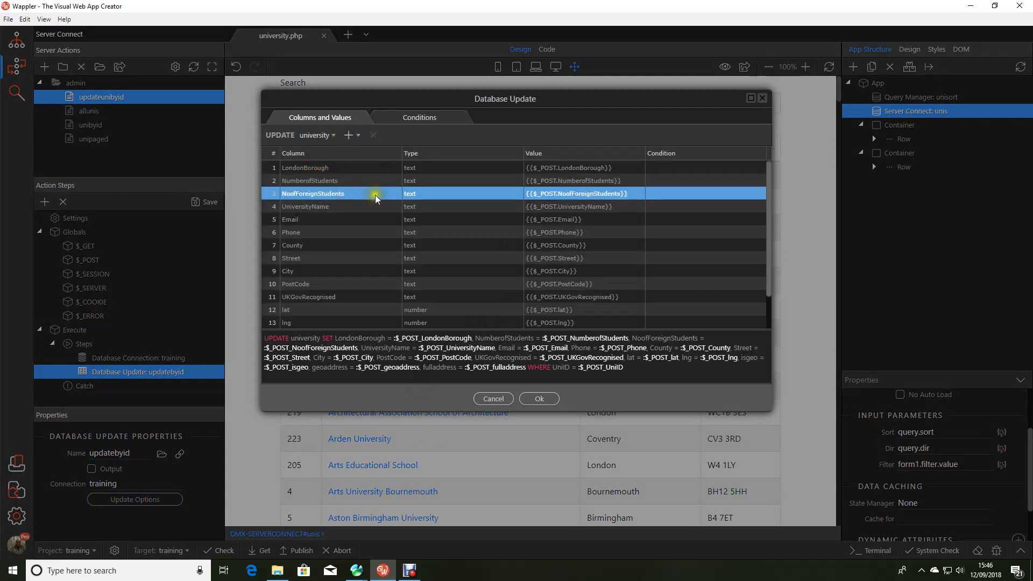
{"action": "left_click", "coordinate": [323, 296]}
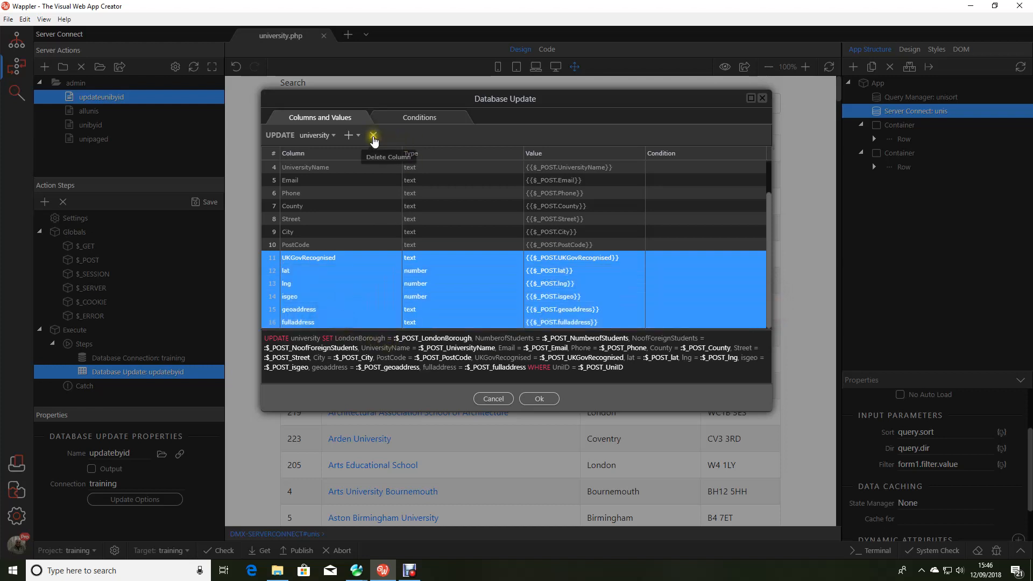
{"action": "left_click", "coordinate": [373, 136]}
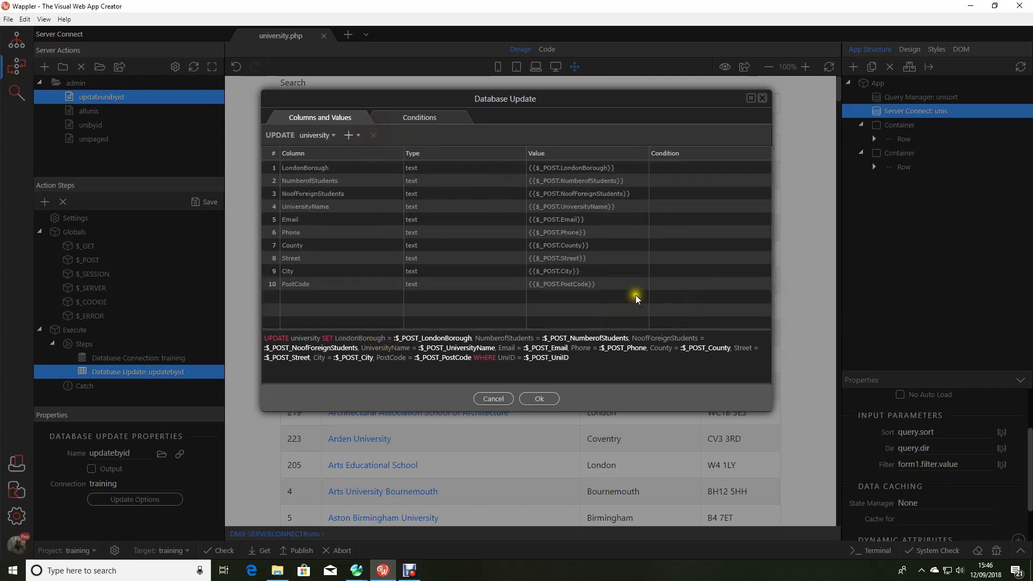
{"action": "left_click", "coordinate": [320, 167]}
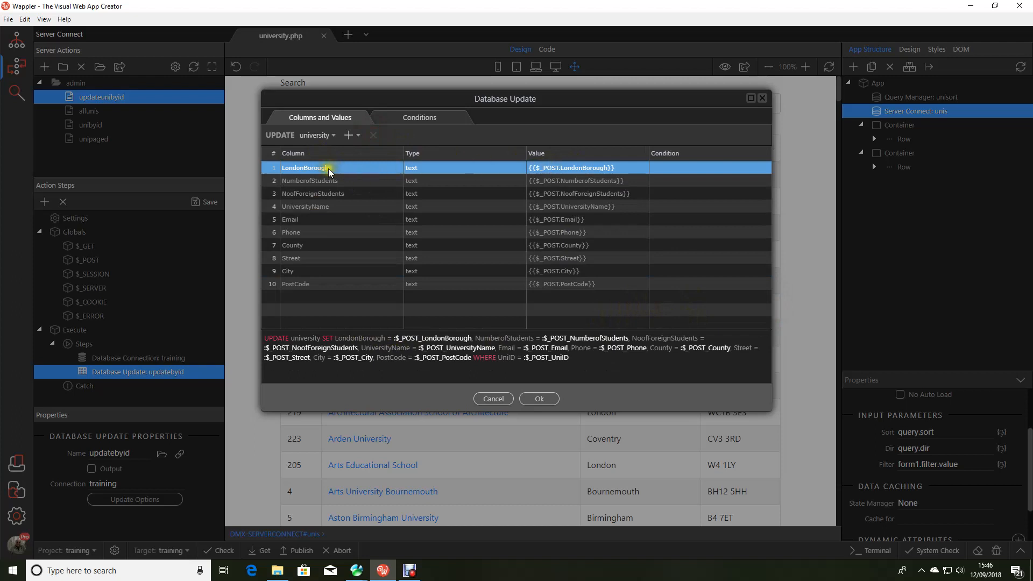
{"action": "left_click", "coordinate": [557, 232]}
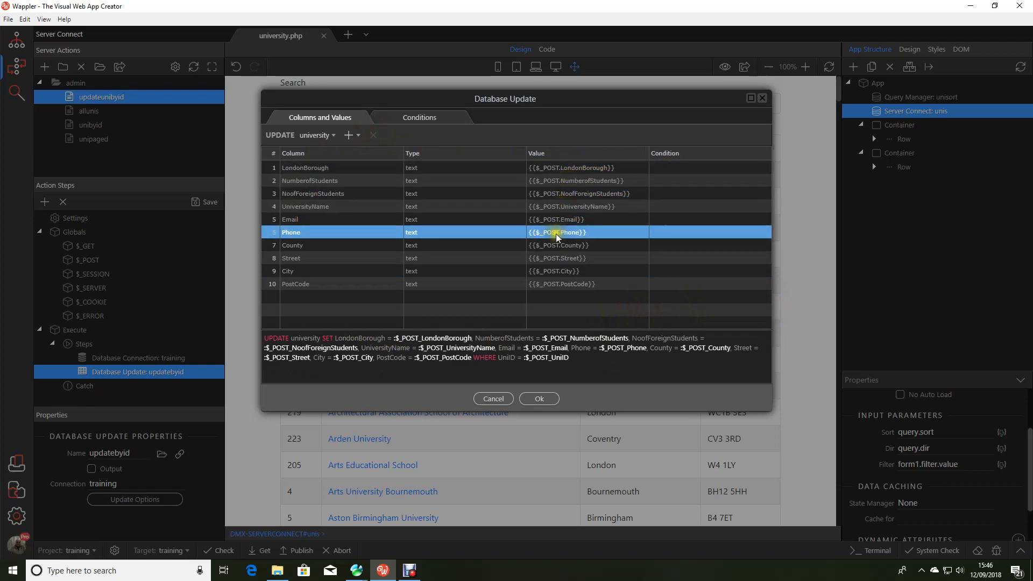
{"action": "left_click", "coordinate": [574, 283]}
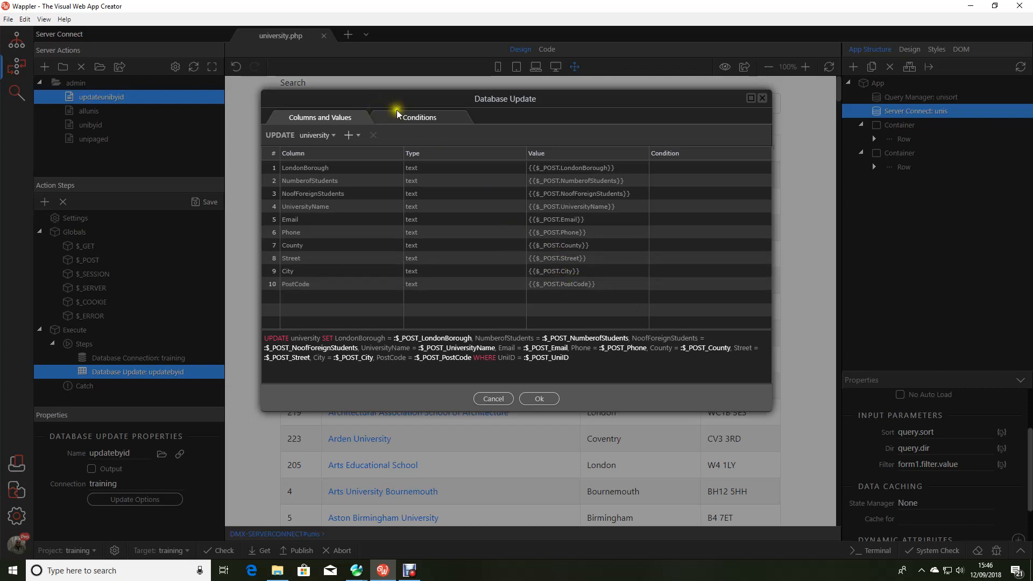
Check the UniID equal {{$_POST.UniID}} condition and close the update builder with Ok.
{"action": "left_click", "coordinate": [419, 117]}
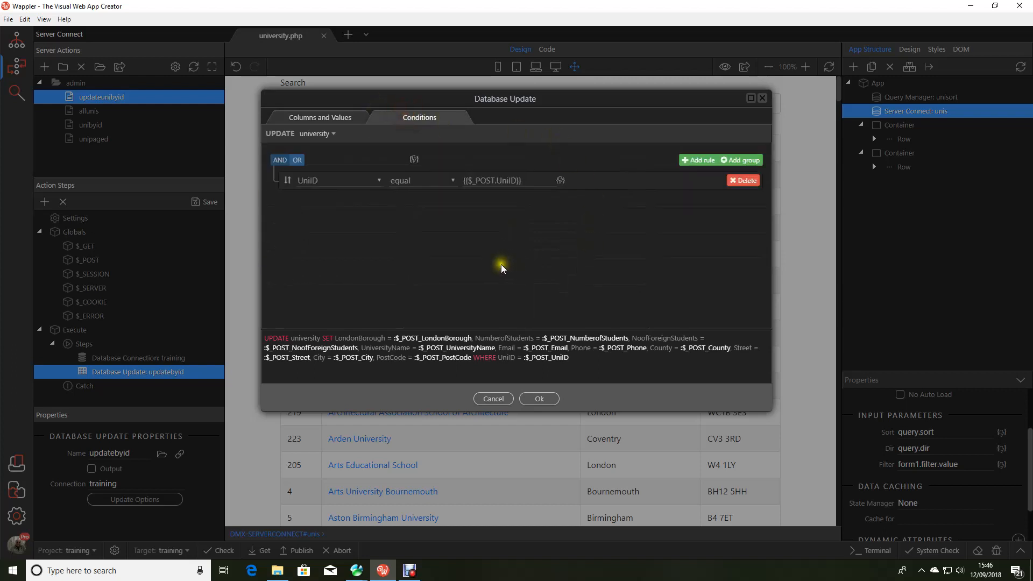
{"action": "mouse_move", "coordinate": [360, 227]}
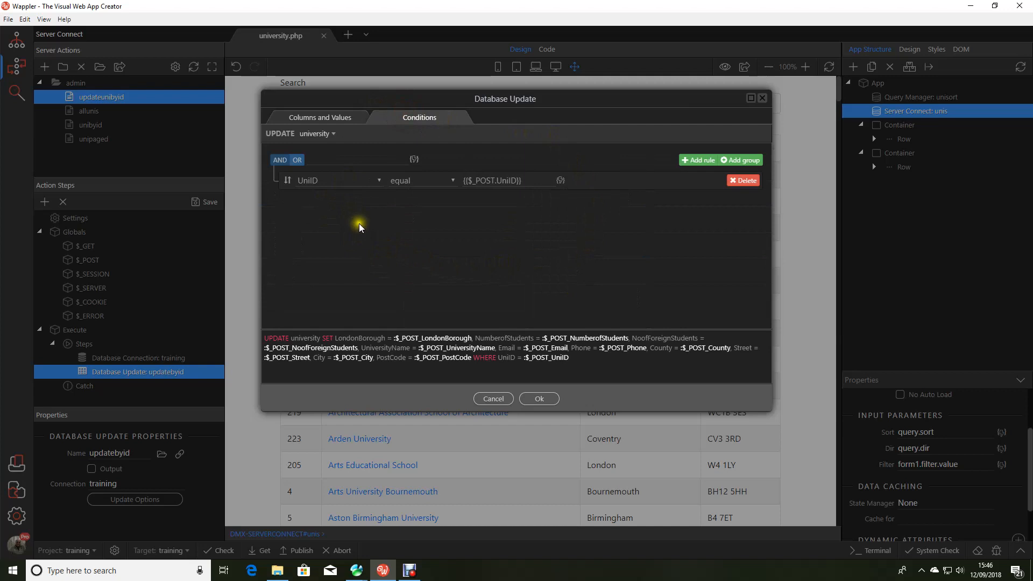
{"action": "mouse_move", "coordinate": [365, 239]}
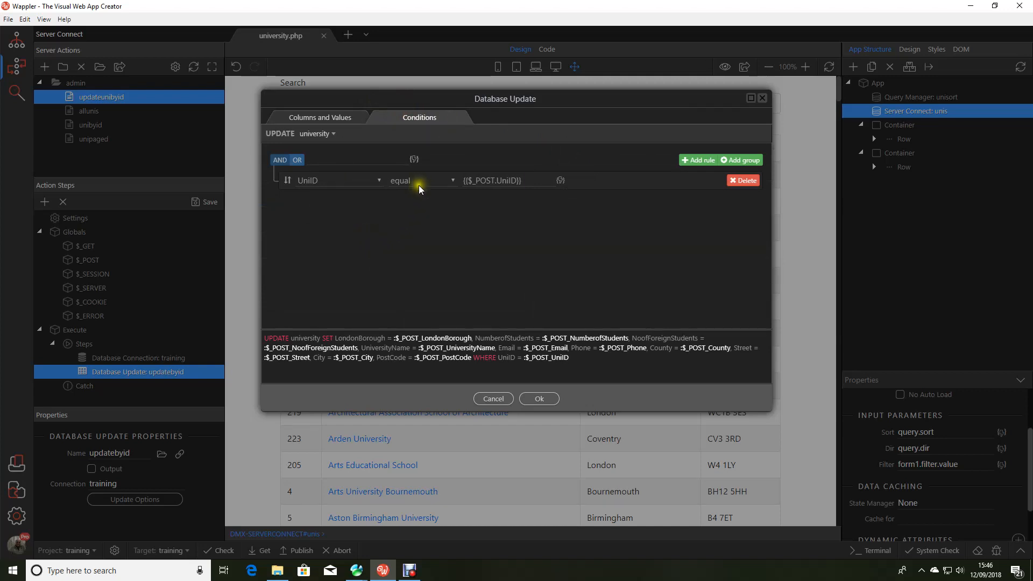
{"action": "mouse_move", "coordinate": [525, 209]}
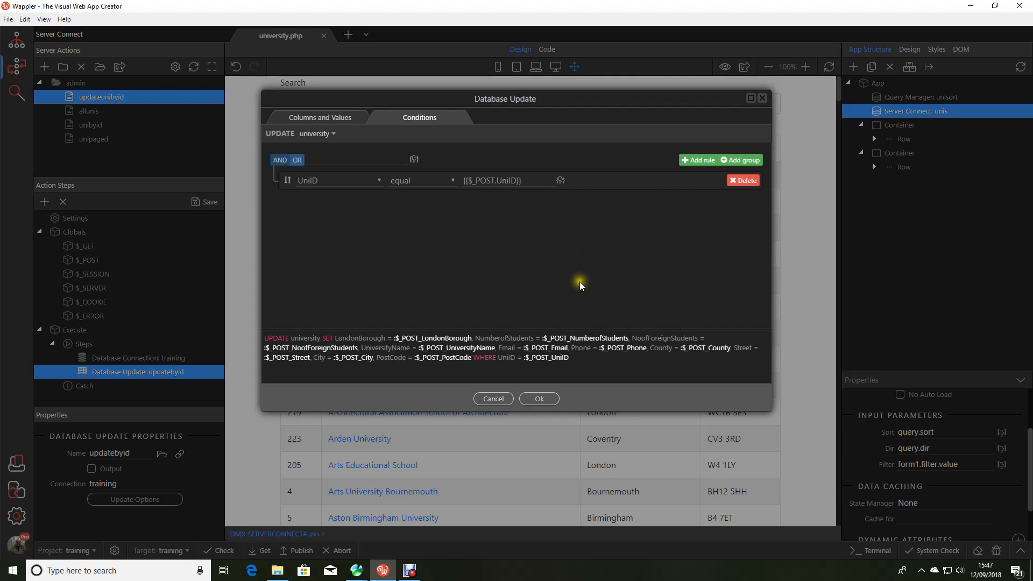
{"action": "mouse_move", "coordinate": [583, 257]}
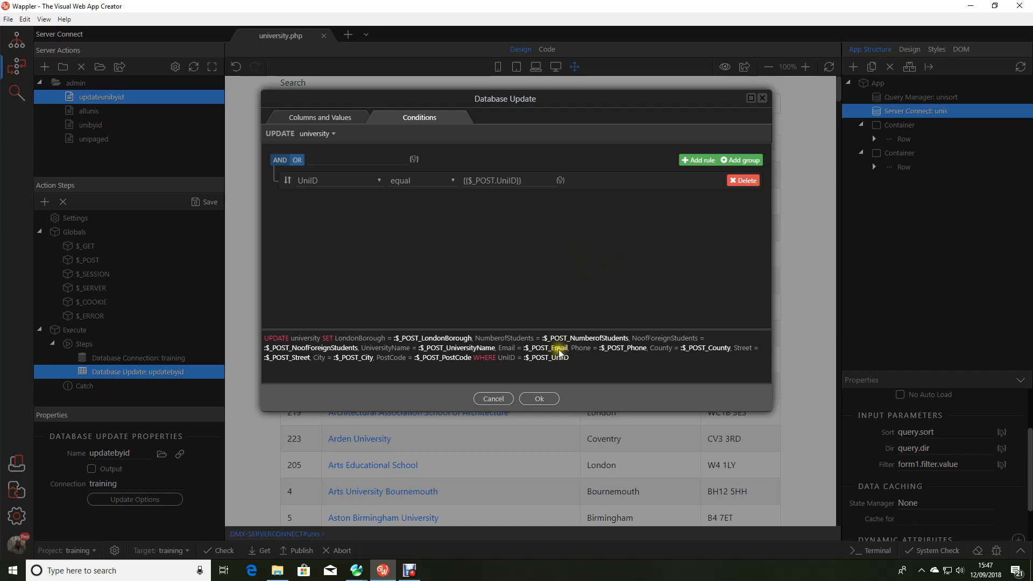
{"action": "left_click", "coordinate": [493, 399]}
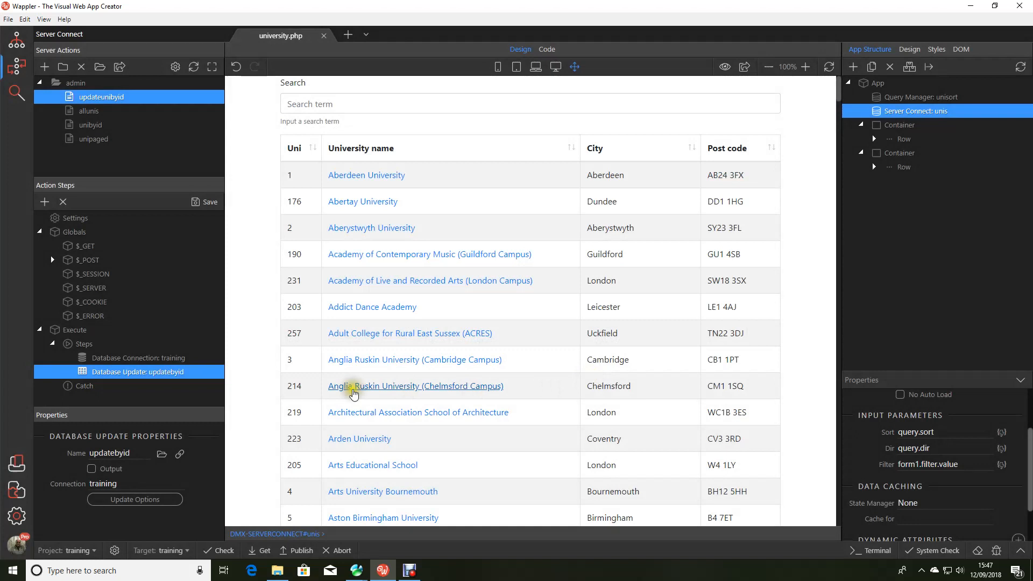
Select a university name link and inspect its edituni.php?id={{UniID}} dynamic link.
{"action": "left_click", "coordinate": [209, 202]}
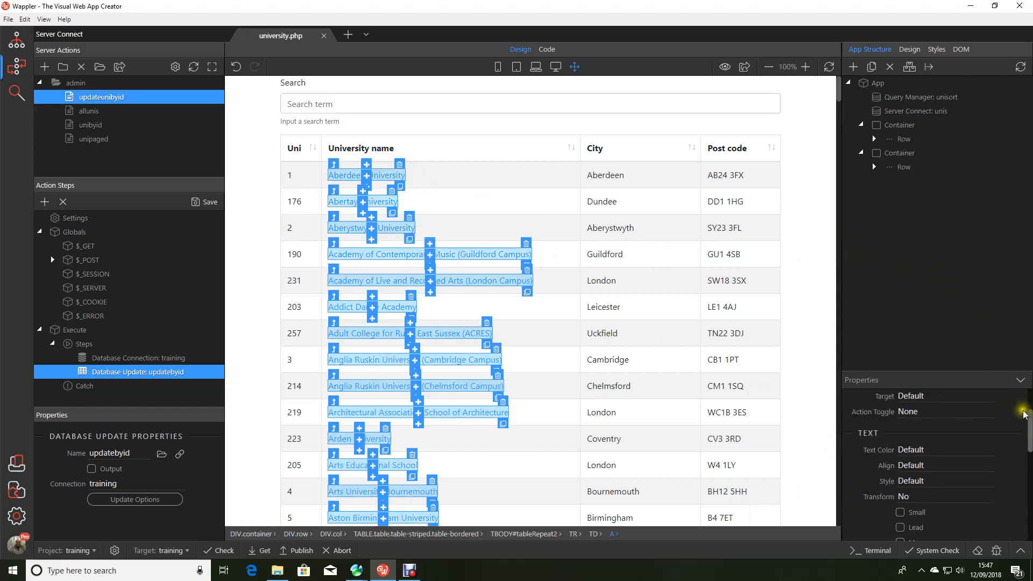
{"action": "left_click", "coordinate": [961, 49]}
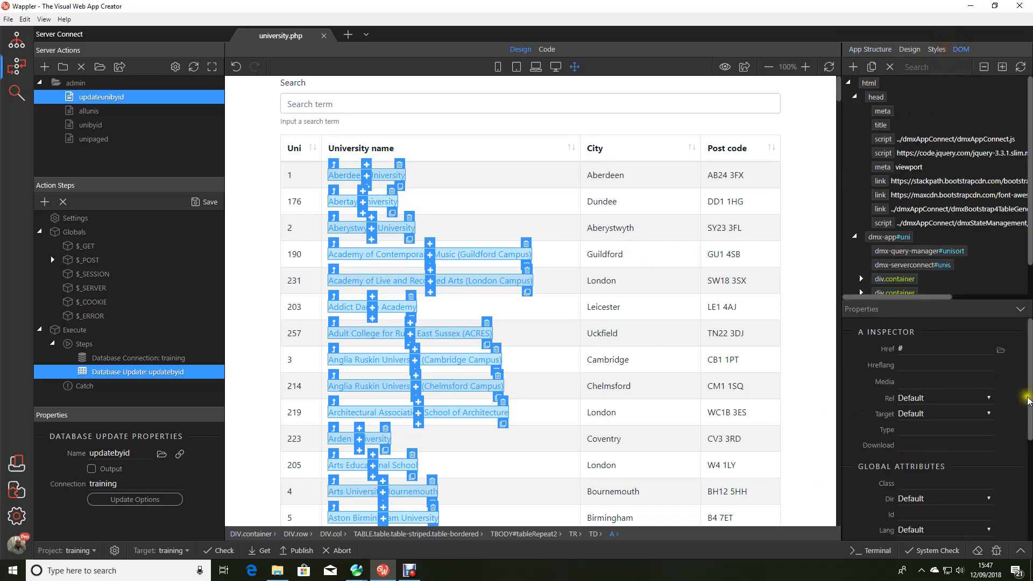
{"action": "scroll", "scroll_direction": "down", "scroll_amount": 3}
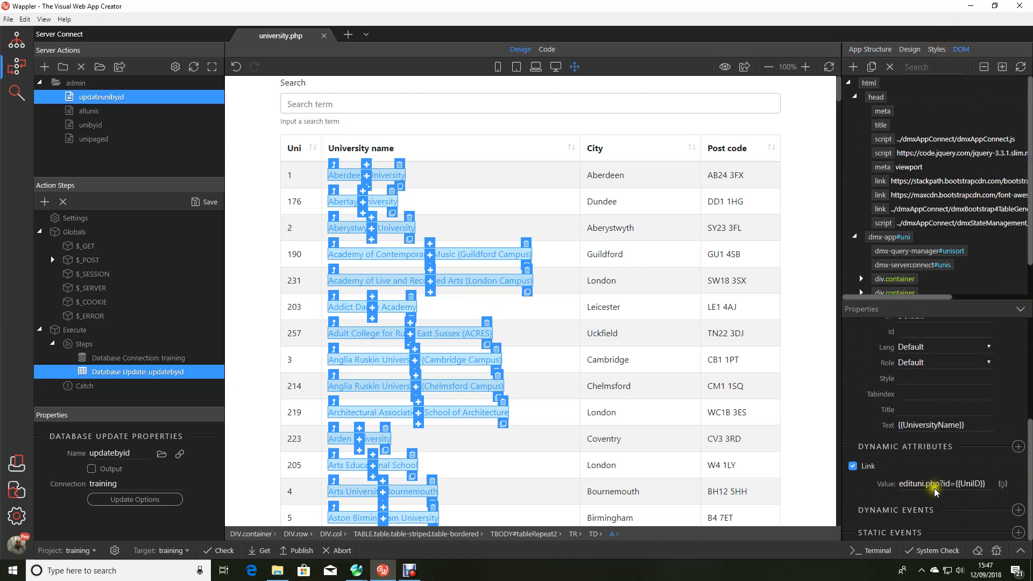
{"action": "left_click", "coordinate": [8, 20]}
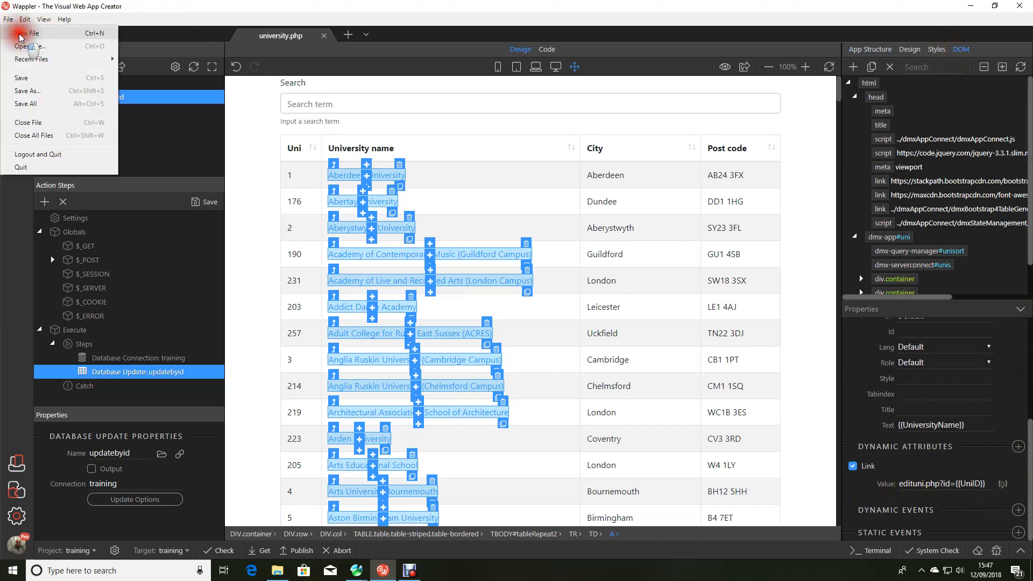
Save a new blank page as edituni.php in the admin folder and switch to it.
{"action": "left_click", "coordinate": [26, 34]}
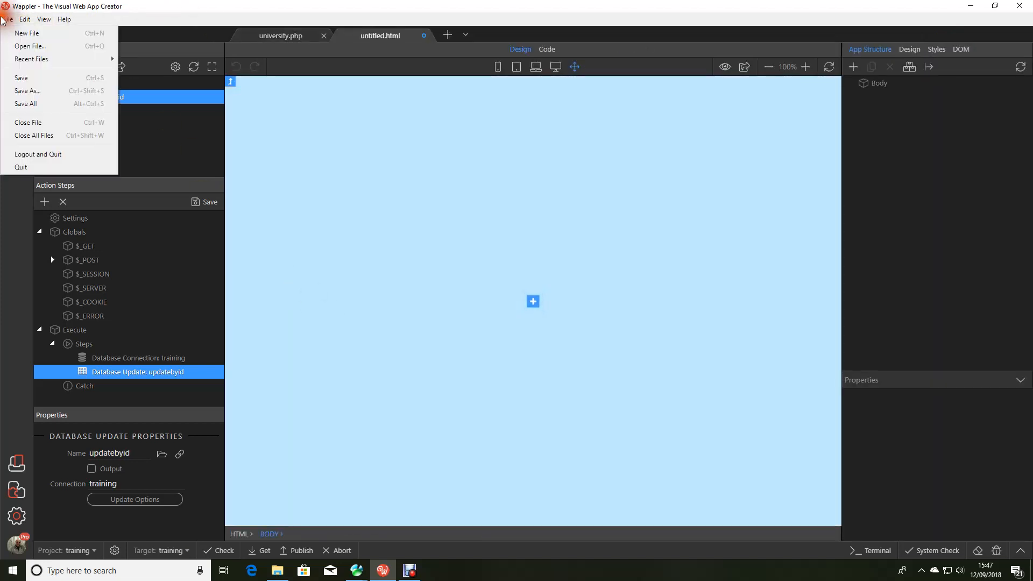
{"action": "left_click", "coordinate": [26, 91]}
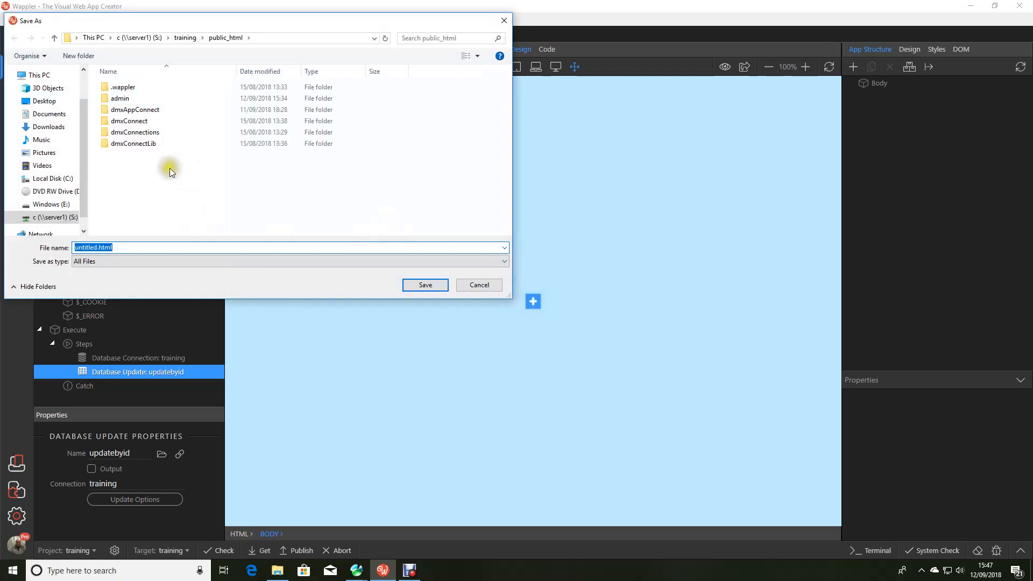
{"action": "type", "text": "edituni,php"}
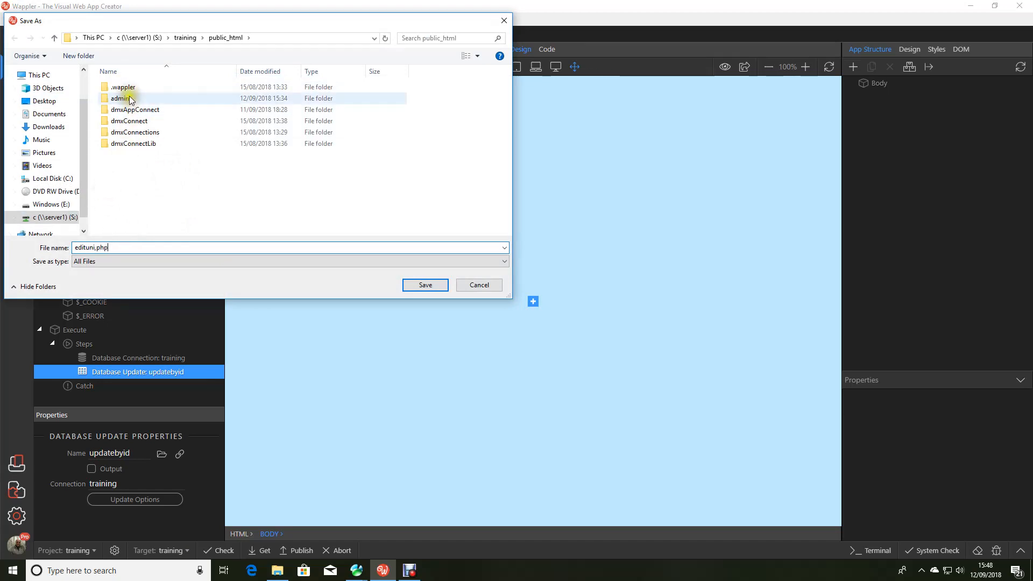
{"action": "double_click", "coordinate": [119, 99]}
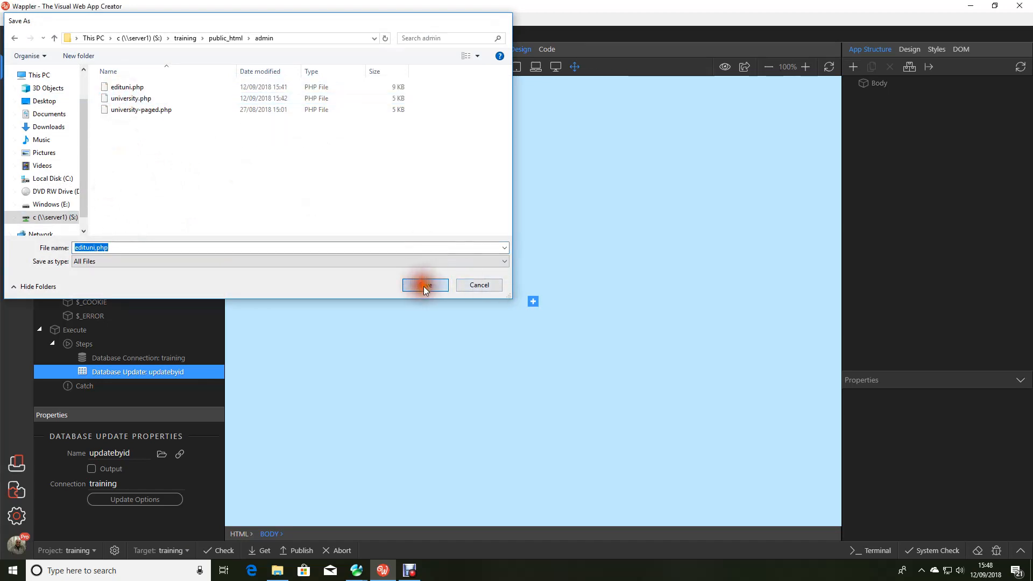
{"action": "left_click", "coordinate": [425, 284]}
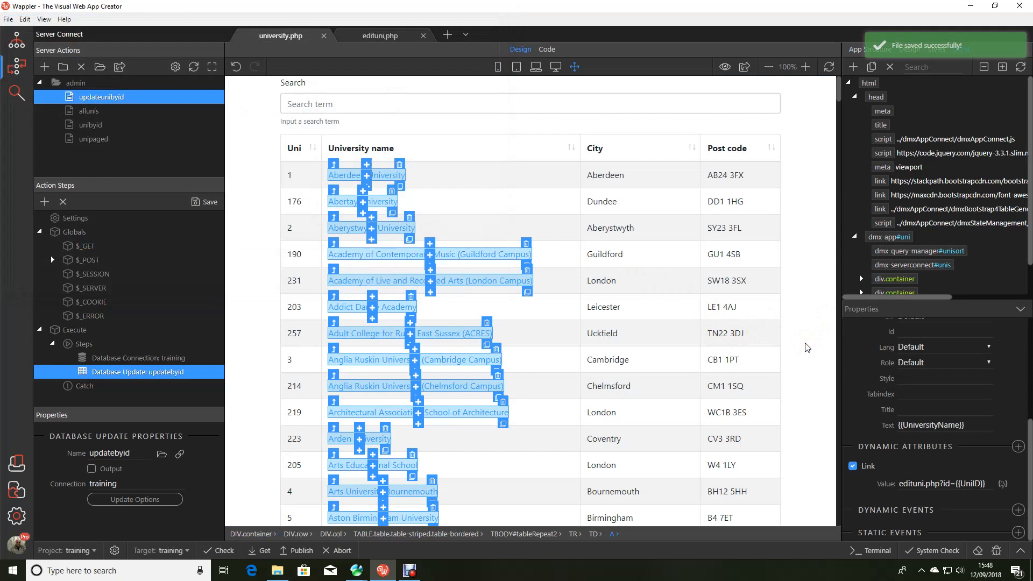
{"action": "left_click", "coordinate": [380, 36]}
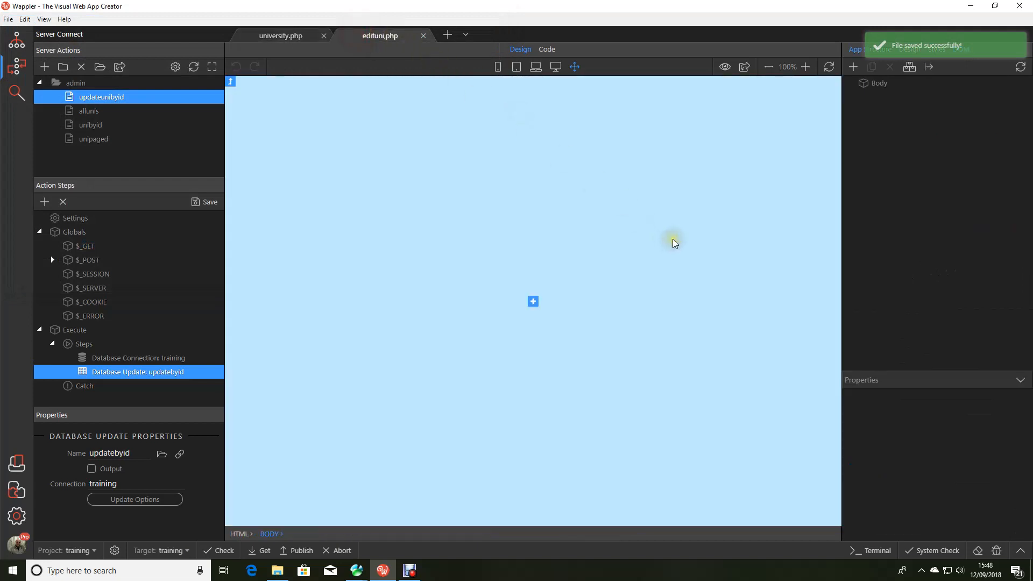
Add App Connect and Bootstrap 4 to edituni.php, then insert a container with a row and column.
{"action": "left_click", "coordinate": [854, 67]}
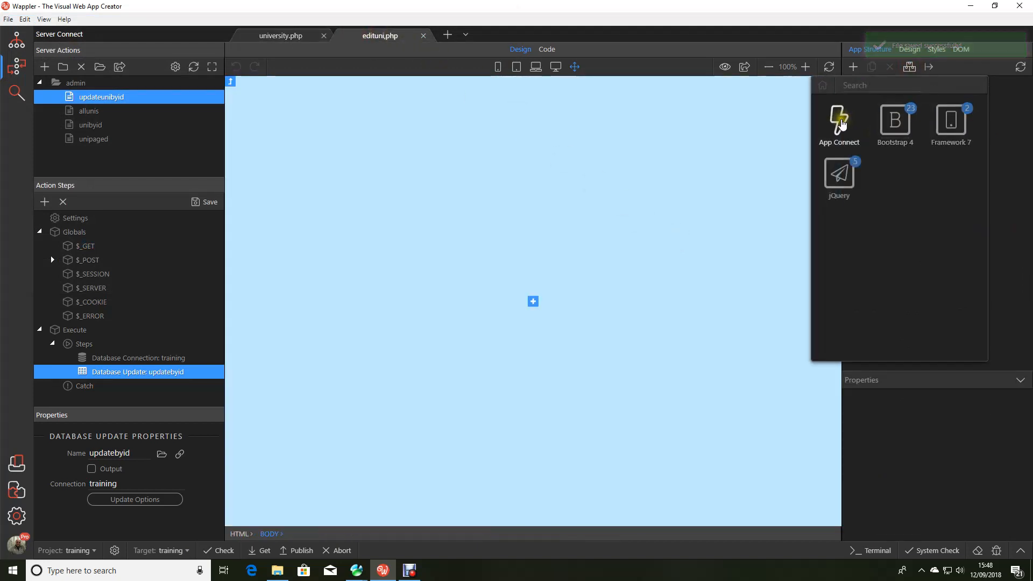
{"action": "left_click", "coordinate": [839, 121]}
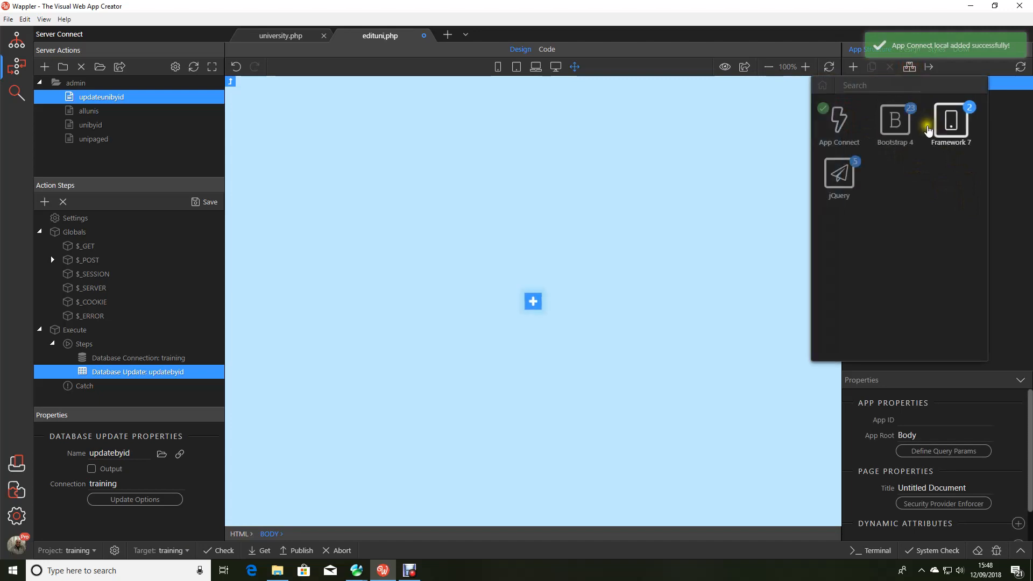
{"action": "left_click", "coordinate": [951, 121]}
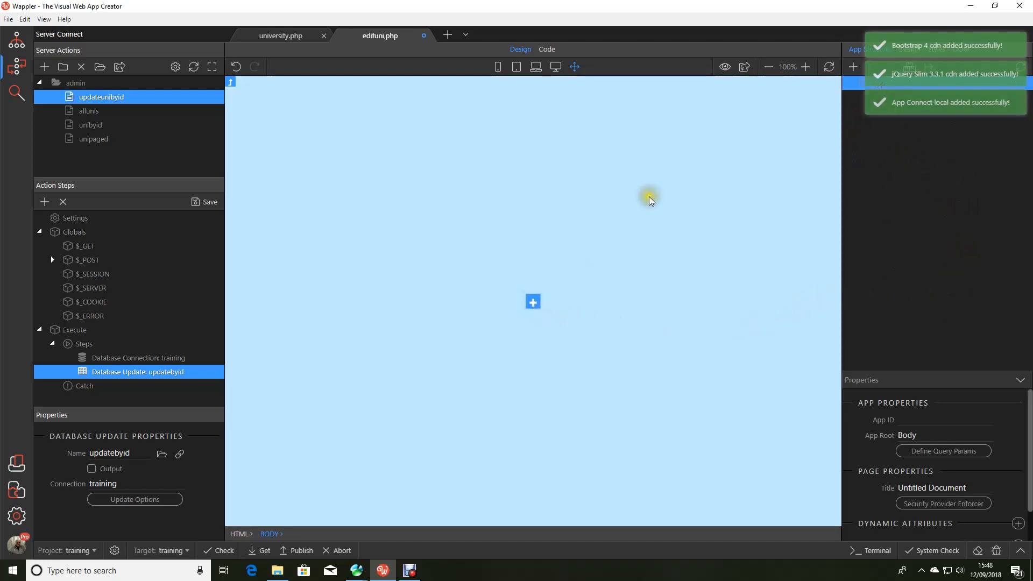
{"action": "left_click", "coordinate": [8, 20]}
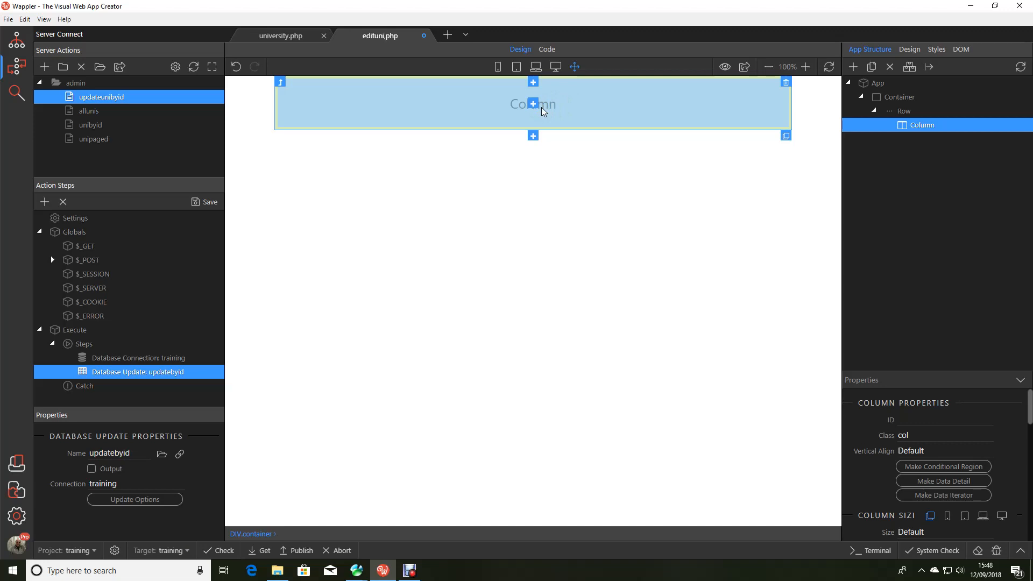
{"action": "mouse_move", "coordinate": [945, 183]}
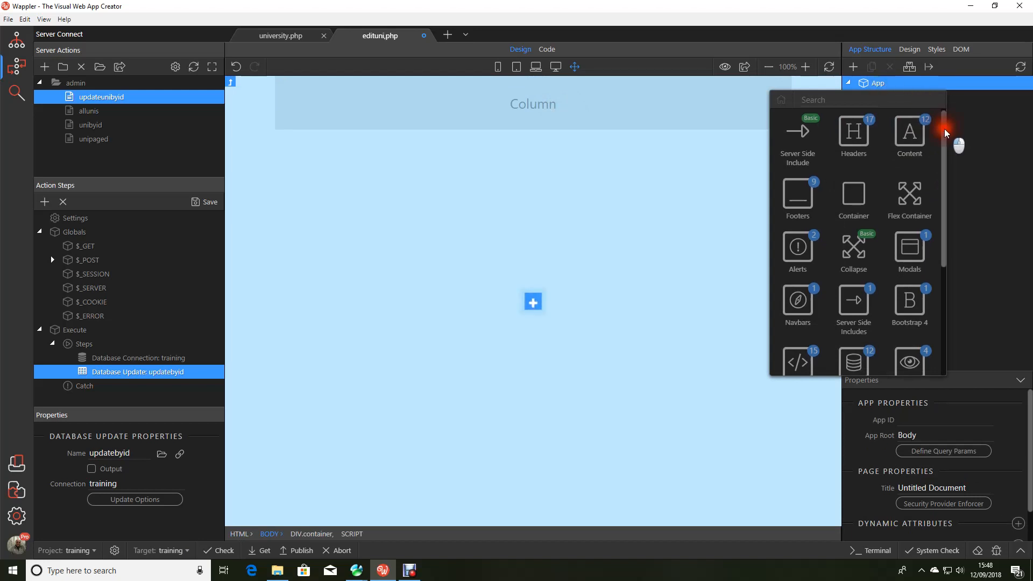
Insert a Query Manager, query1, and save the offset and id query parameters.
{"action": "scroll", "scroll_direction": "down", "scroll_amount": 3}
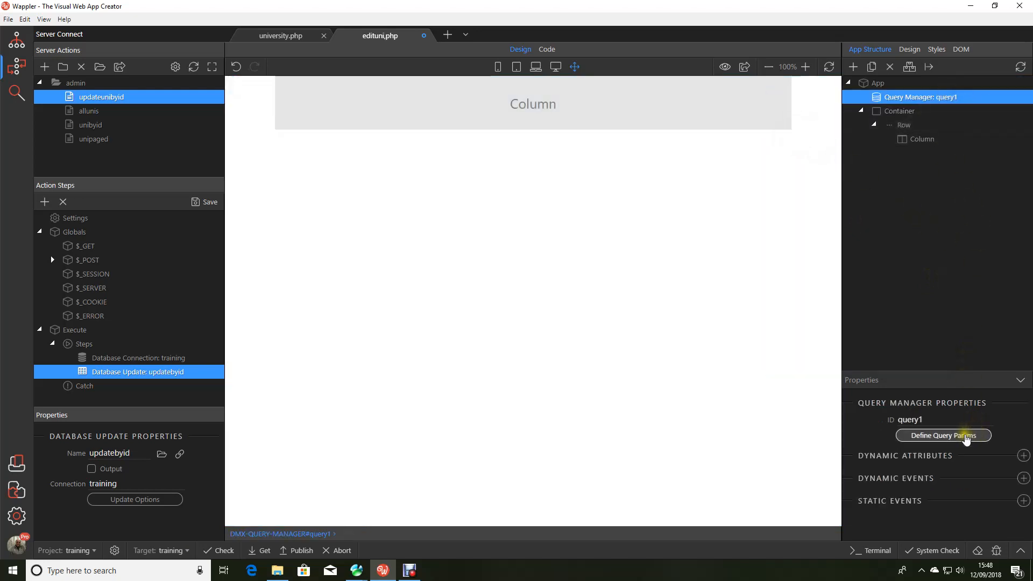
{"action": "left_click", "coordinate": [943, 436]}
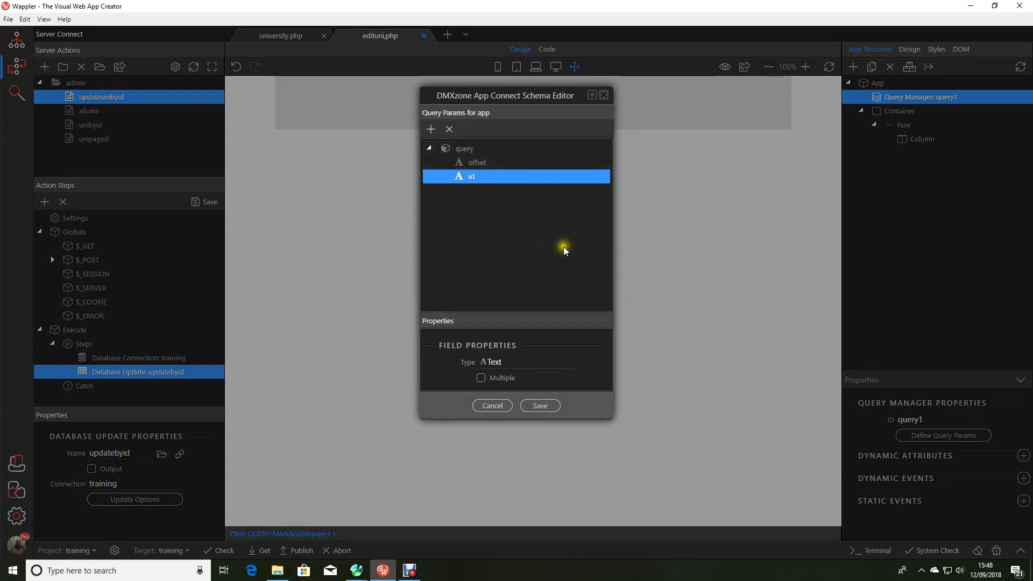
{"action": "mouse_move", "coordinate": [571, 241]}
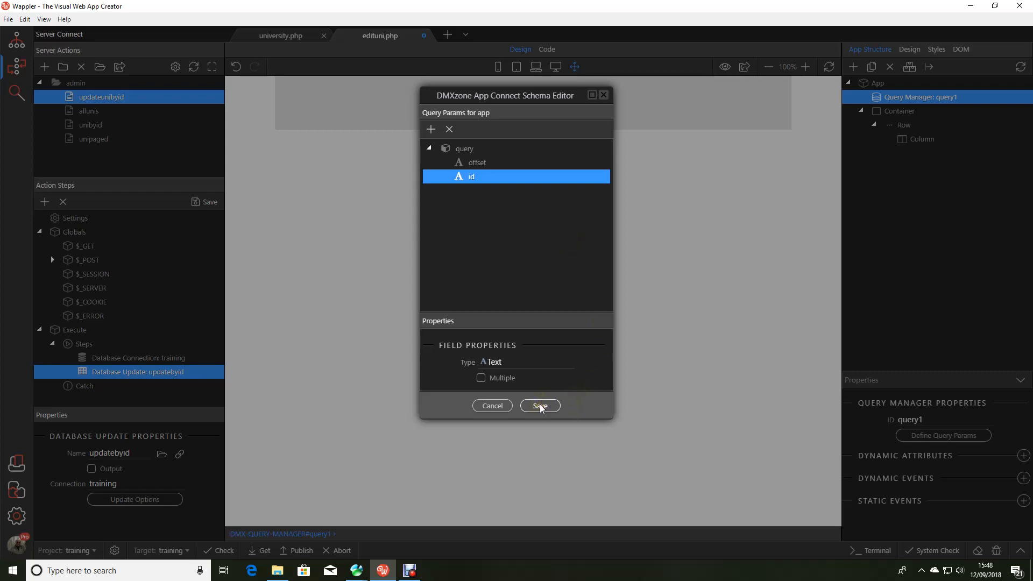
{"action": "left_click", "coordinate": [540, 405]}
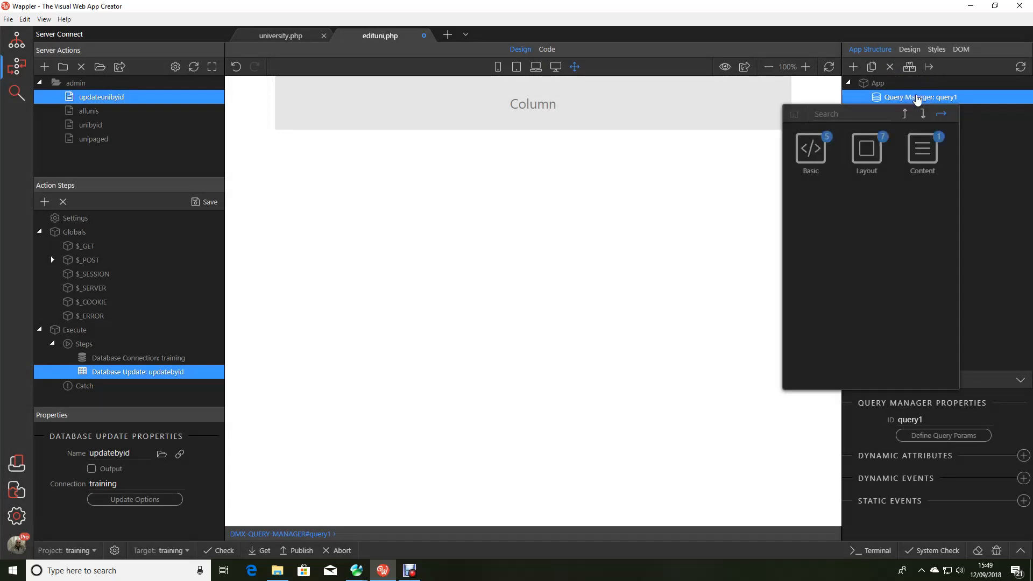
Add serverconnect1 running the unibyid action, with its Id parameter bound to query.id.
{"action": "left_click", "coordinate": [877, 82]}
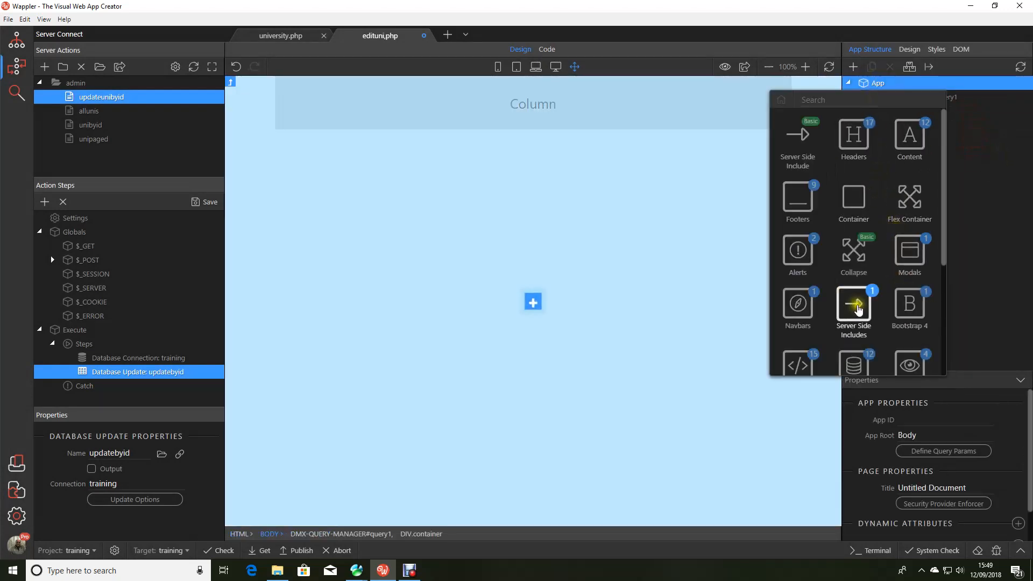
{"action": "scroll", "scroll_direction": "down", "scroll_amount": 3}
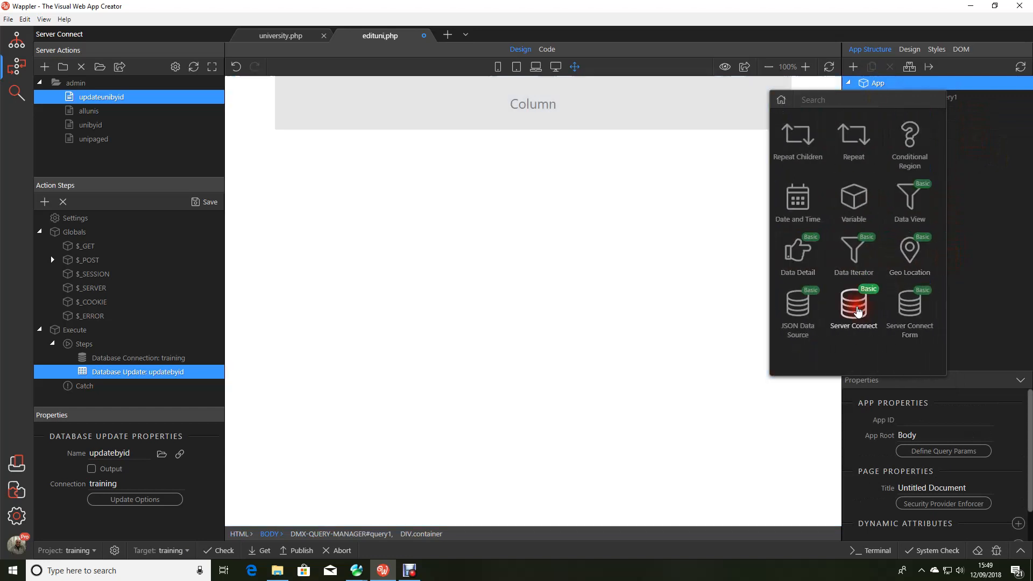
{"action": "left_click", "coordinate": [853, 308]}
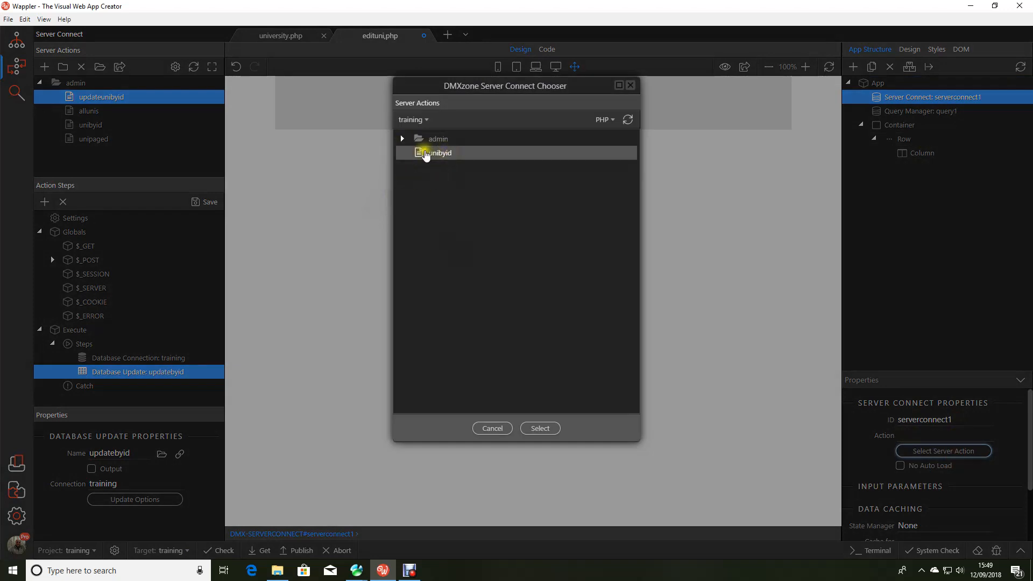
{"action": "left_click", "coordinate": [431, 153]}
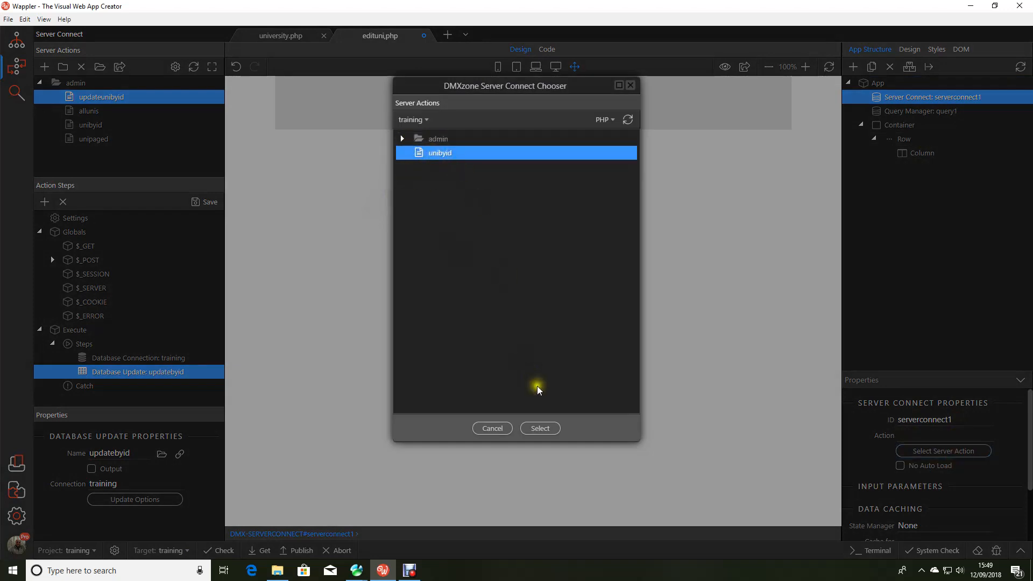
{"action": "left_click", "coordinate": [540, 428]}
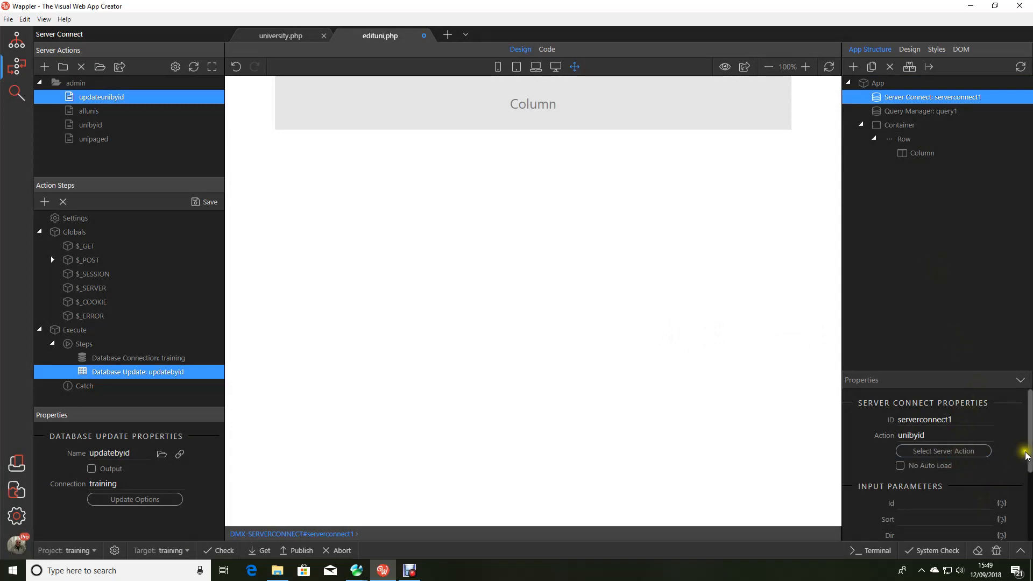
{"action": "left_click", "coordinate": [1001, 504]}
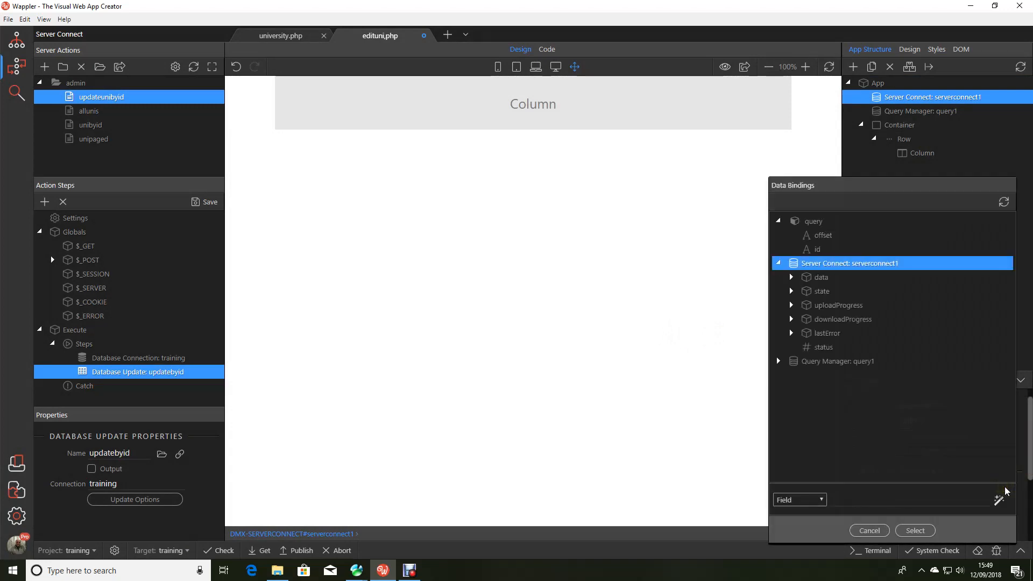
{"action": "left_click", "coordinate": [817, 249]}
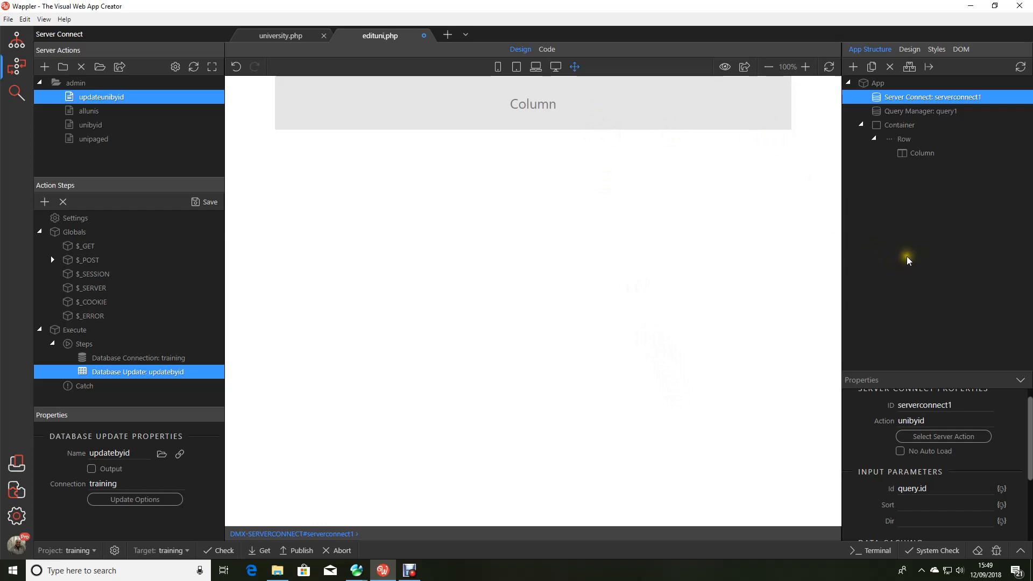
{"action": "left_click", "coordinate": [7, 20]}
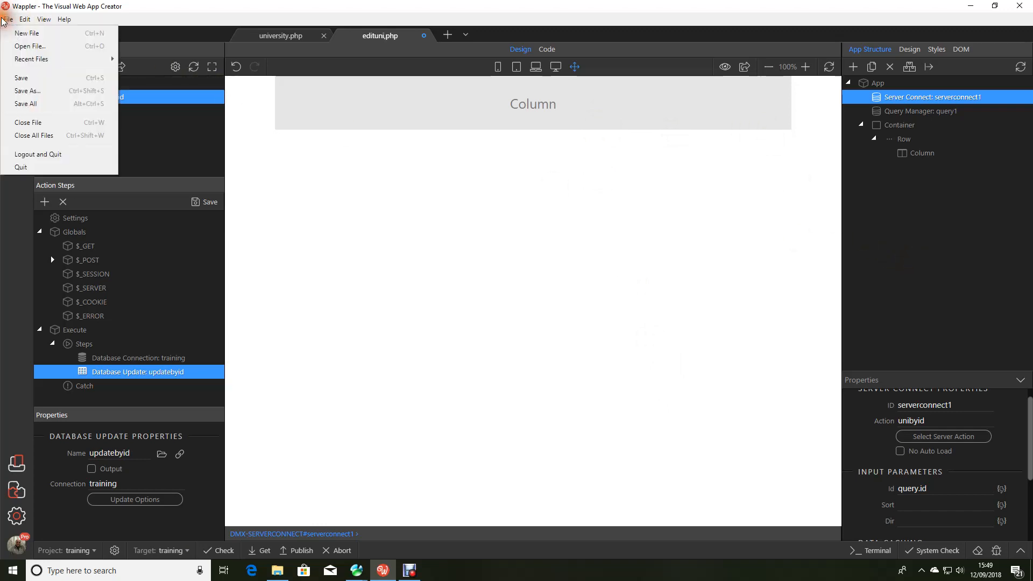
Save edituni.php, then select the column and list its available generators.
{"action": "left_click", "coordinate": [21, 77]}
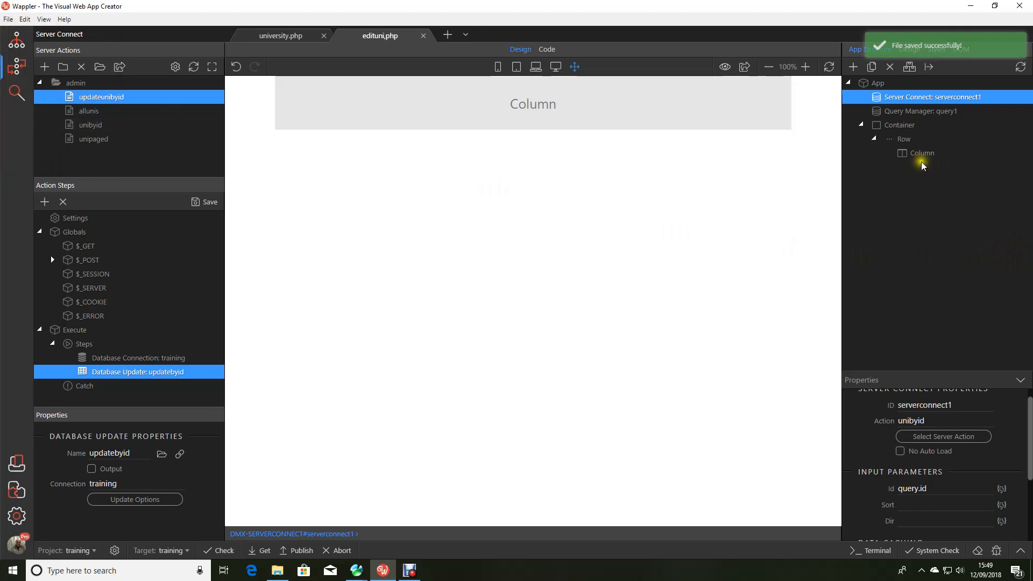
{"action": "left_click", "coordinate": [921, 152]}
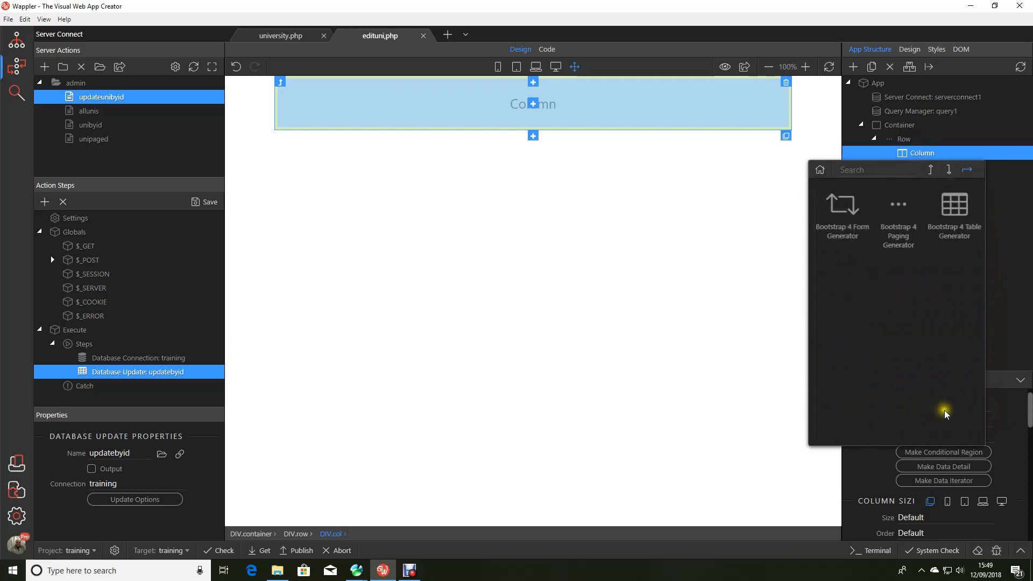
Generate a form posting to updateunibyid, with fields populated from serverconnect1's querybyid data.
{"action": "left_click", "coordinate": [842, 205]}
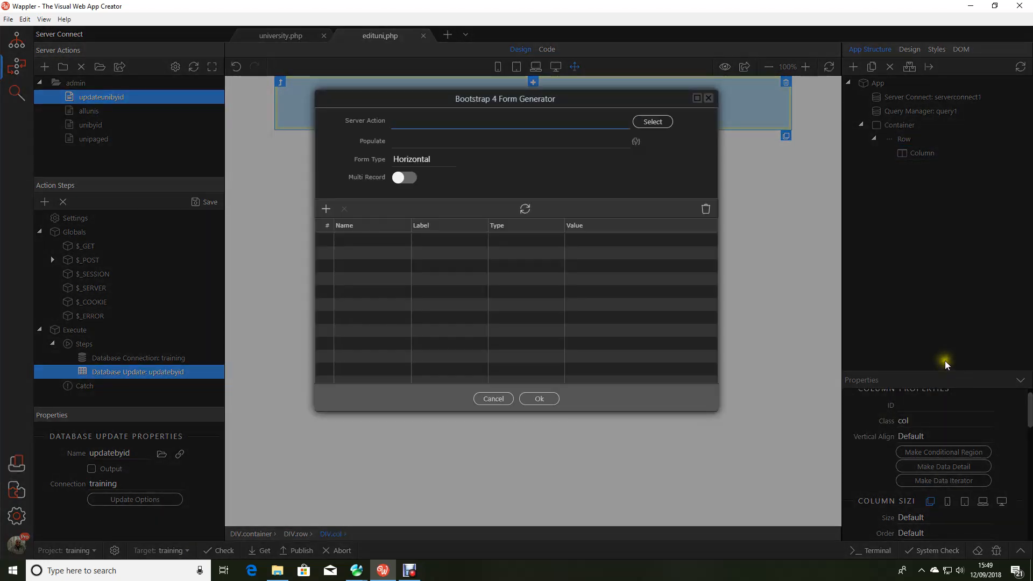
{"action": "left_click", "coordinate": [653, 121]}
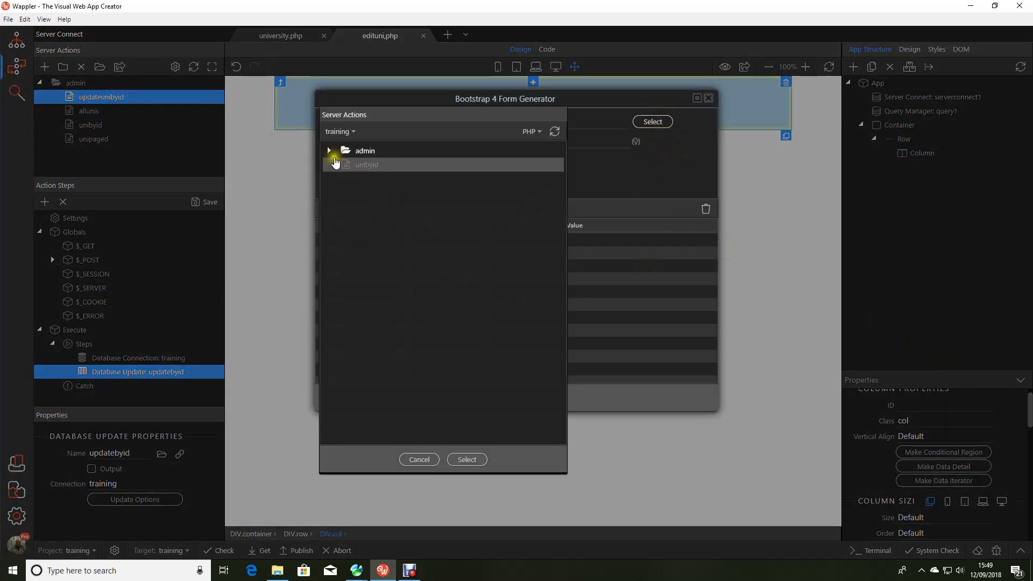
{"action": "left_click", "coordinate": [330, 151]}
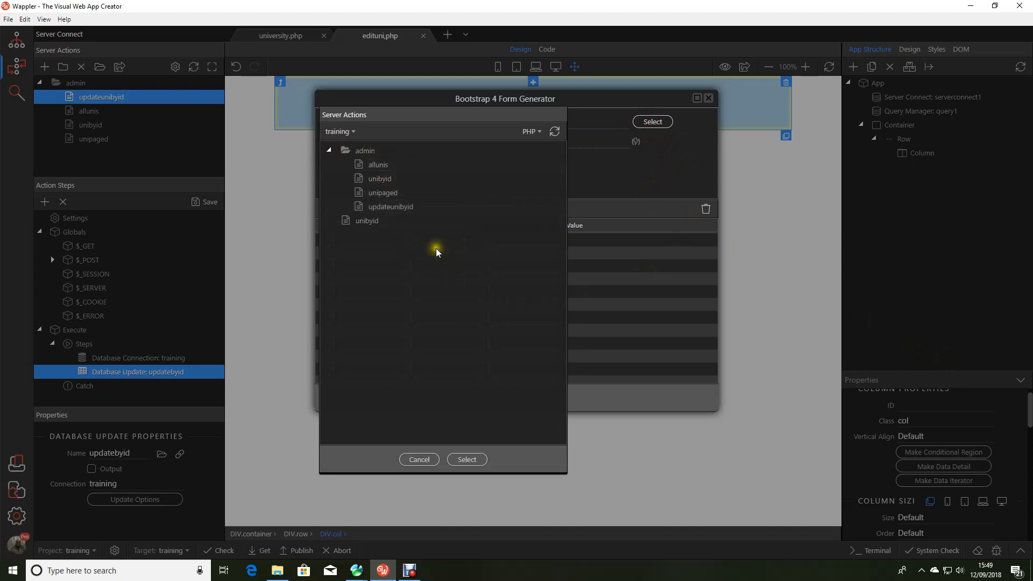
{"action": "left_click", "coordinate": [391, 206]}
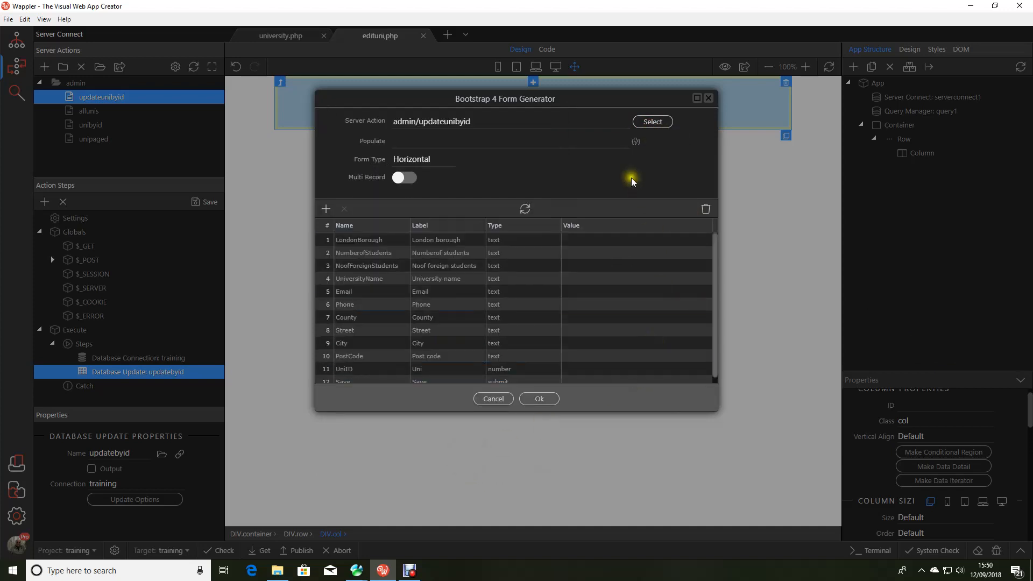
{"action": "left_click", "coordinate": [636, 142]}
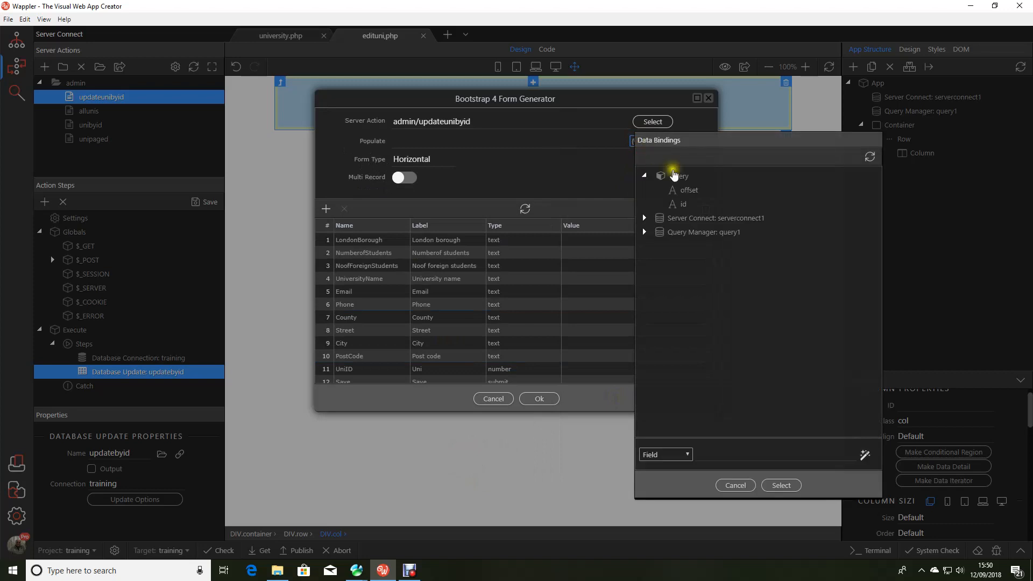
{"action": "left_click", "coordinate": [644, 217]}
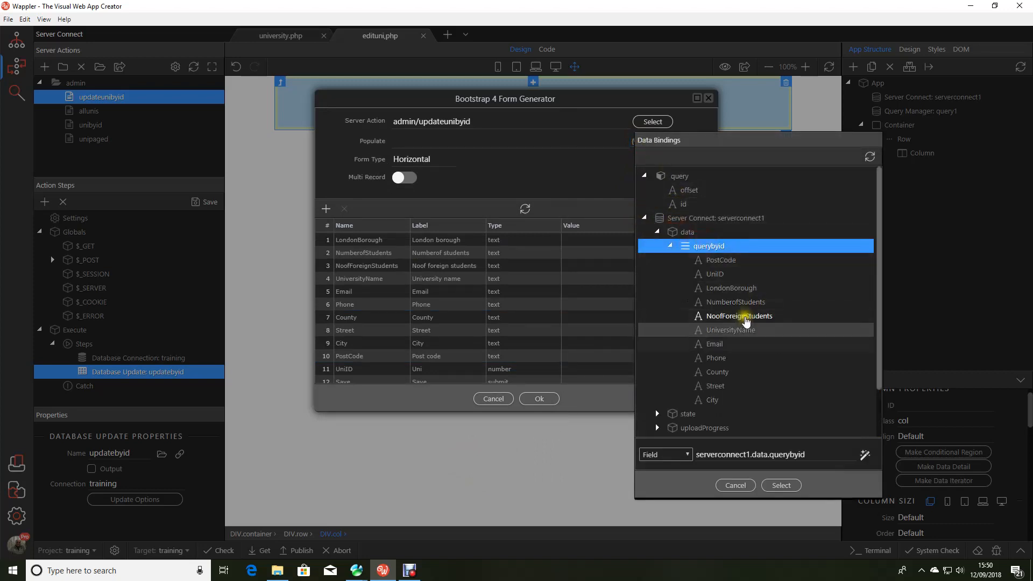
{"action": "left_click", "coordinate": [780, 485]}
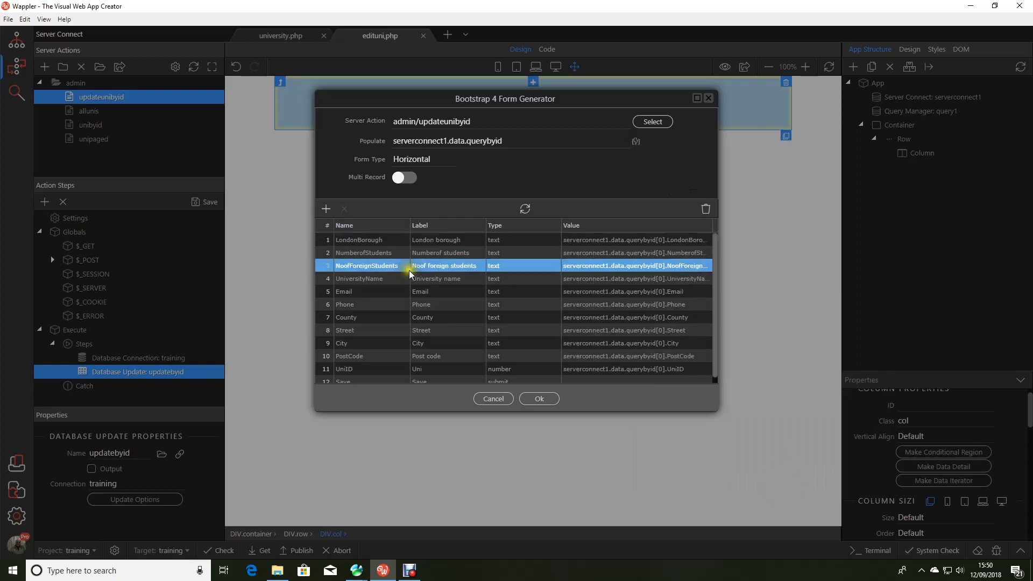
{"action": "left_click", "coordinate": [636, 239]}
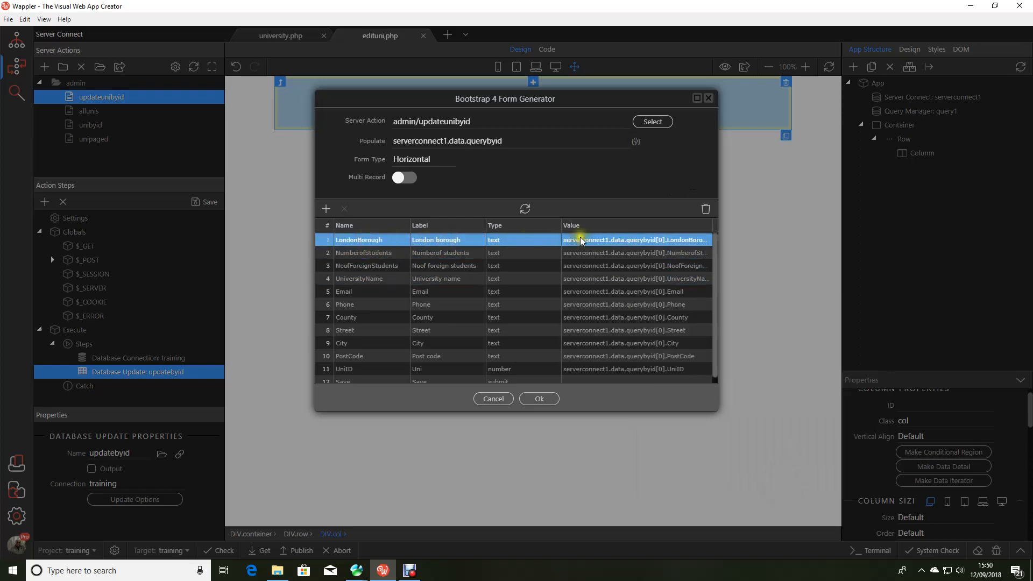
{"action": "mouse_move", "coordinate": [365, 242]}
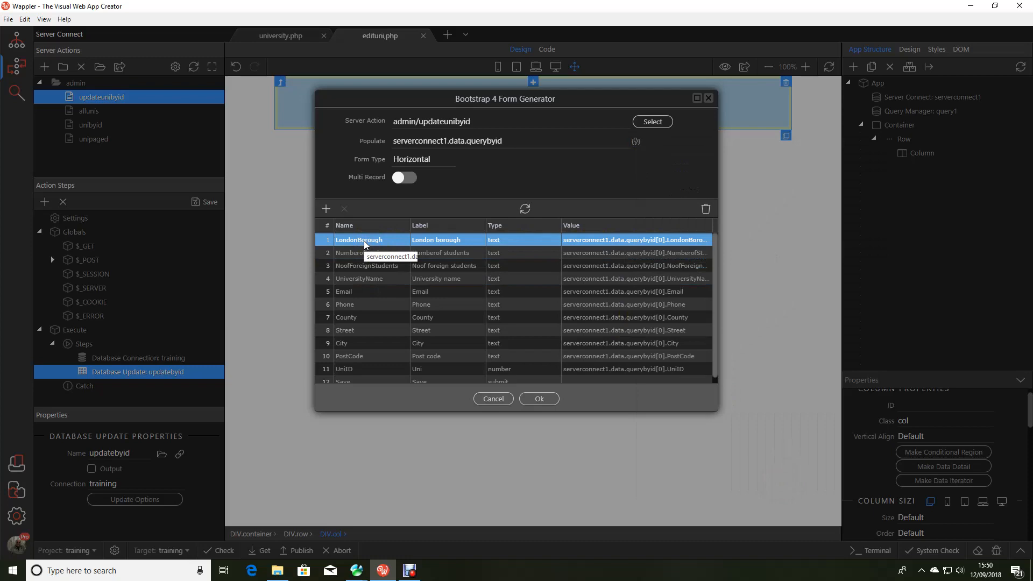
{"action": "mouse_move", "coordinate": [627, 243]}
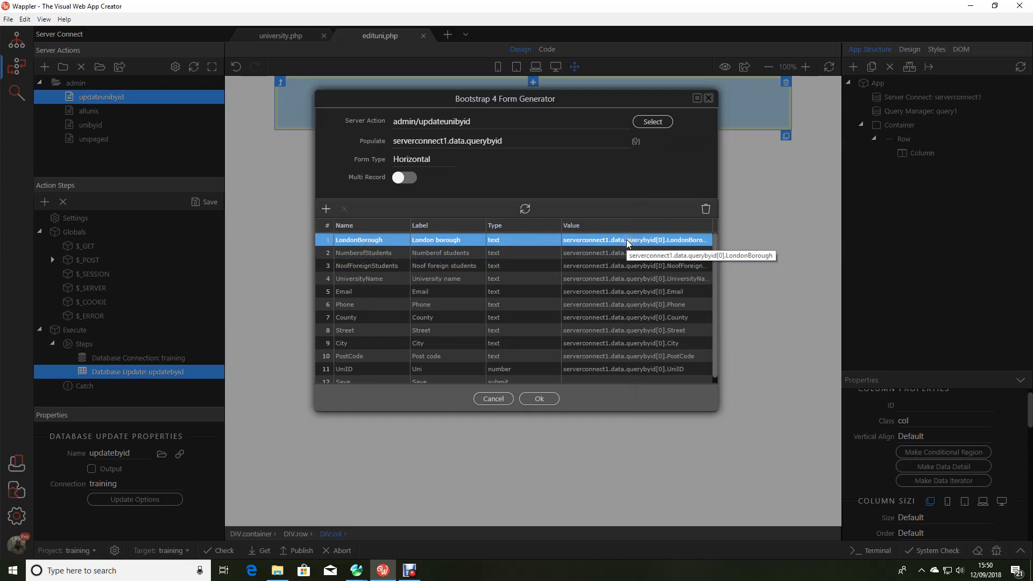
{"action": "left_click", "coordinate": [539, 398]}
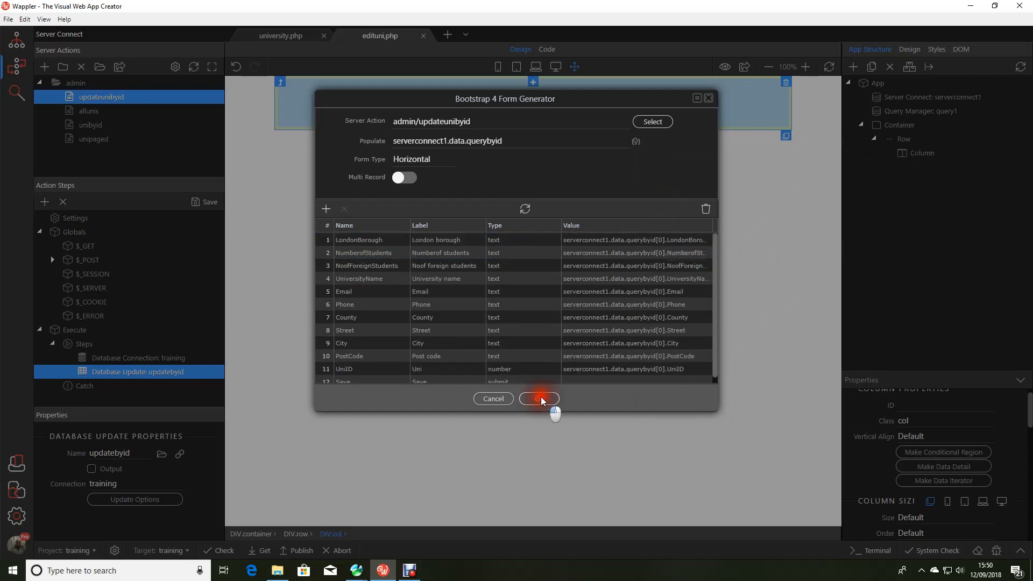
{"action": "left_click", "coordinate": [540, 399]}
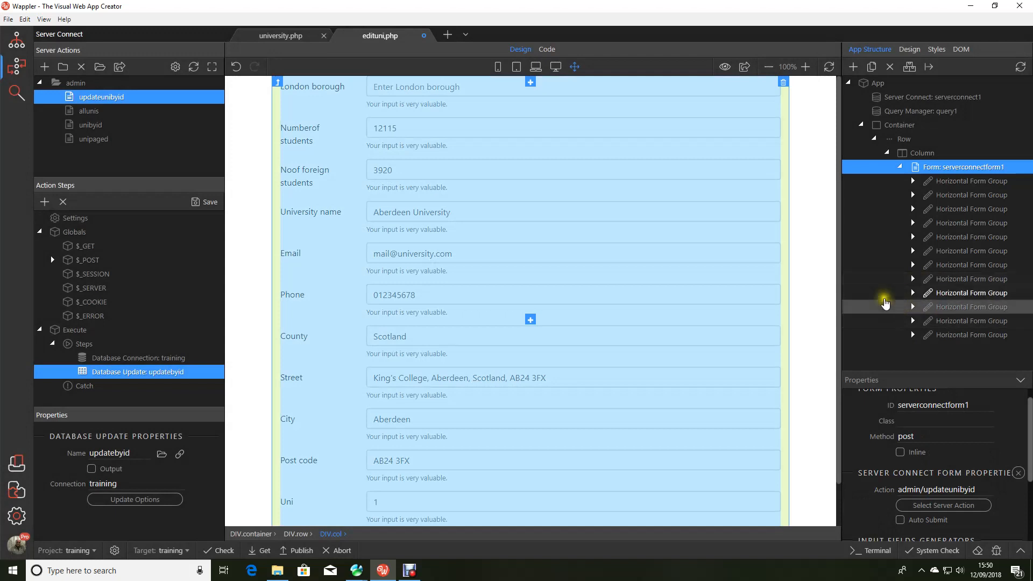
Save edituni.php and preview it in the browser, which shows a 404 error.
{"action": "left_click", "coordinate": [7, 20]}
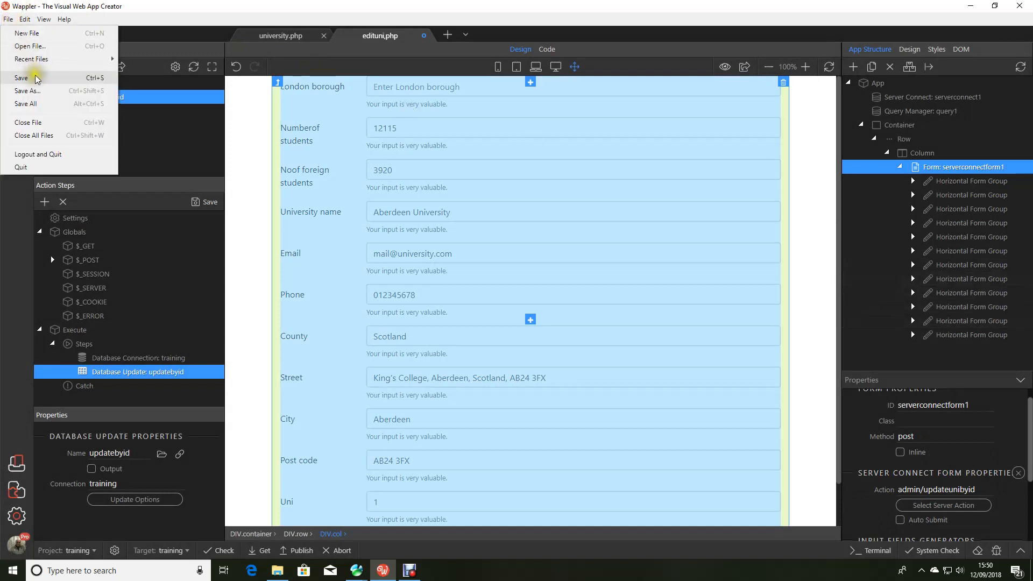
{"action": "left_click", "coordinate": [21, 79]}
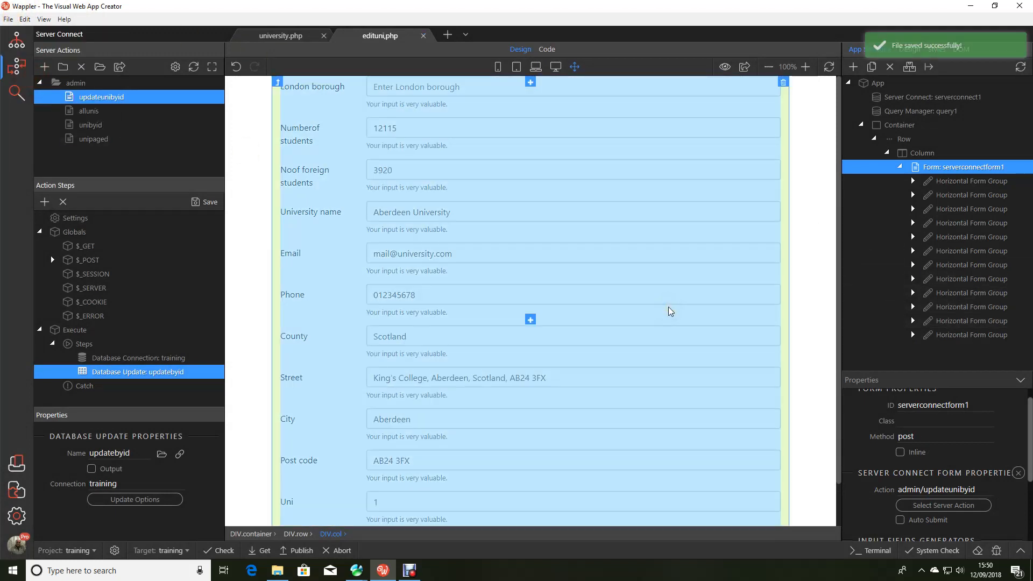
{"action": "mouse_move", "coordinate": [469, 215]}
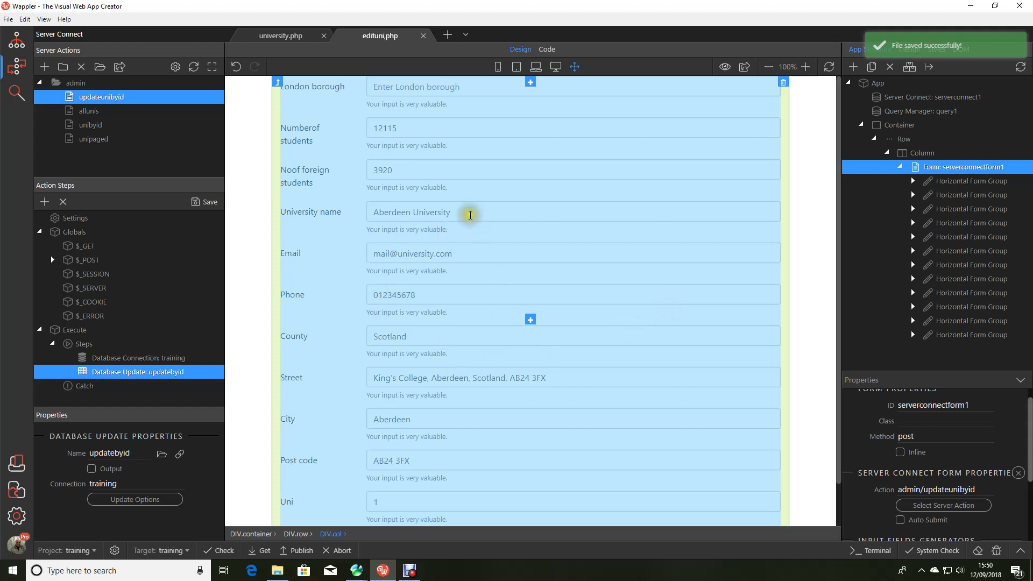
{"action": "mouse_move", "coordinate": [823, 164]}
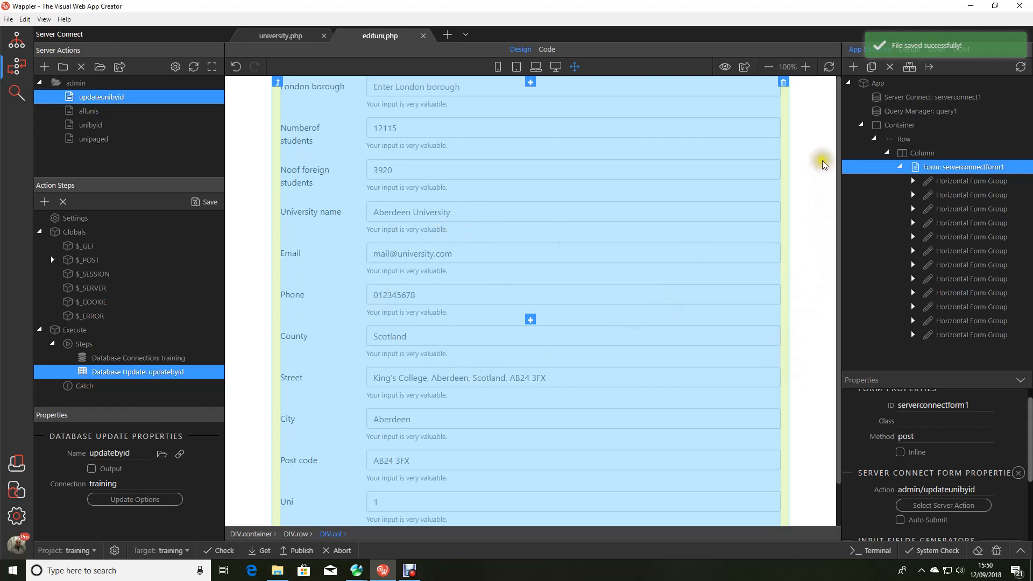
{"action": "mouse_move", "coordinate": [744, 66]}
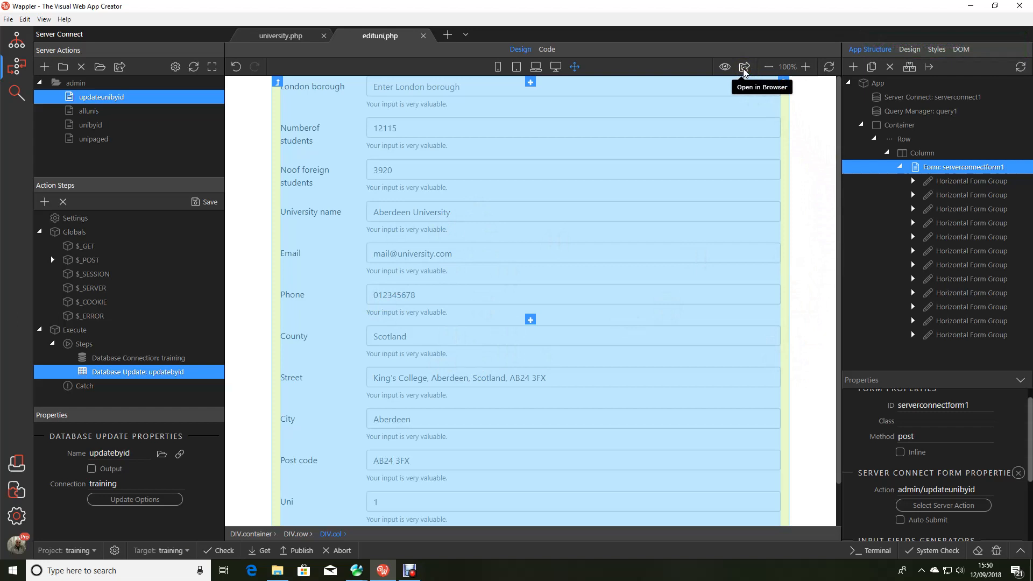
{"action": "left_click", "coordinate": [744, 66]}
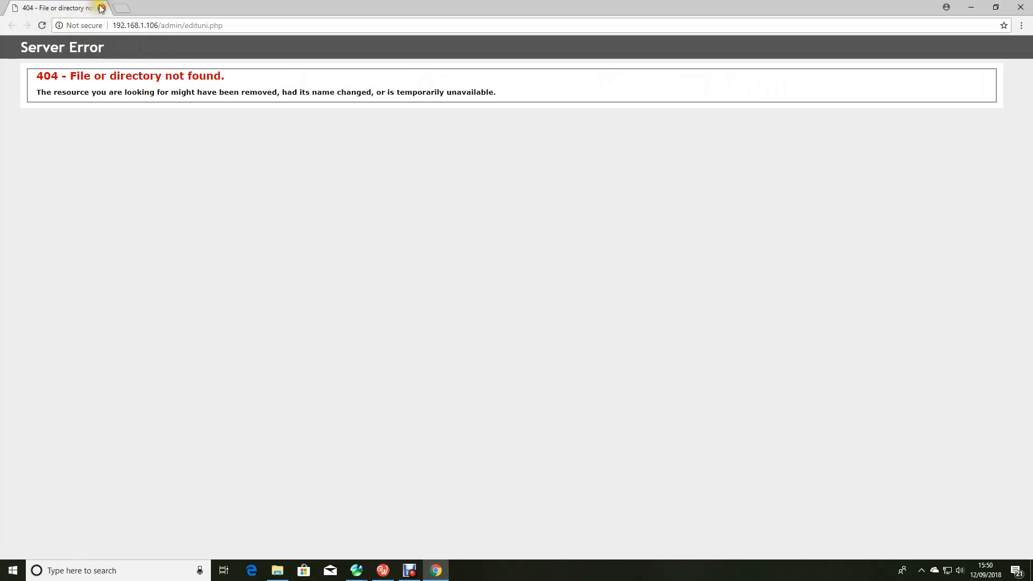
{"action": "left_click", "coordinate": [383, 570]}
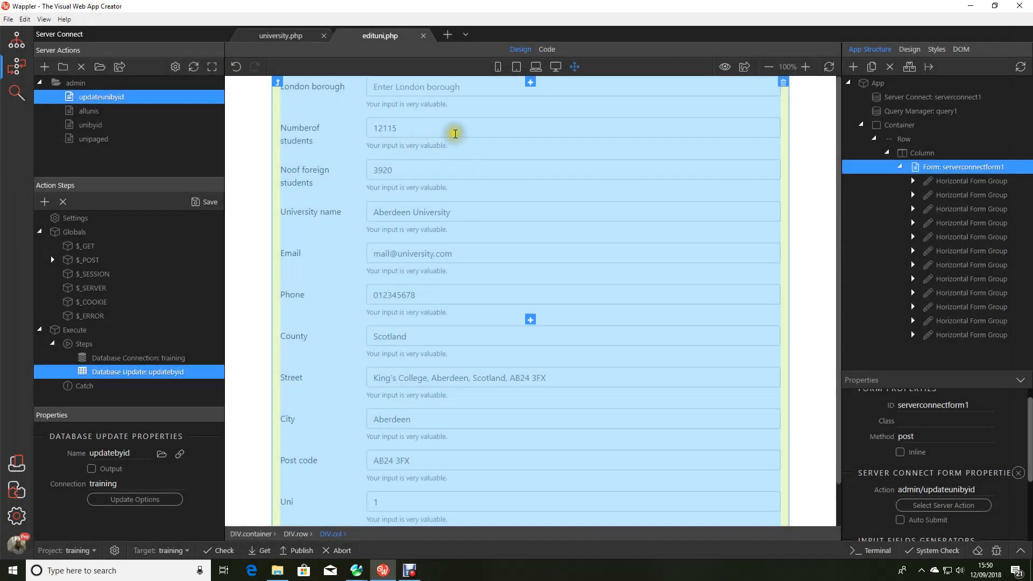
{"action": "left_click", "coordinate": [8, 20]}
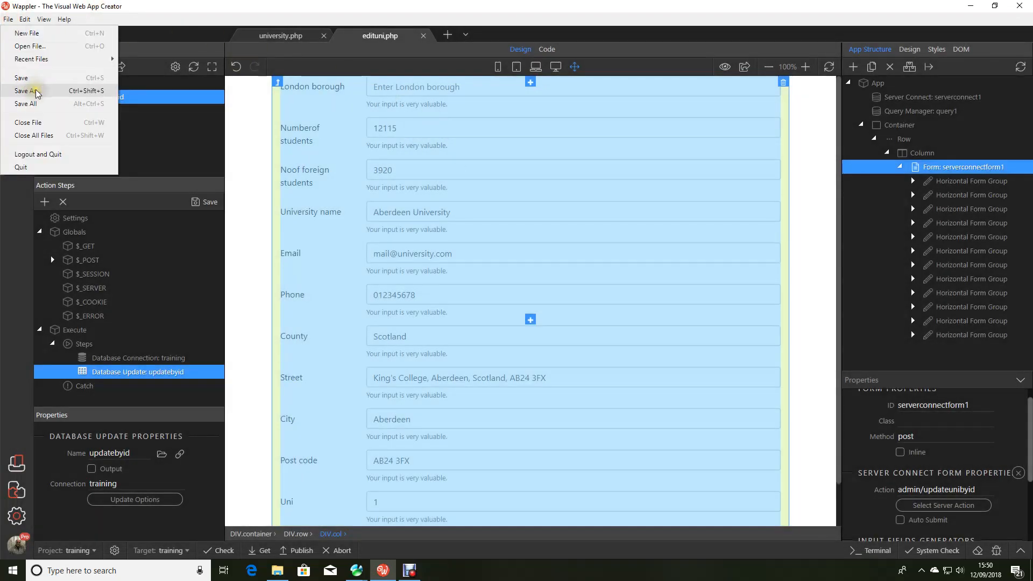
In Save As, delete the older duplicate edituni.php from the admin folder.
{"action": "left_click", "coordinate": [24, 89]}
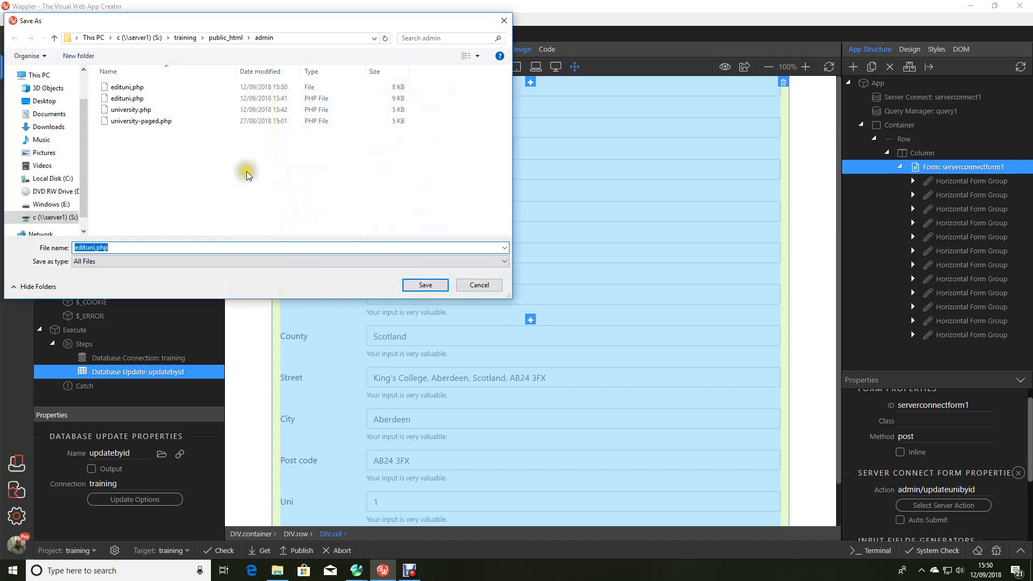
{"action": "mouse_move", "coordinate": [139, 100]}
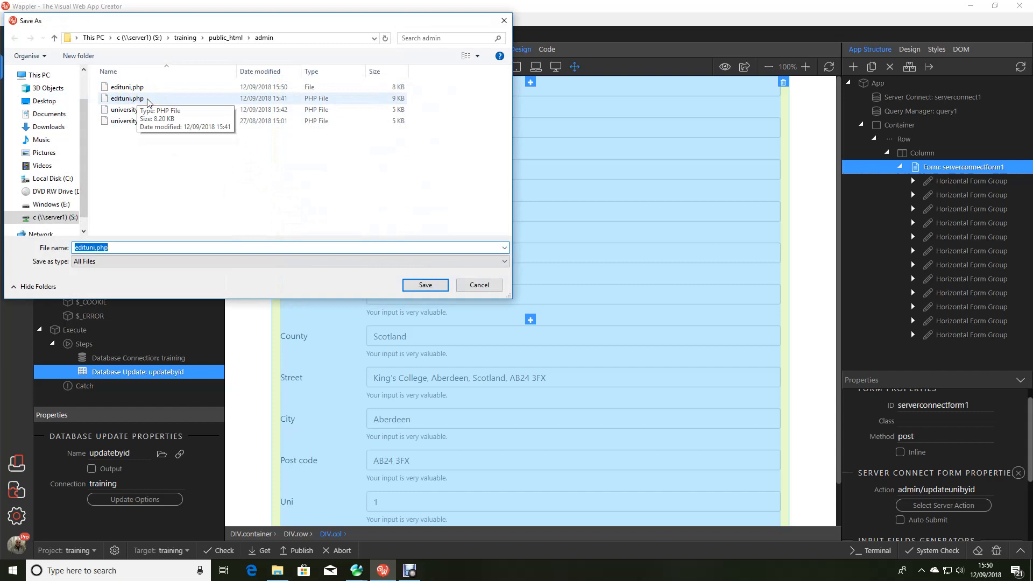
{"action": "left_click", "coordinate": [126, 98]}
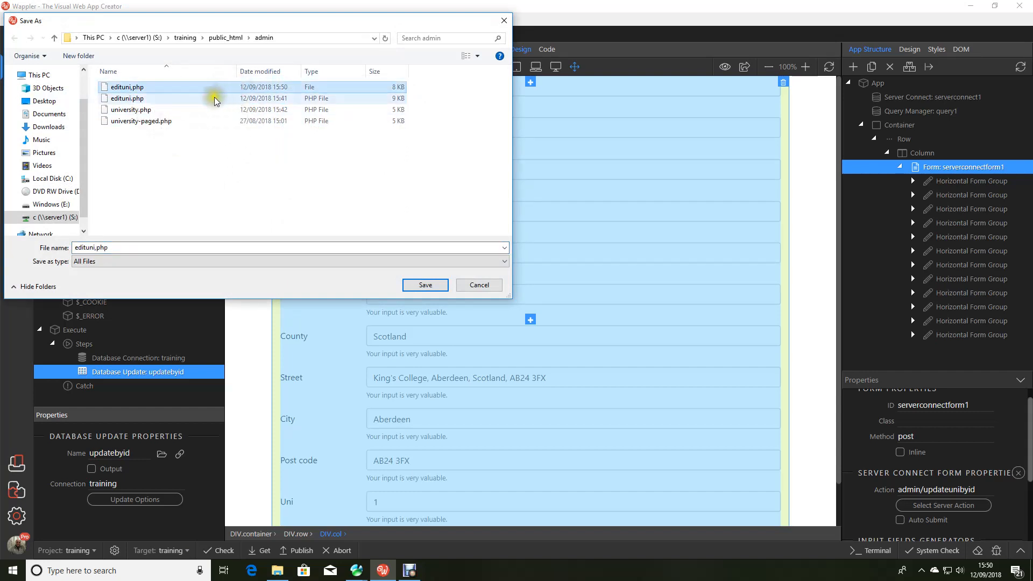
{"action": "mouse_move", "coordinate": [146, 99]}
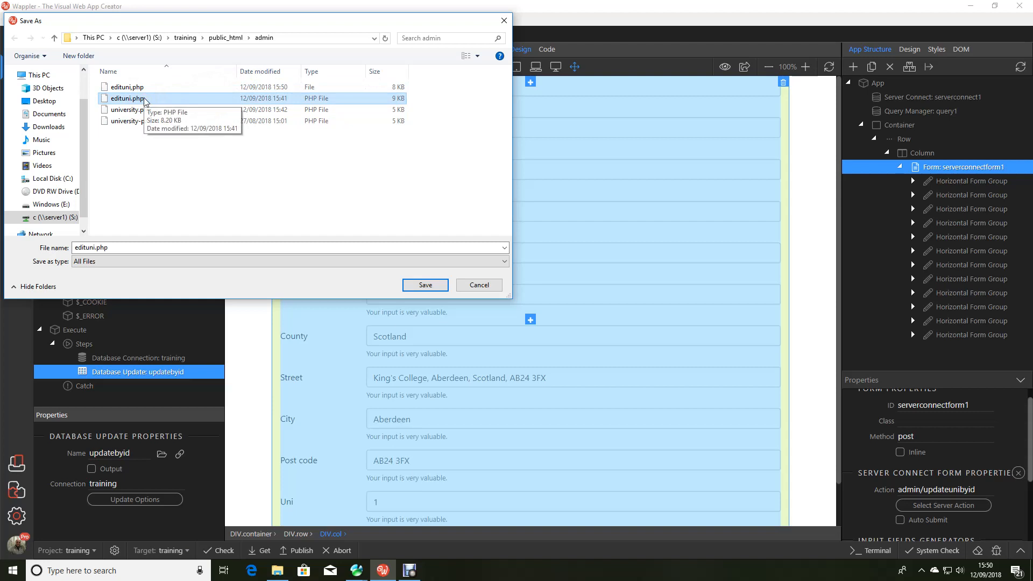
{"action": "left_click", "coordinate": [127, 86]}
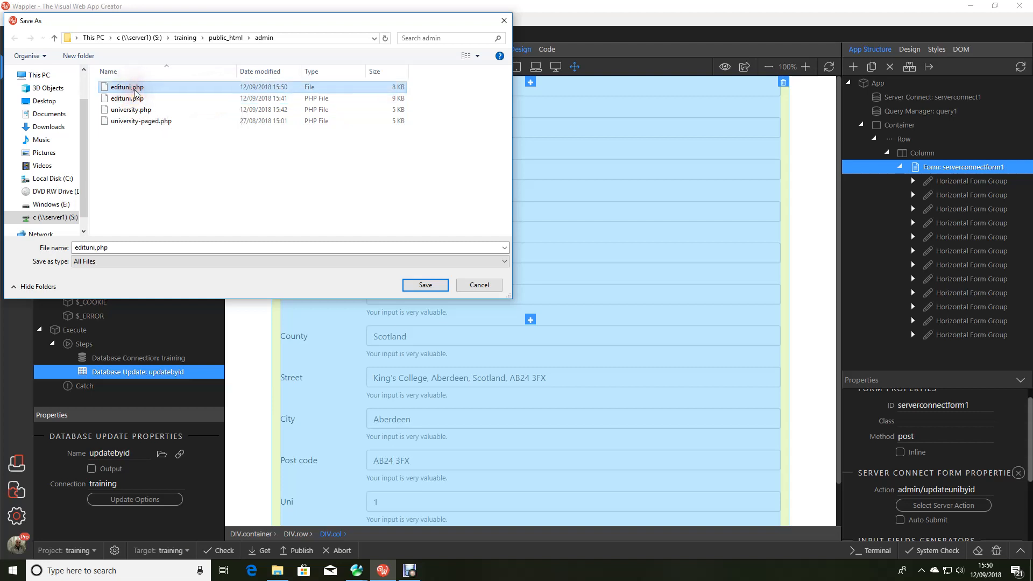
{"action": "left_click", "coordinate": [137, 102]}
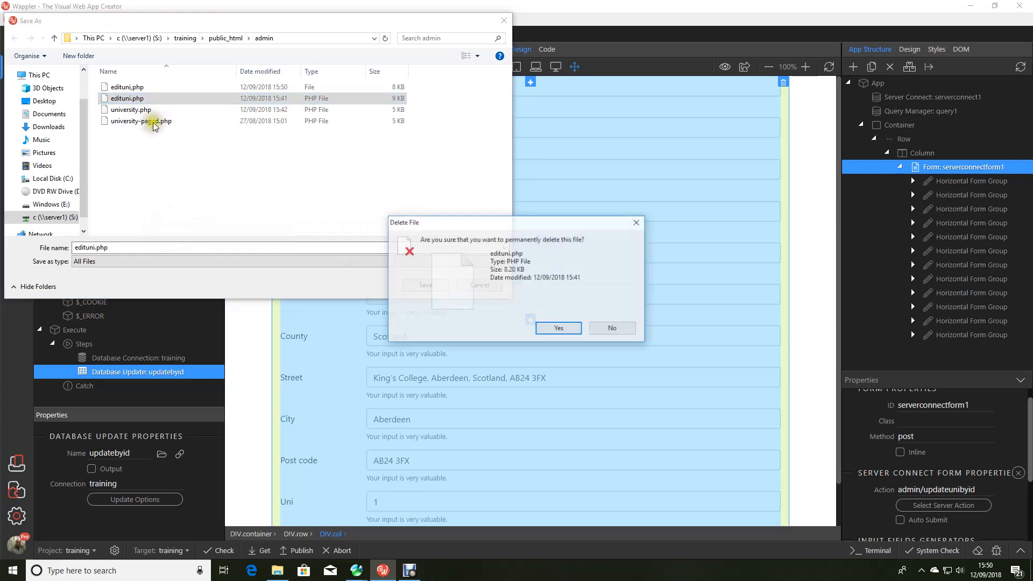
{"action": "left_click", "coordinate": [559, 328]}
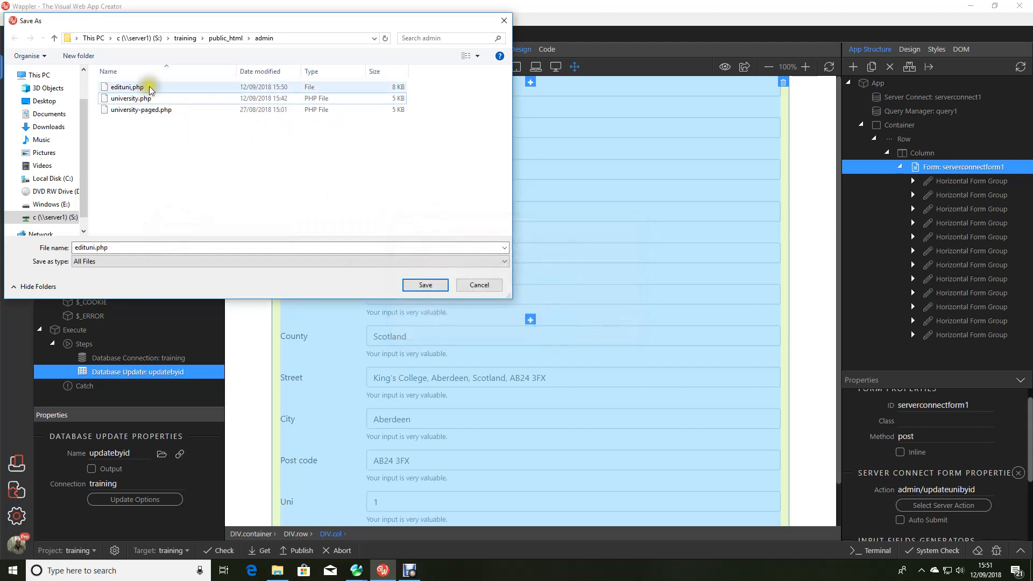
Choose the remaining edituni.php as the save target, but decline replacing it.
{"action": "double_click", "coordinate": [123, 87]}
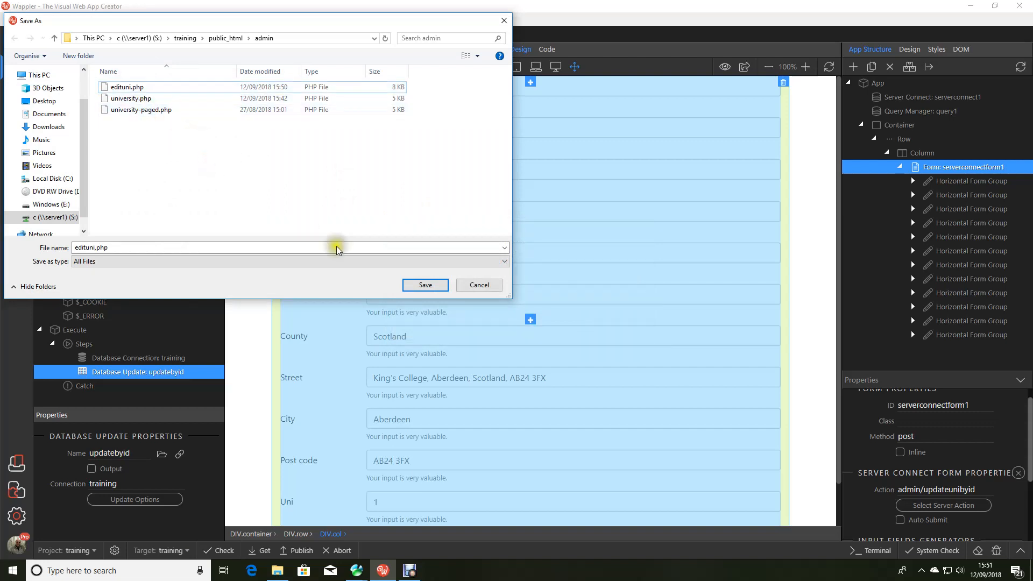
{"action": "left_click", "coordinate": [425, 284]}
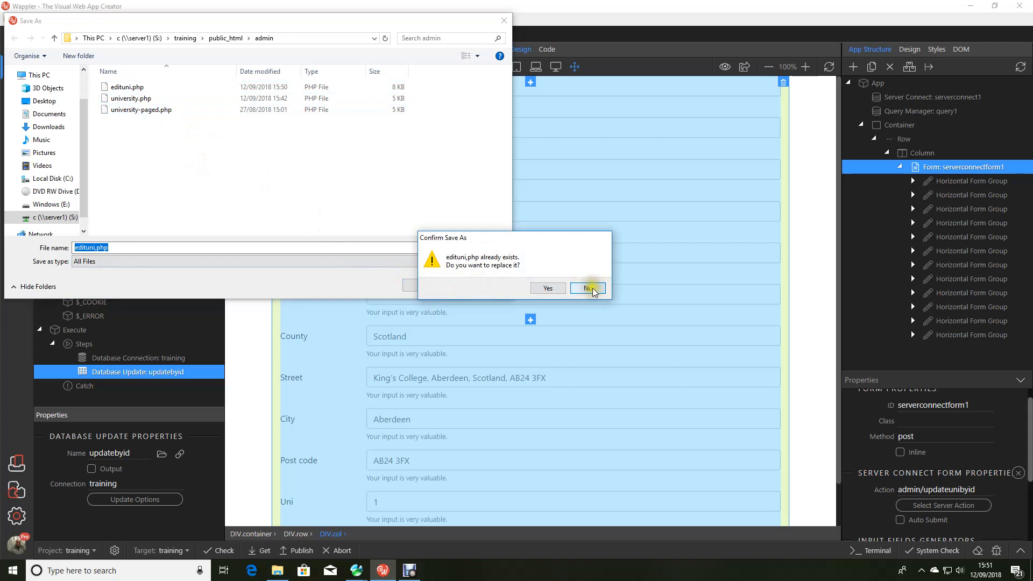
{"action": "left_click", "coordinate": [588, 288]}
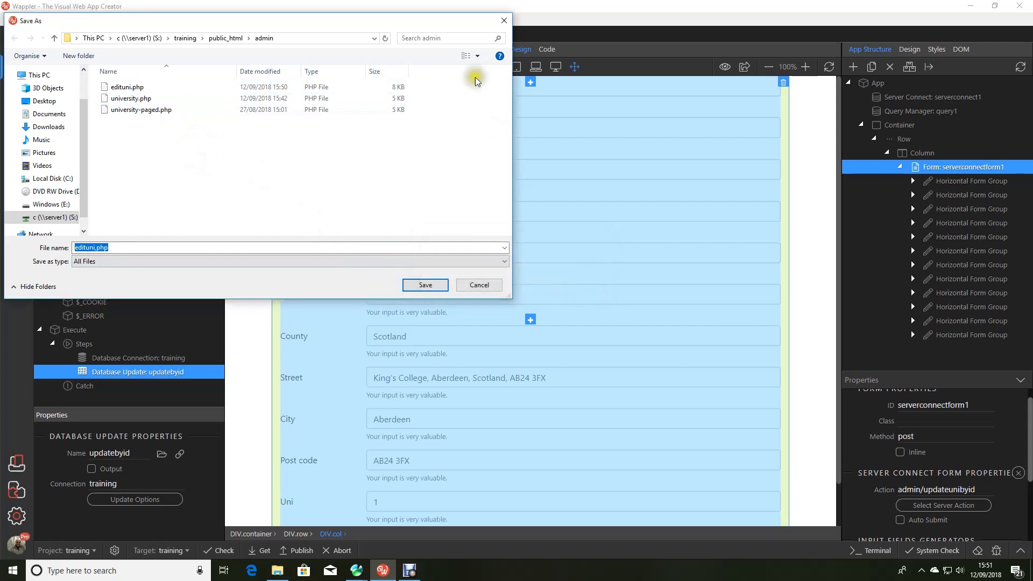
{"action": "left_click", "coordinate": [425, 285]}
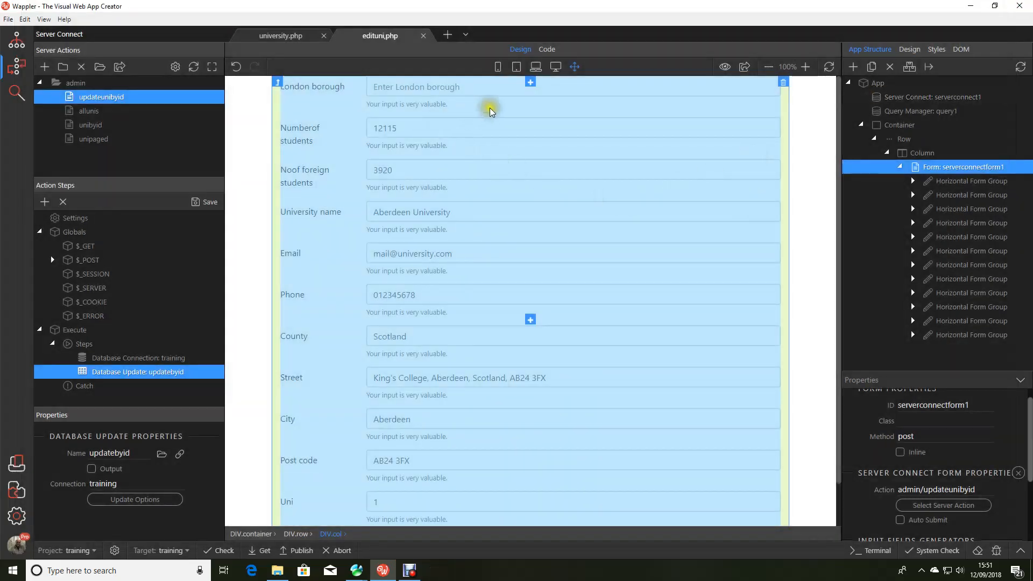
{"action": "mouse_move", "coordinate": [441, 230]}
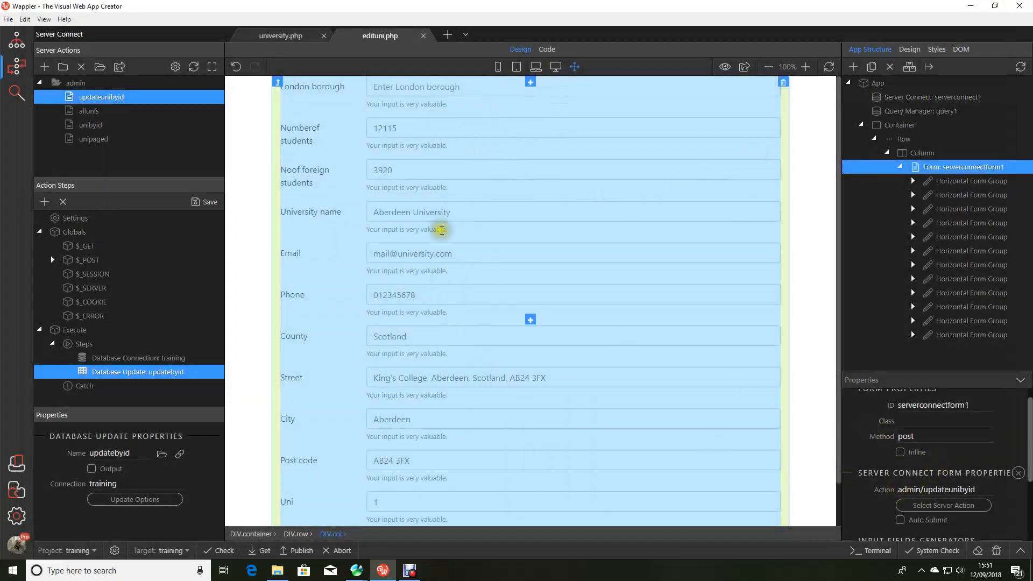
{"action": "mouse_move", "coordinate": [448, 43]}
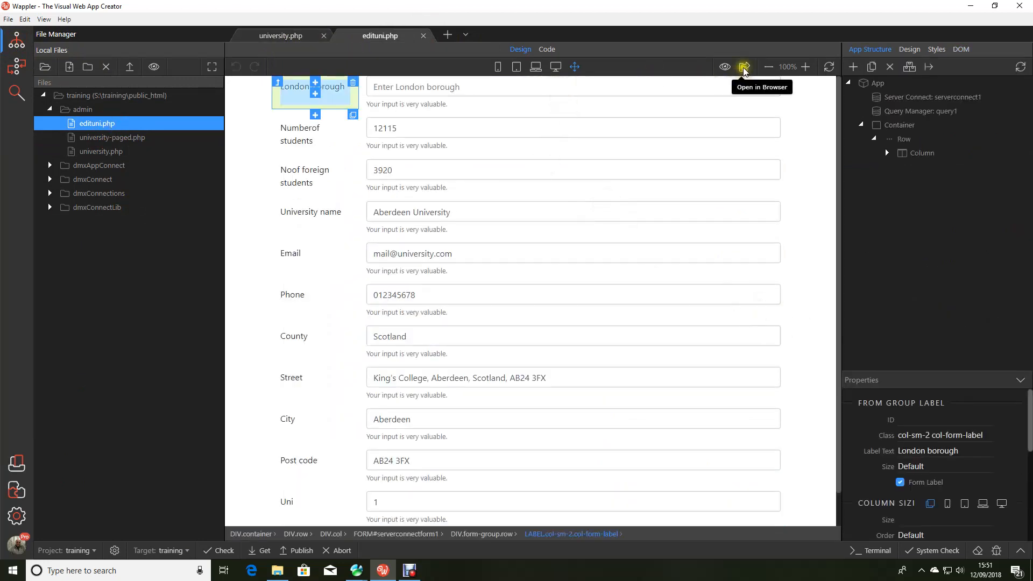
{"action": "left_click", "coordinate": [745, 67]}
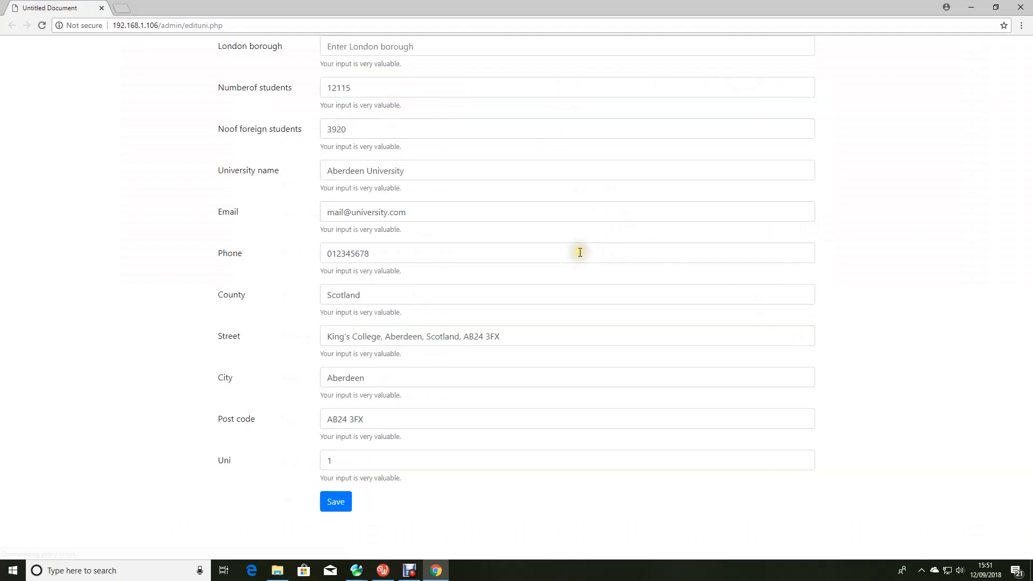
{"action": "mouse_move", "coordinate": [922, 249]}
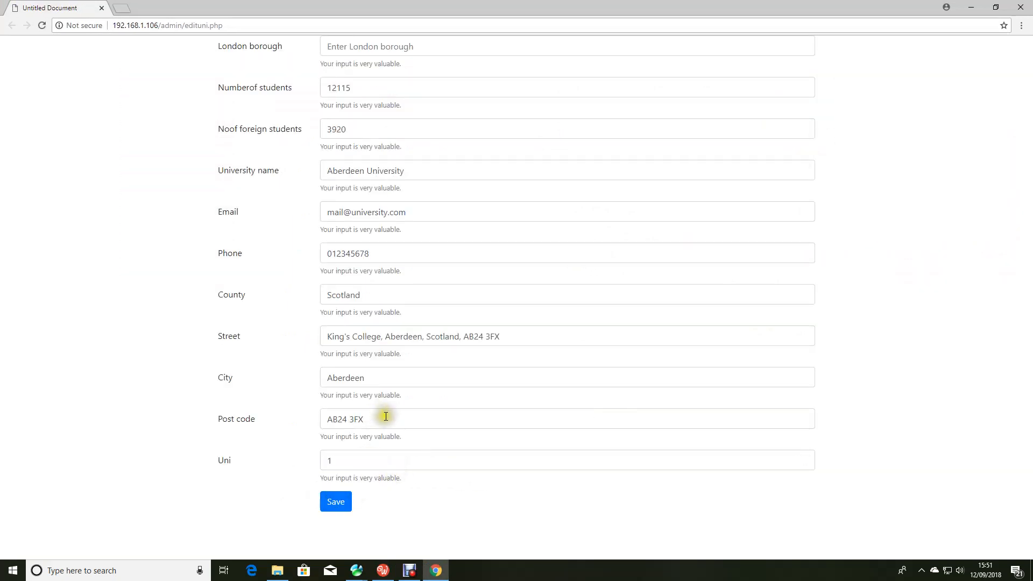
{"action": "left_click", "coordinate": [397, 416]}
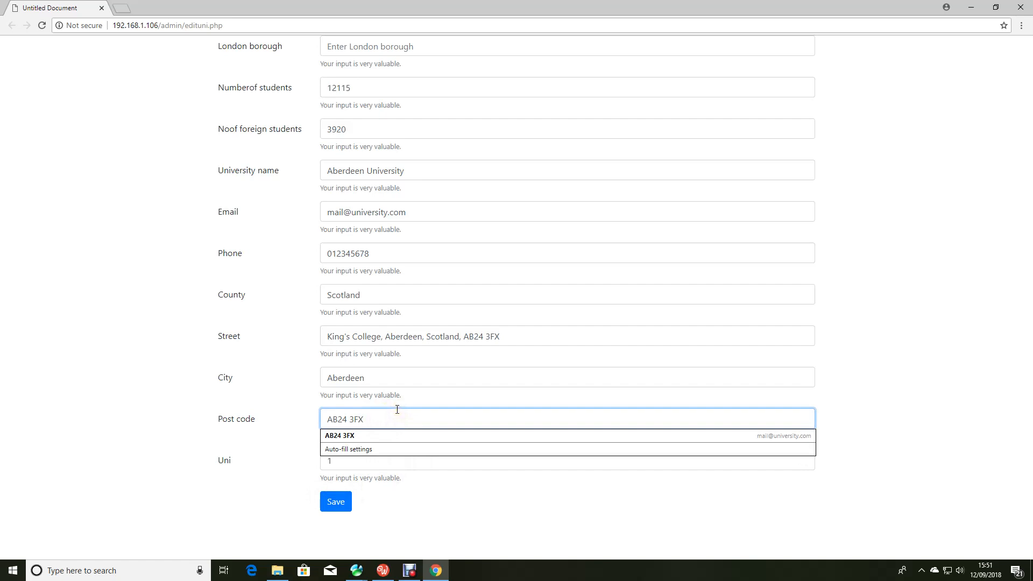
{"action": "type", "text": "bre"}
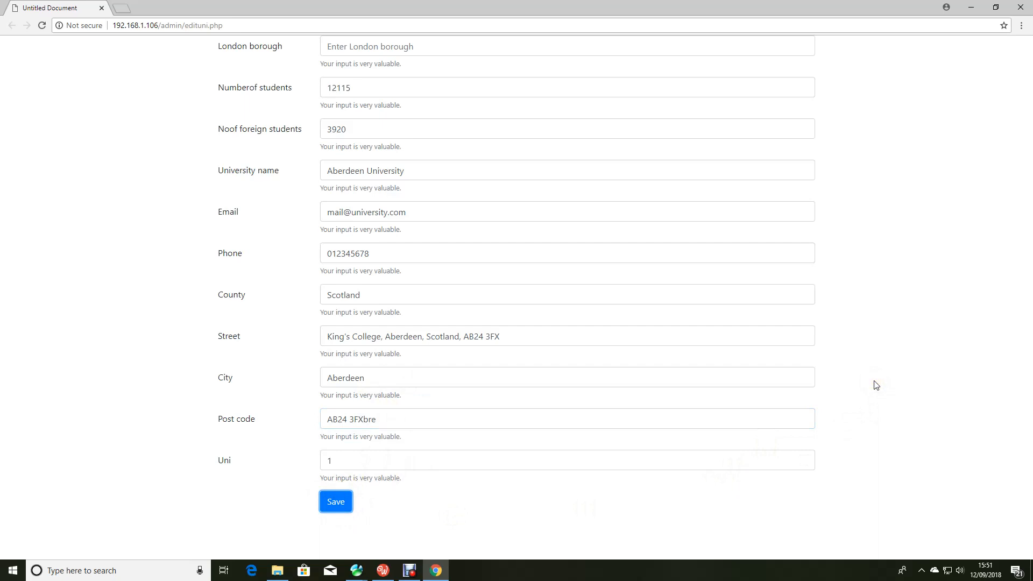
{"action": "mouse_move", "coordinate": [891, 383]}
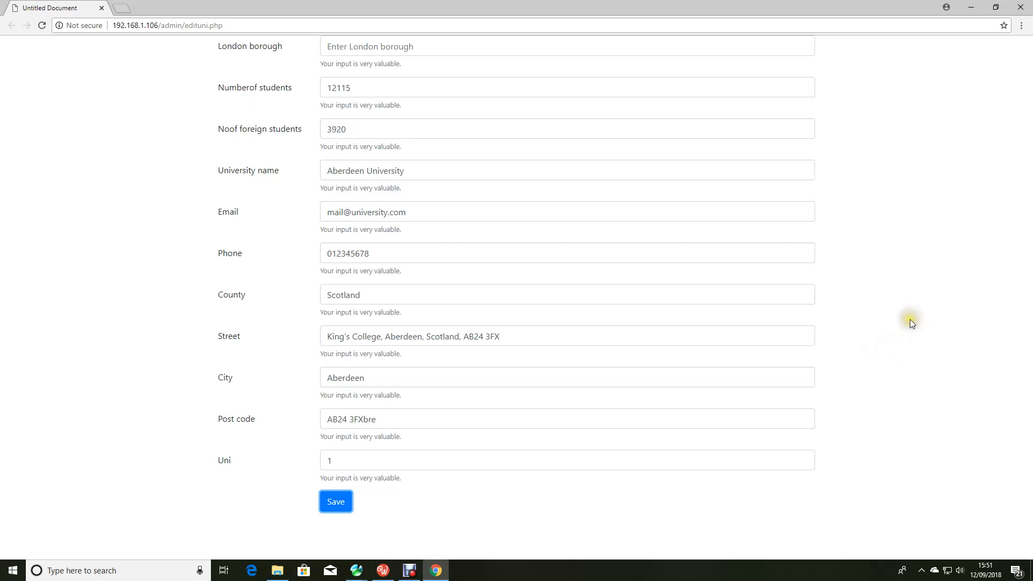
{"action": "mouse_move", "coordinate": [914, 323]}
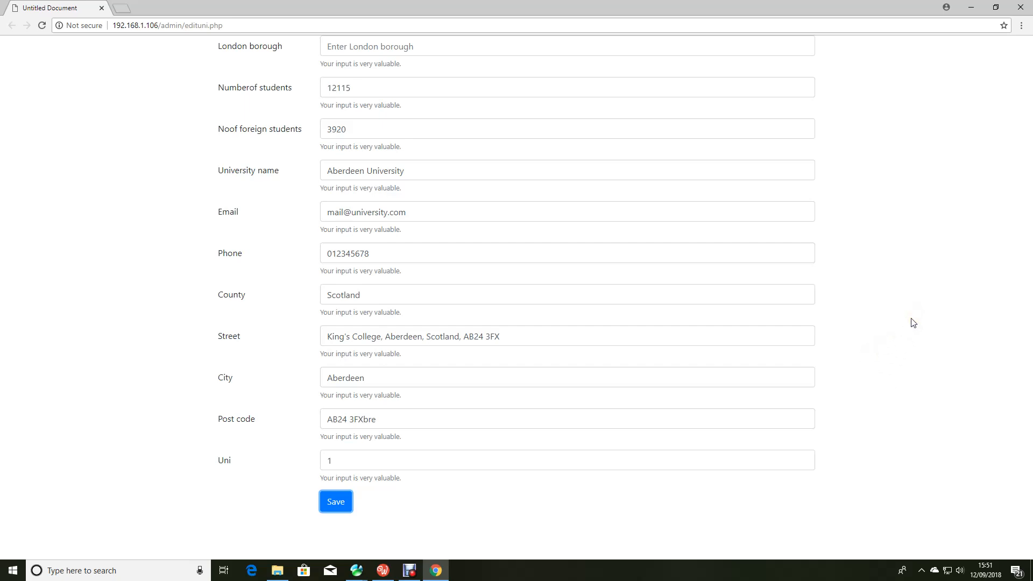
{"action": "left_click", "coordinate": [43, 25]}
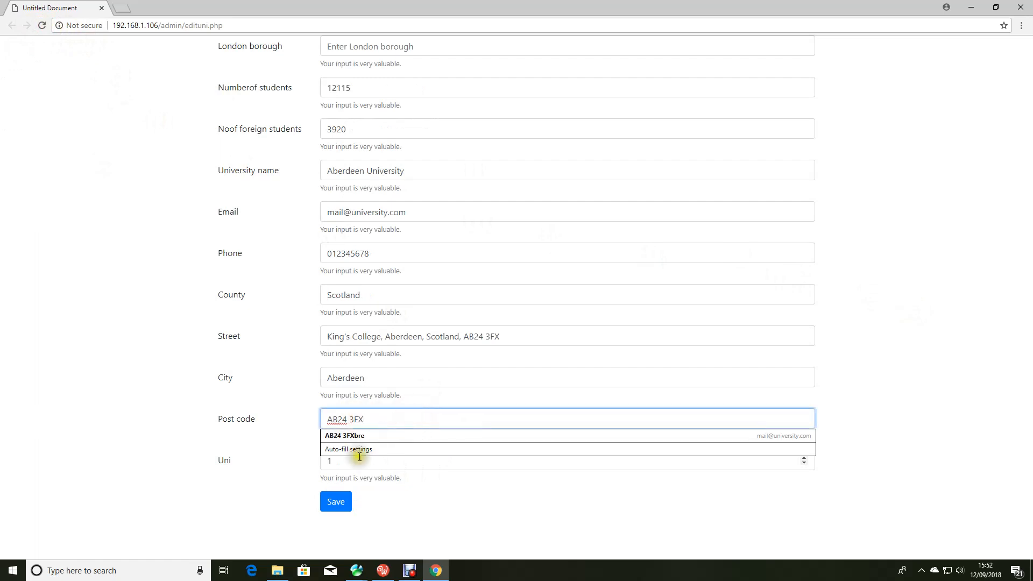
{"action": "left_click", "coordinate": [43, 26]}
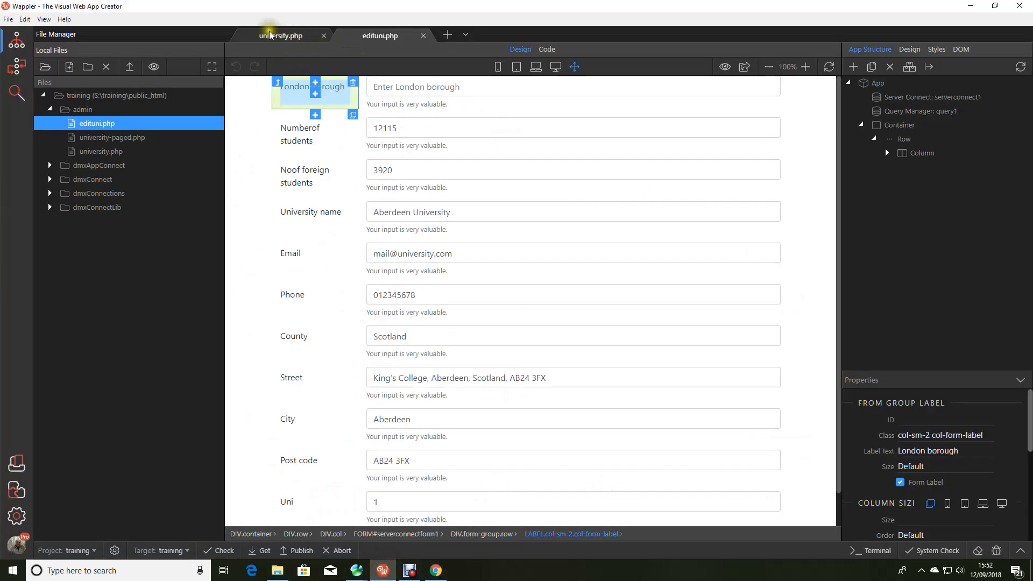
Switch to university.php, preview its linked university list in the browser, and return.
{"action": "left_click", "coordinate": [281, 35]}
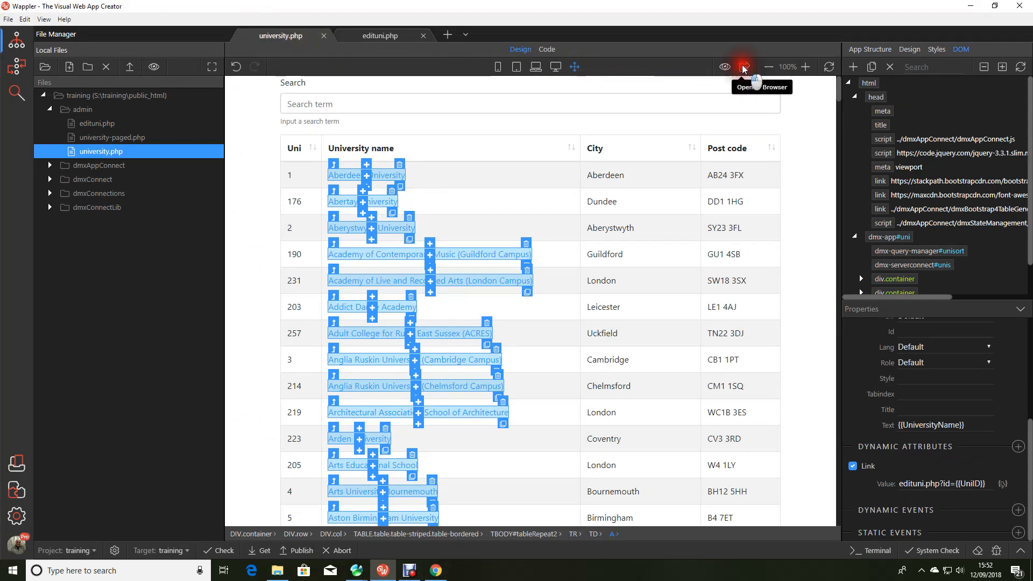
{"action": "left_click", "coordinate": [741, 67]}
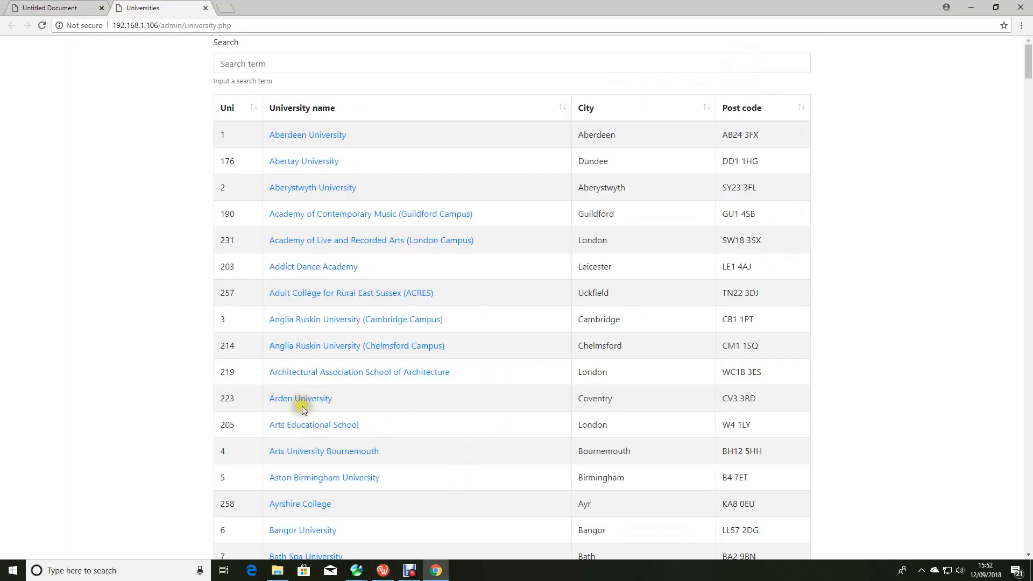
{"action": "left_click", "coordinate": [300, 398]}
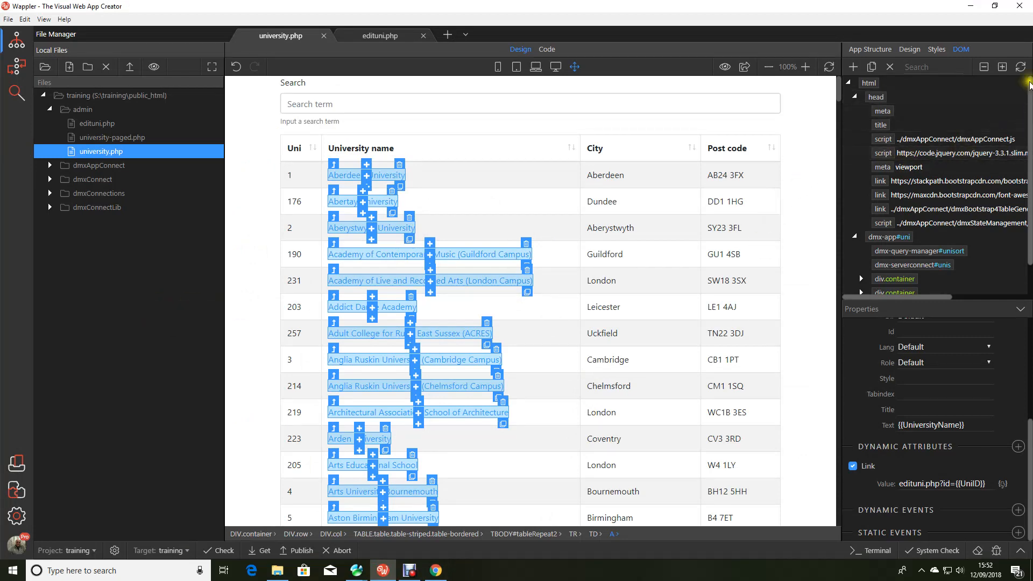
Give the edituni.php Save button a Bounce In Down enter animation lasting 1500.
{"action": "scroll", "scroll_direction": "down", "scroll_amount": 3}
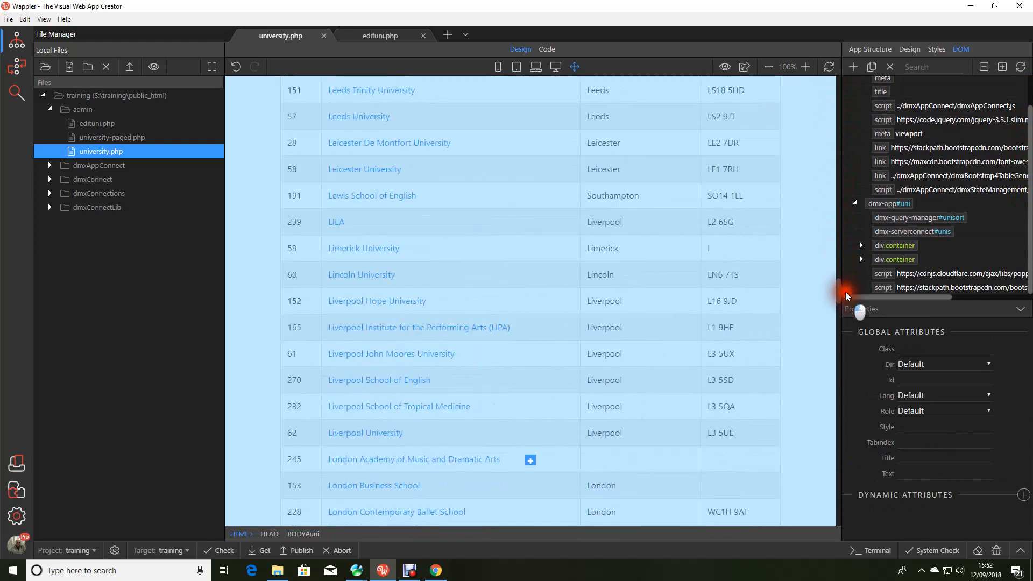
{"action": "left_click", "coordinate": [379, 35]}
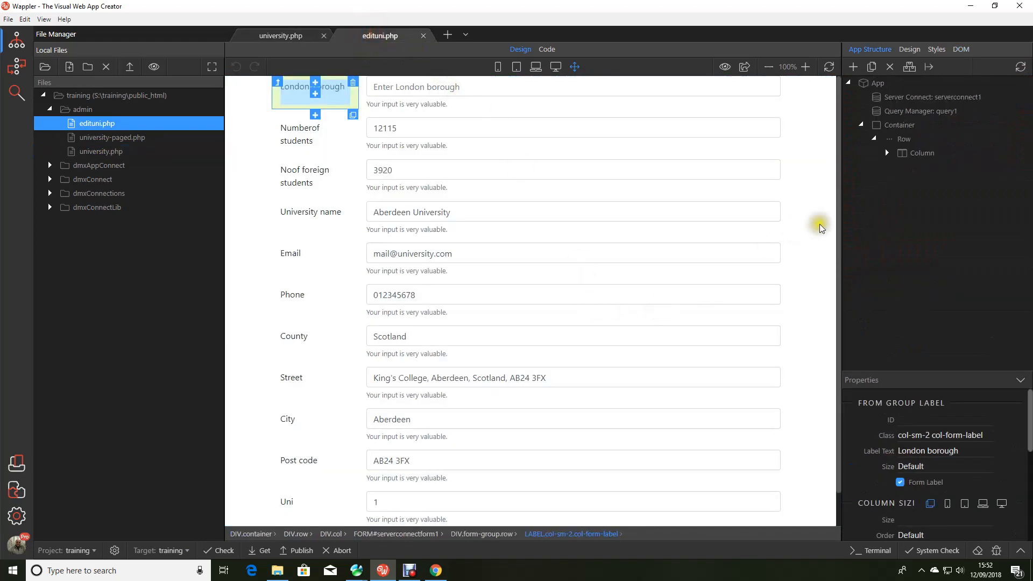
{"action": "mouse_move", "coordinate": [839, 233]}
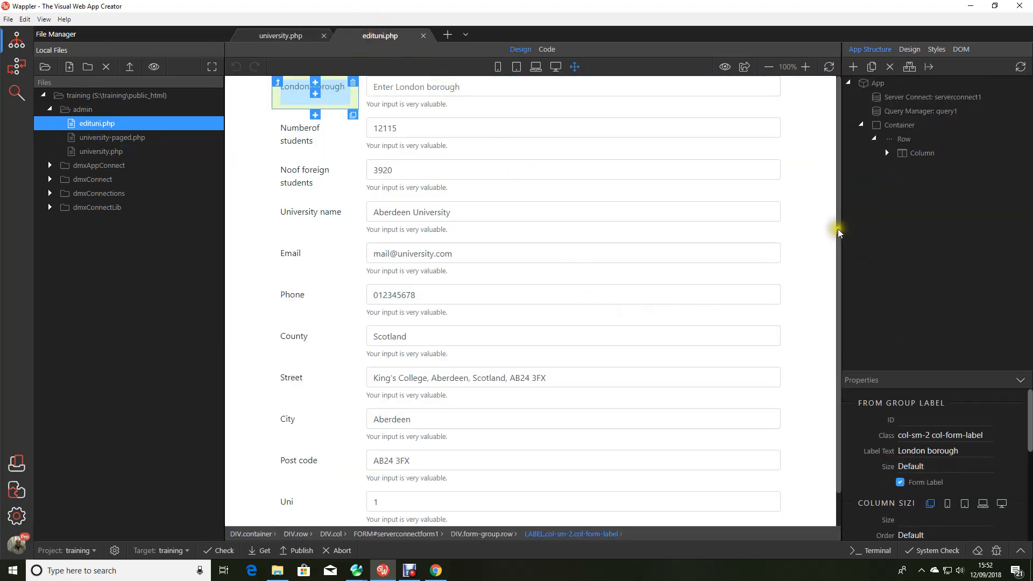
{"action": "left_click", "coordinate": [382, 496]}
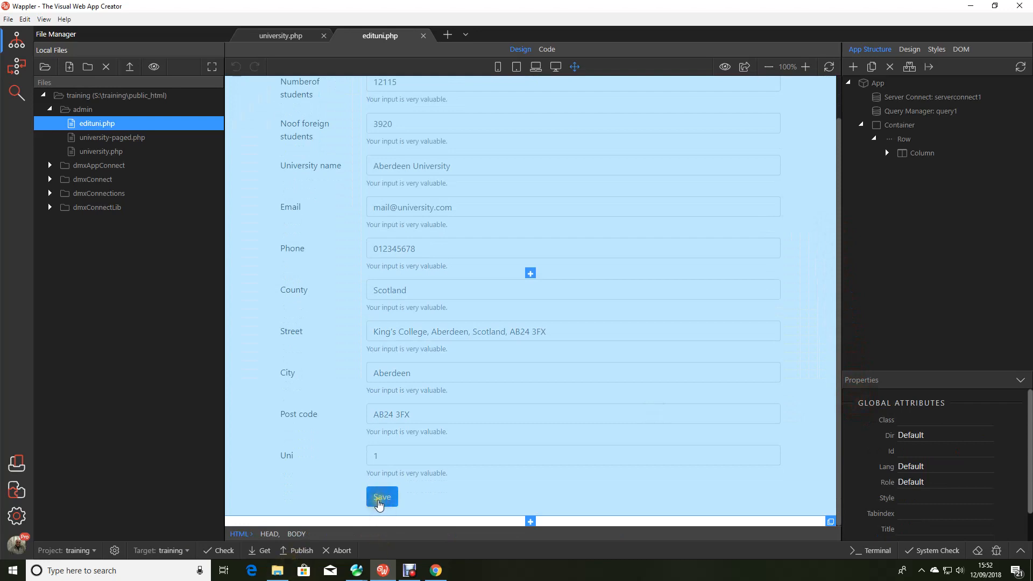
{"action": "left_click", "coordinate": [382, 496]}
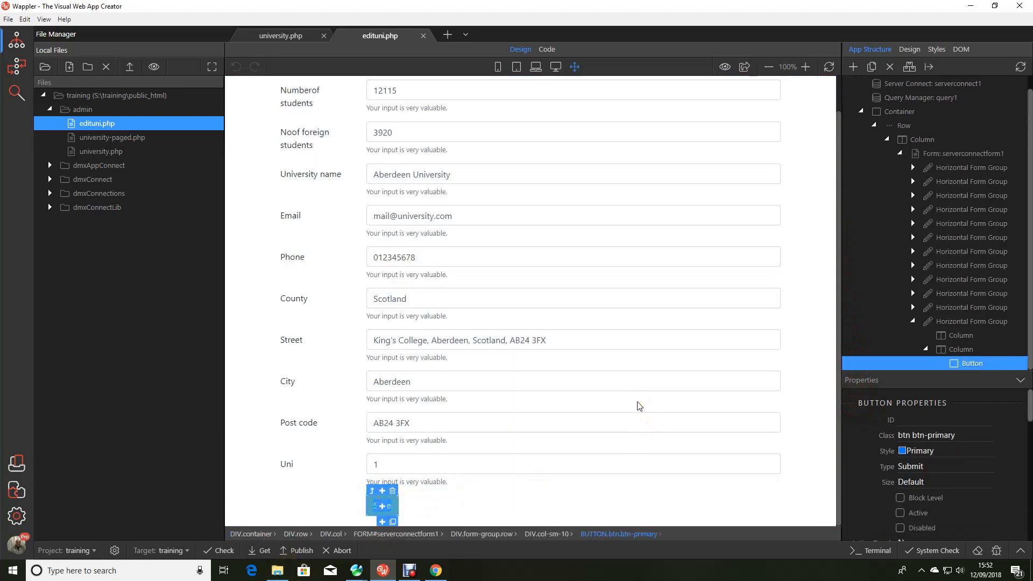
{"action": "scroll", "scroll_direction": "down", "scroll_amount": 3}
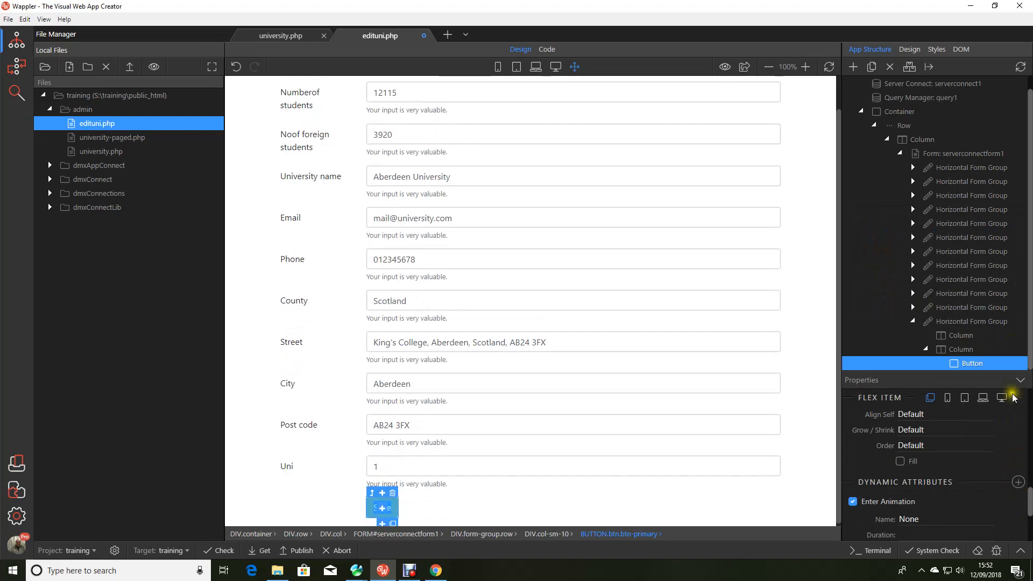
{"action": "left_click", "coordinate": [908, 519]}
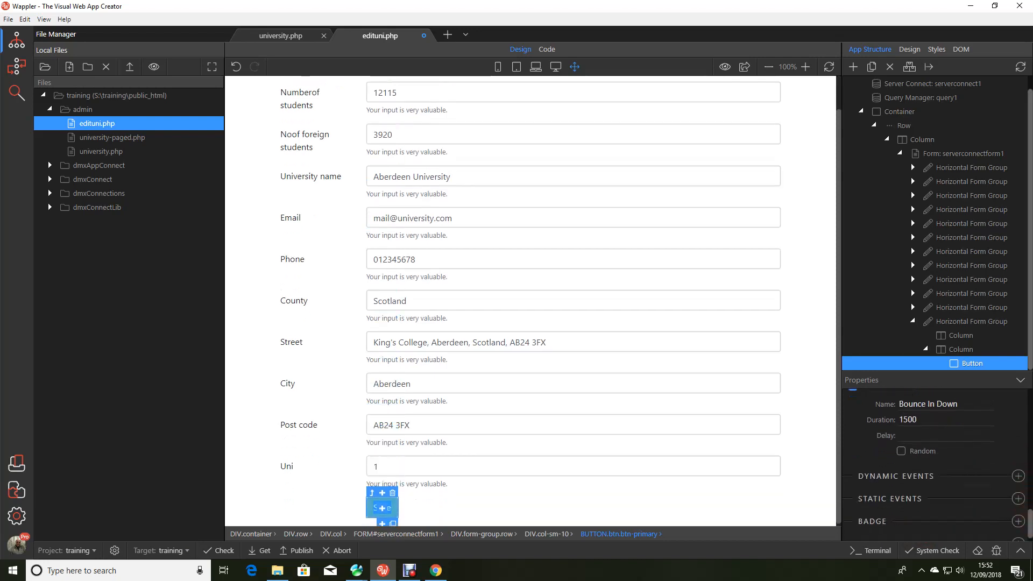
{"action": "left_click", "coordinate": [7, 20]}
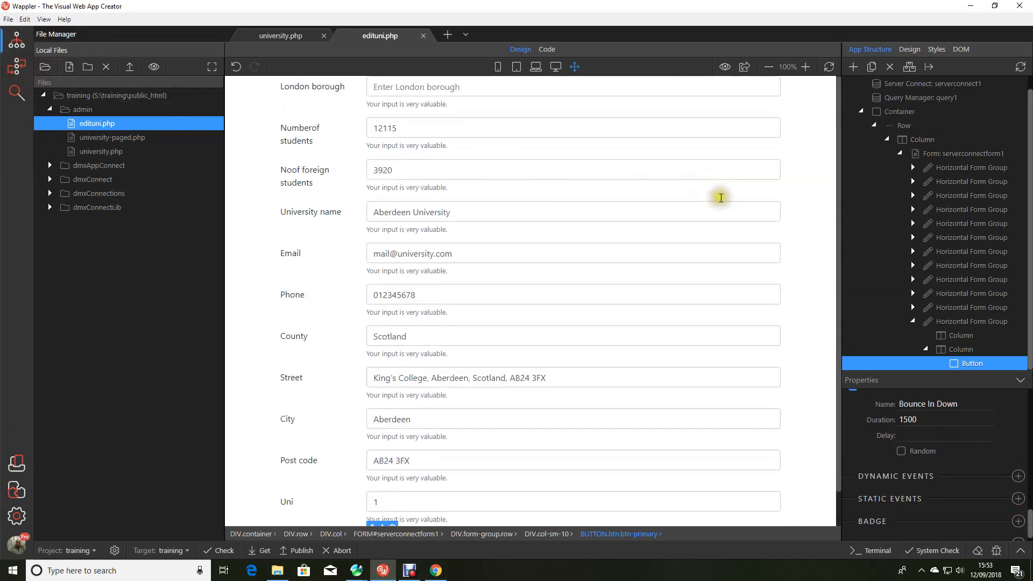
{"action": "left_click", "coordinate": [280, 36]}
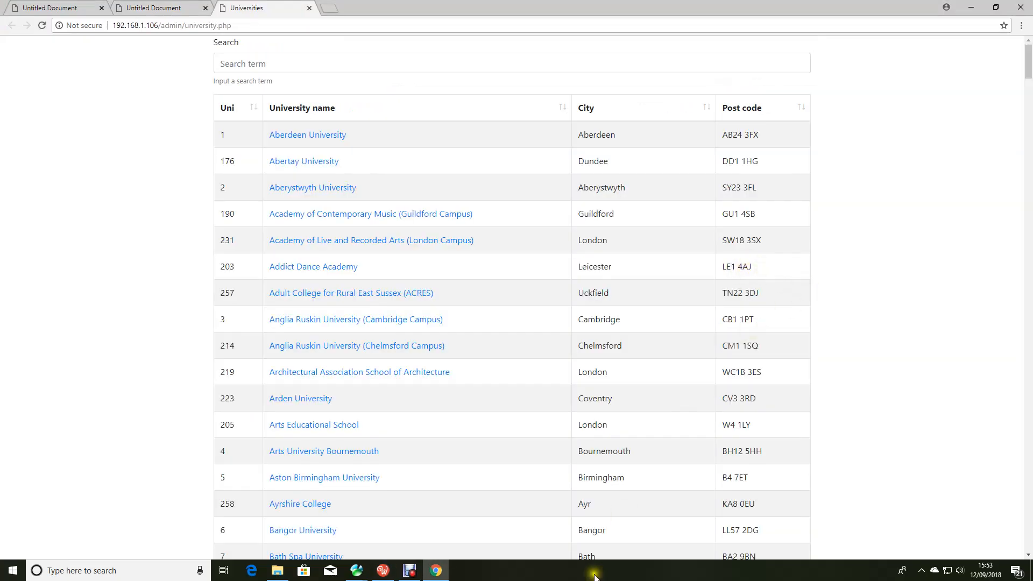
{"action": "mouse_move", "coordinate": [311, 504]}
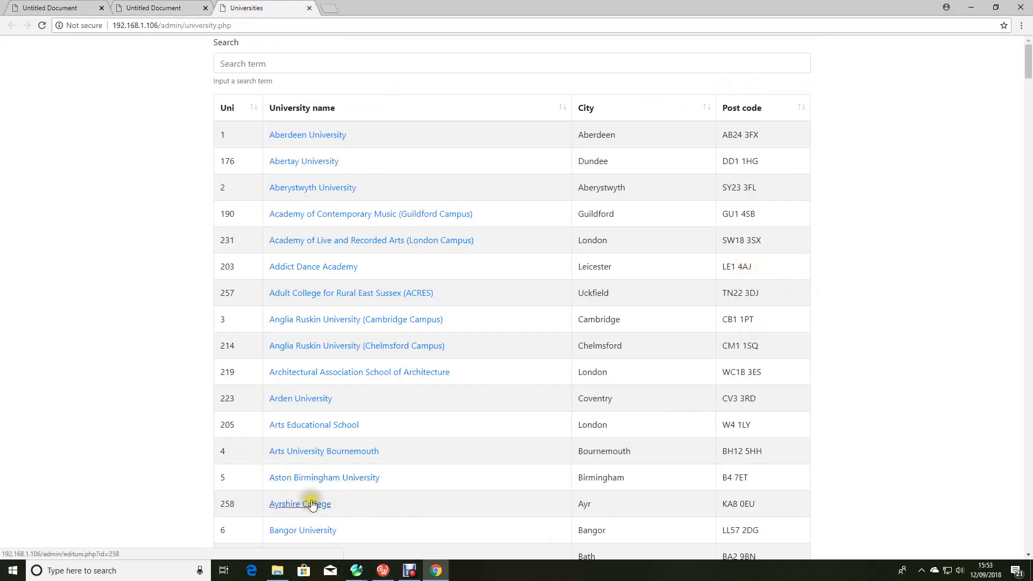
Open Ayrshire College from the list, loading edituni.php?id=258 with its details.
{"action": "left_click", "coordinate": [300, 504]}
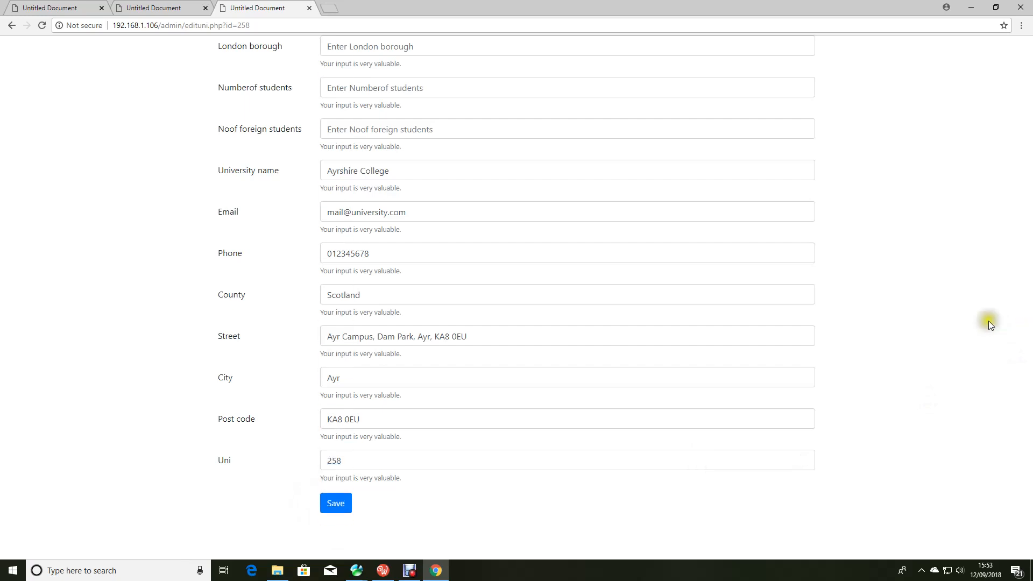
{"action": "mouse_move", "coordinate": [398, 525]}
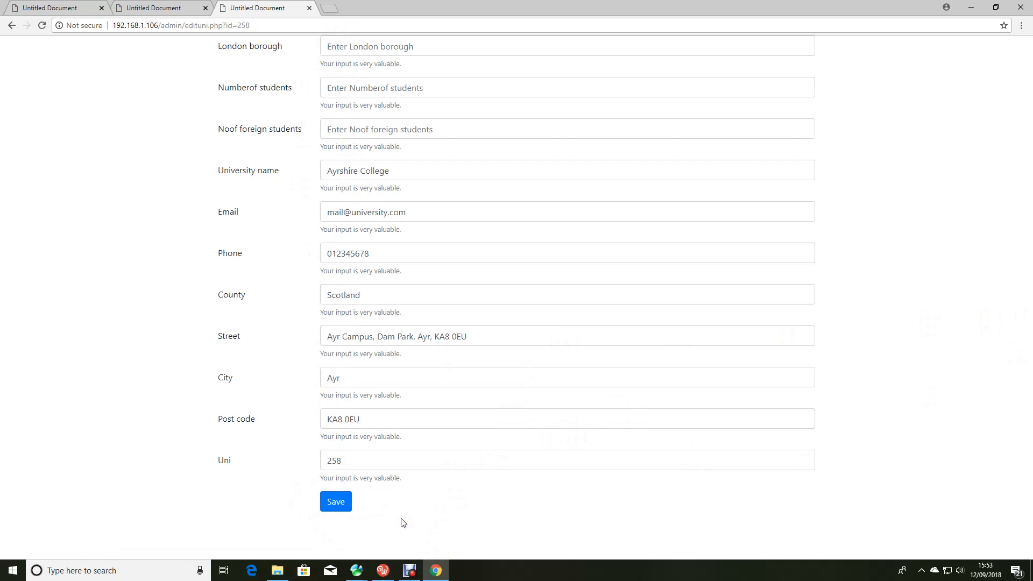
{"action": "mouse_move", "coordinate": [433, 510]}
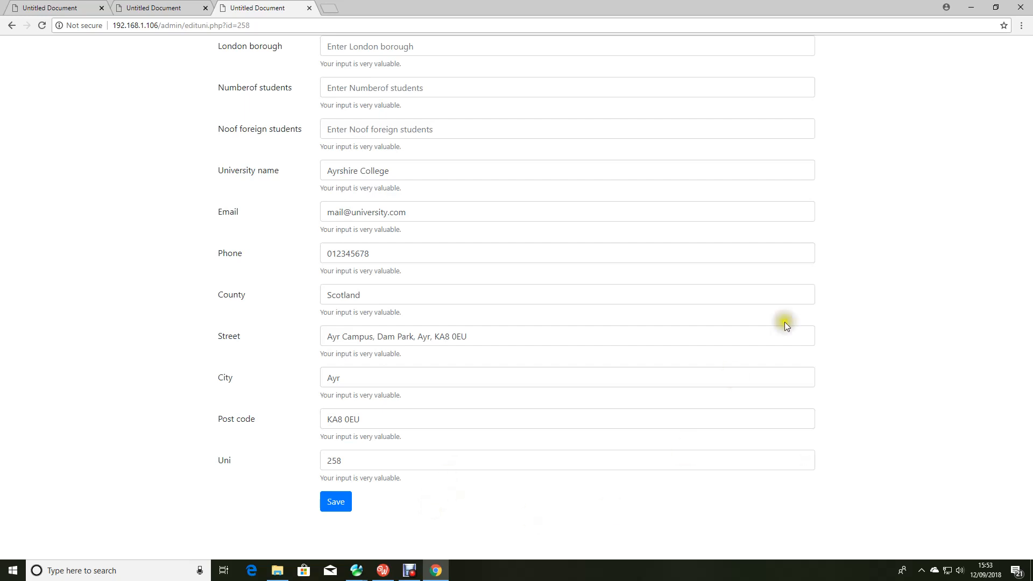
{"action": "mouse_move", "coordinate": [902, 264]}
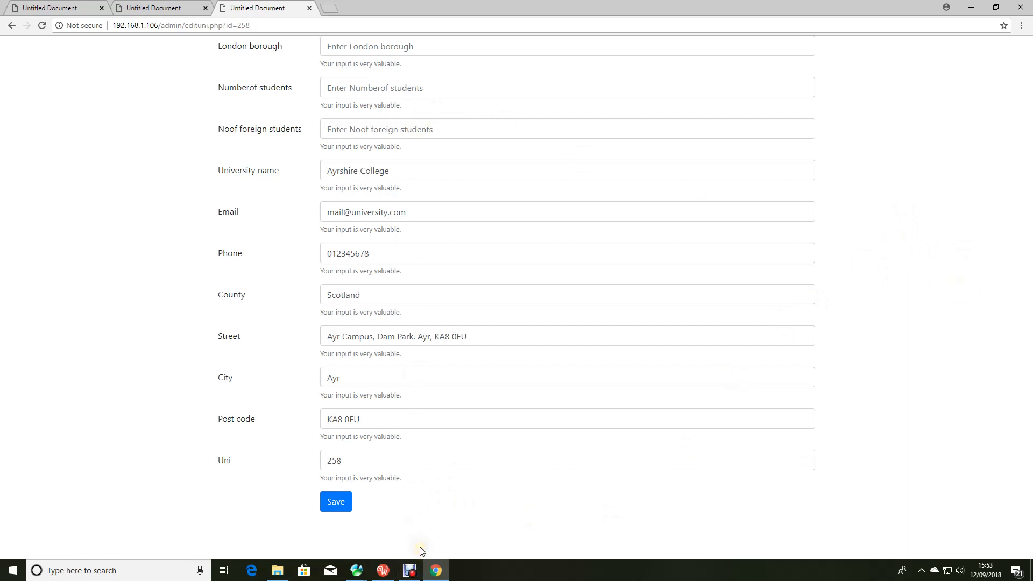
{"action": "mouse_move", "coordinate": [513, 309]}
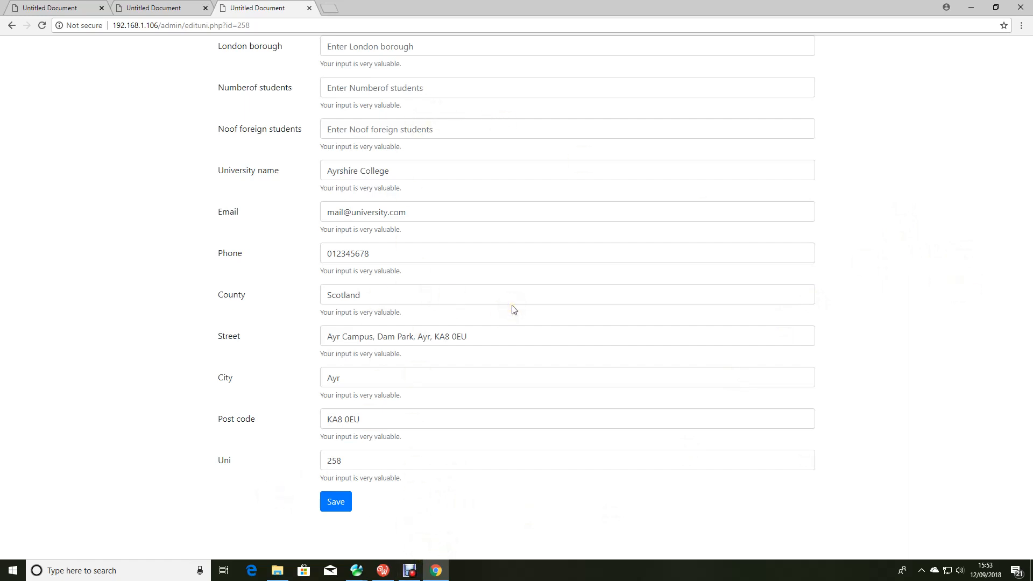
{"action": "mouse_move", "coordinate": [712, 216]}
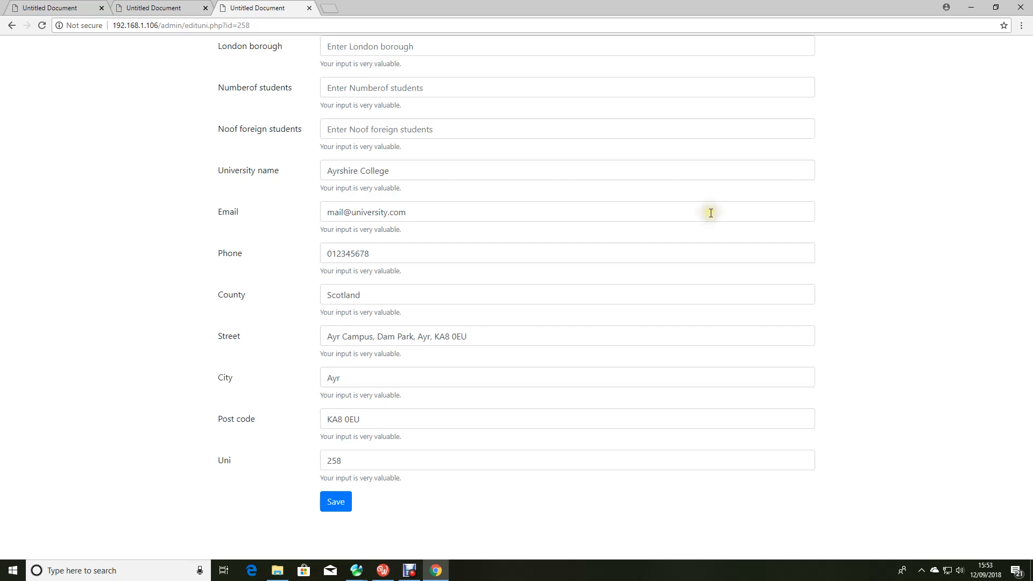
{"action": "mouse_move", "coordinate": [135, 183]}
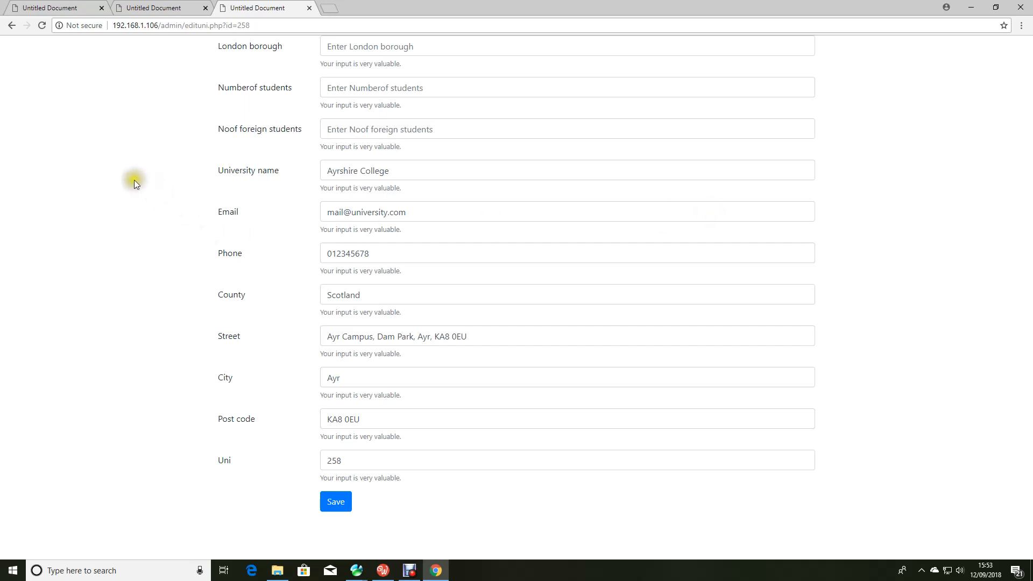
{"action": "mouse_move", "coordinate": [131, 235]}
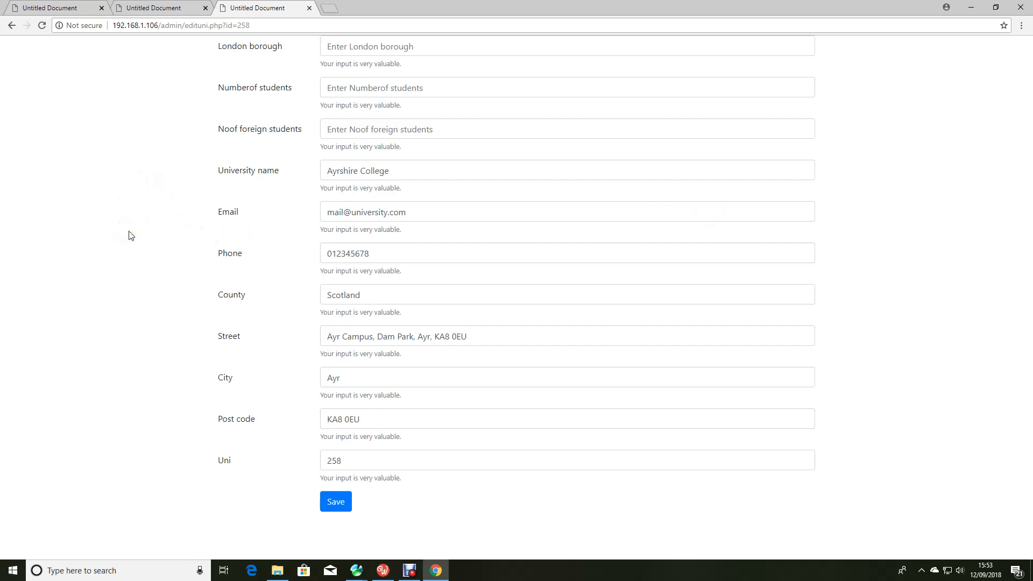